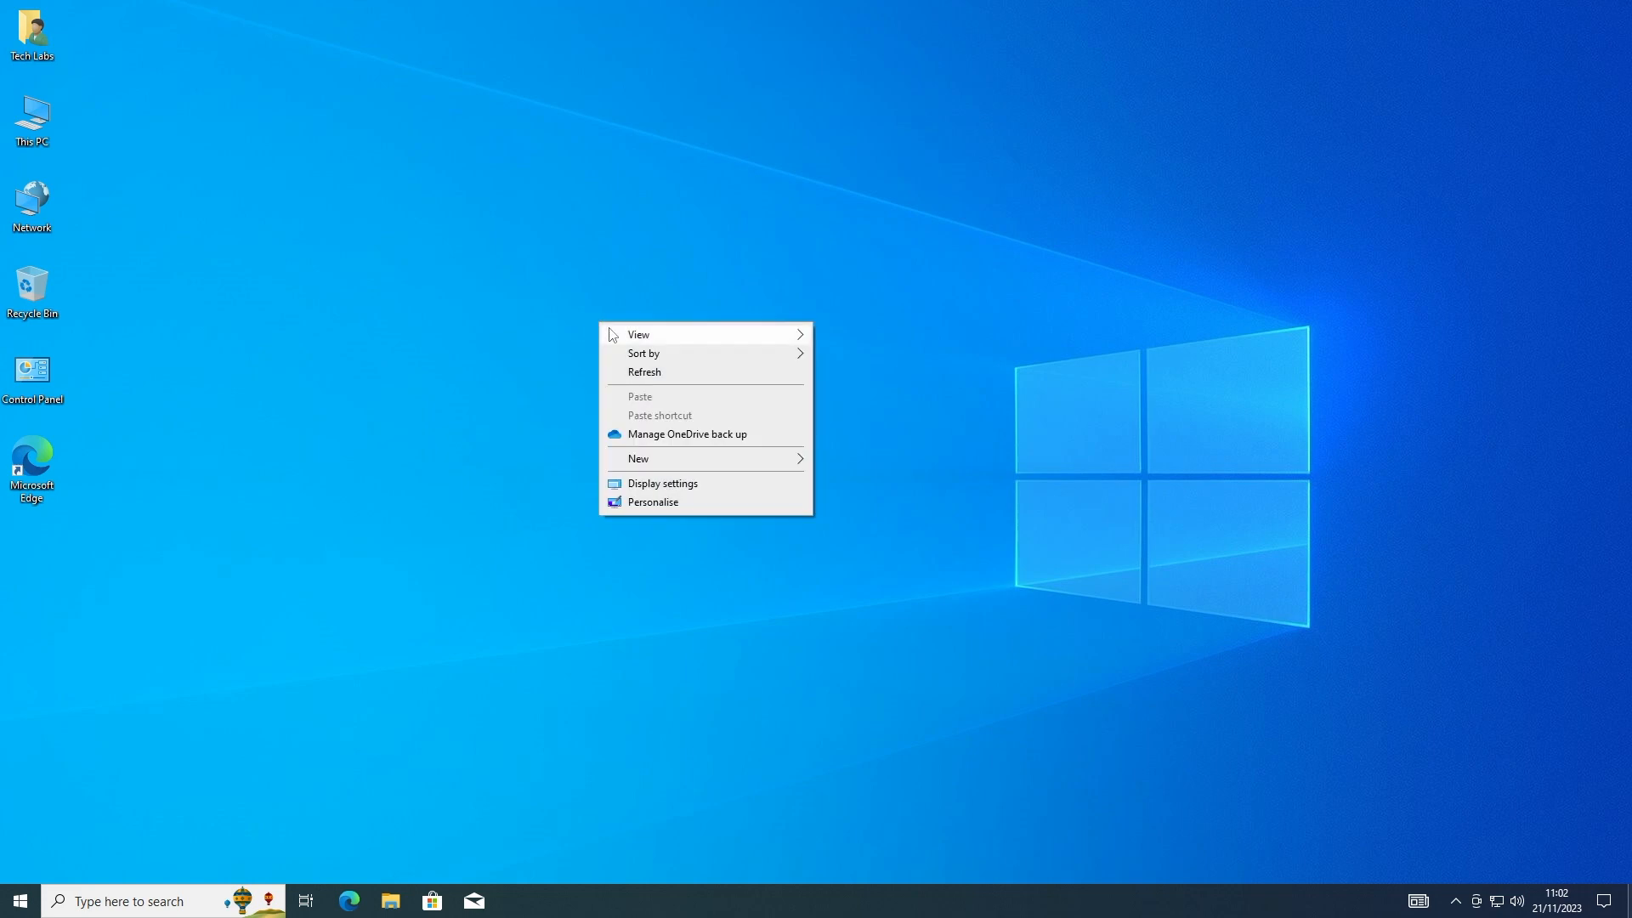
# Step: Check the Windows specifications in Settings (Windows 10 Pro 22H2), then close Settings
pyautogui.click(703, 372)
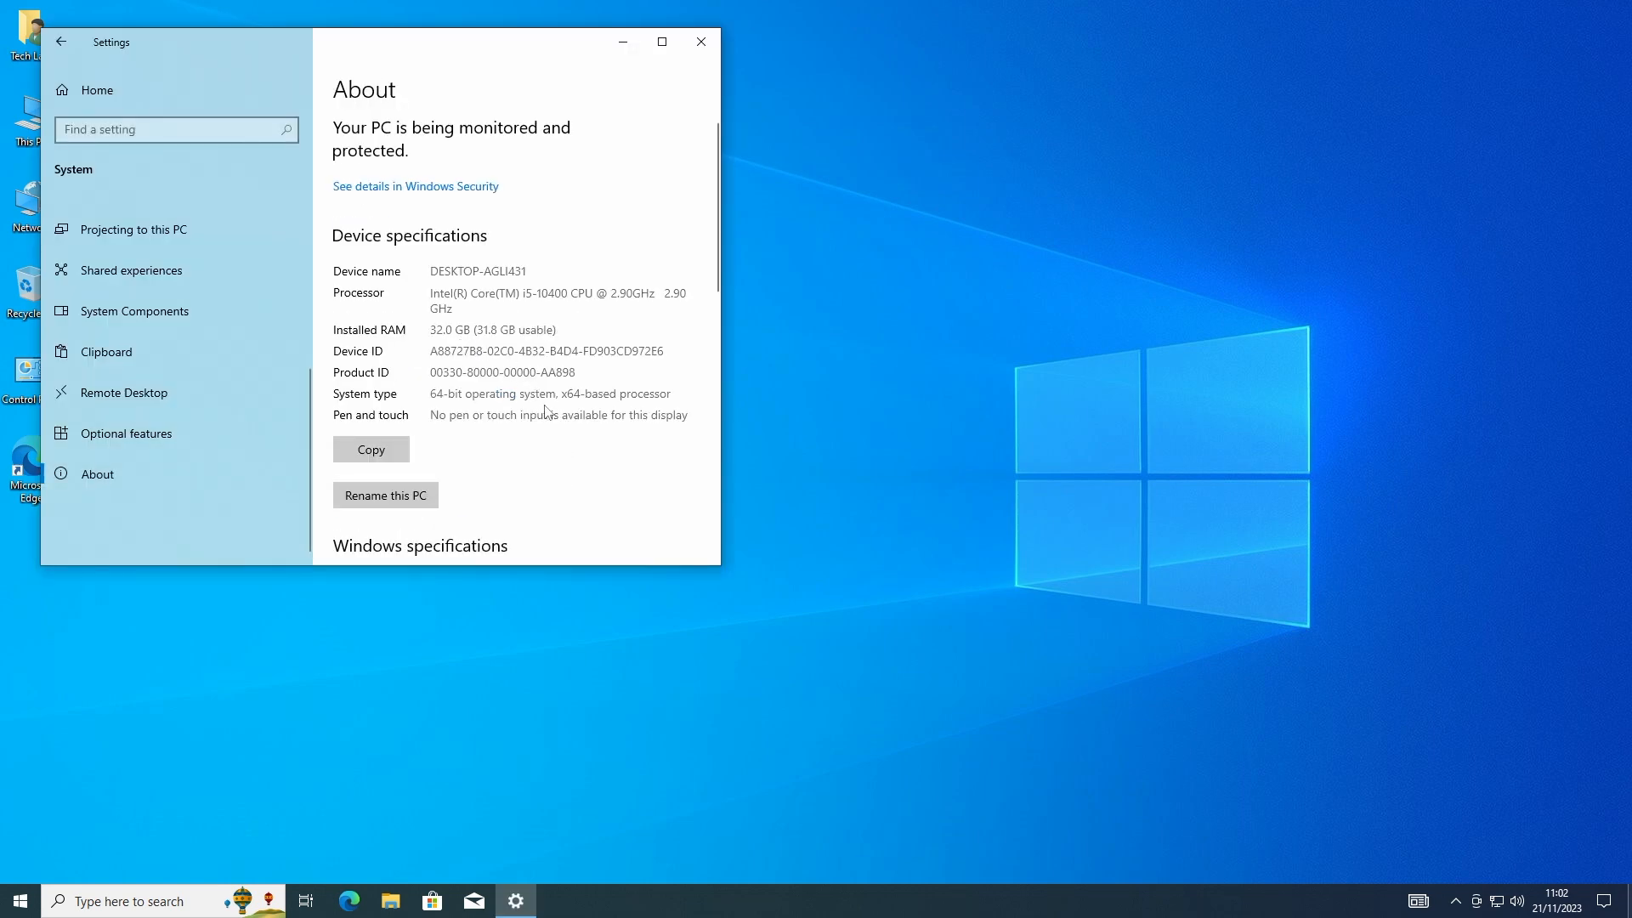
pyautogui.scroll(-3)
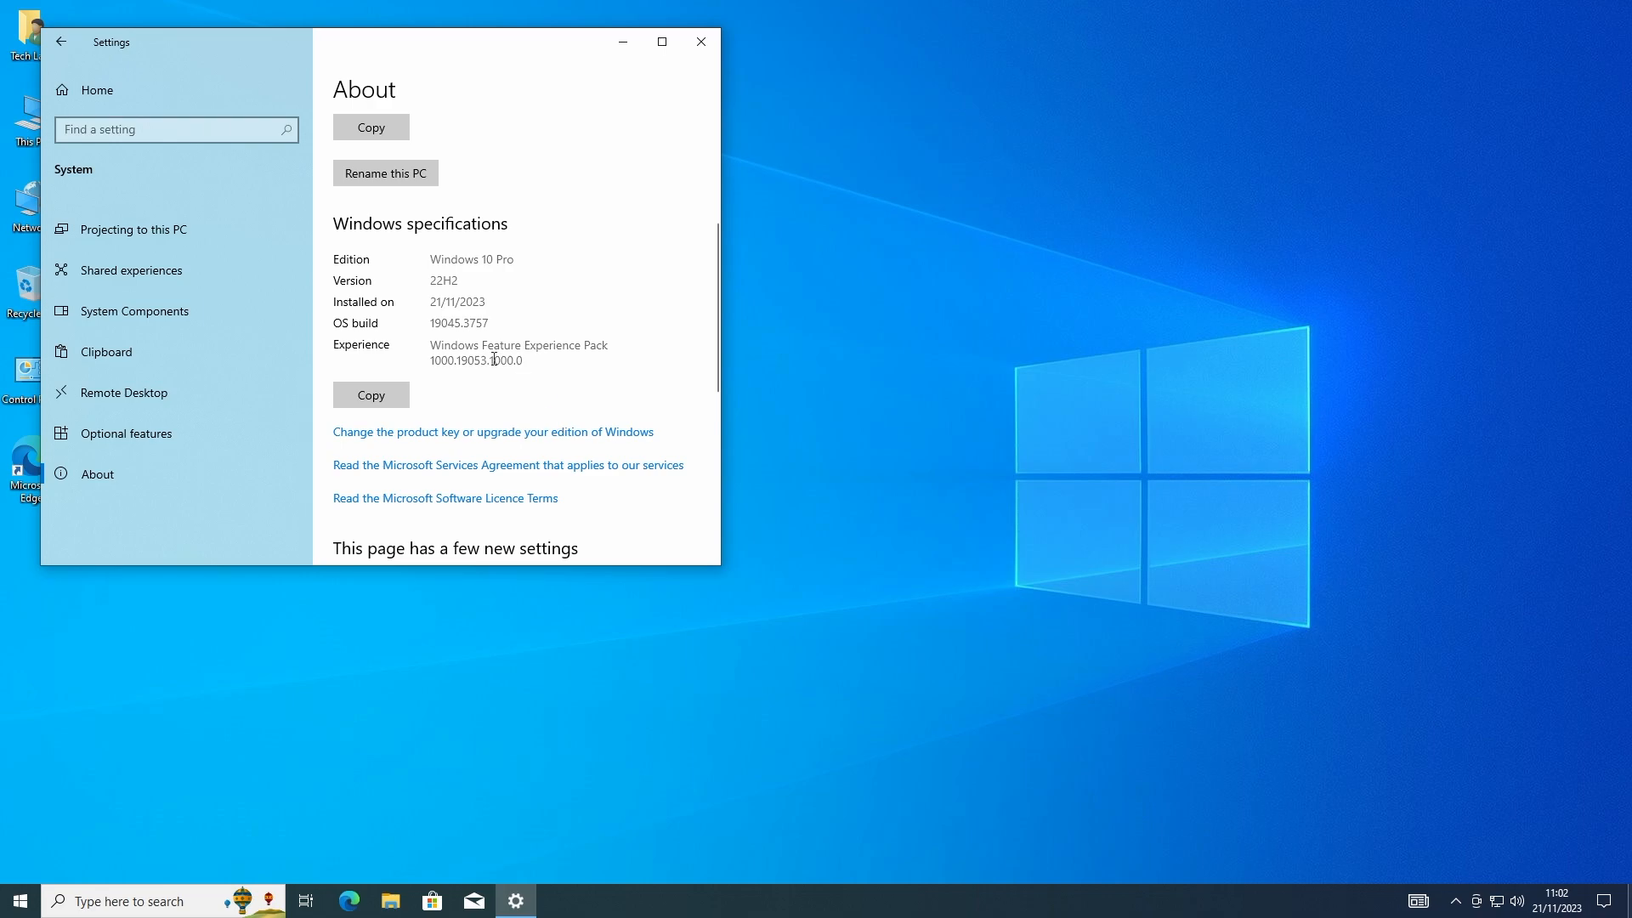
pyautogui.moveTo(555, 329)
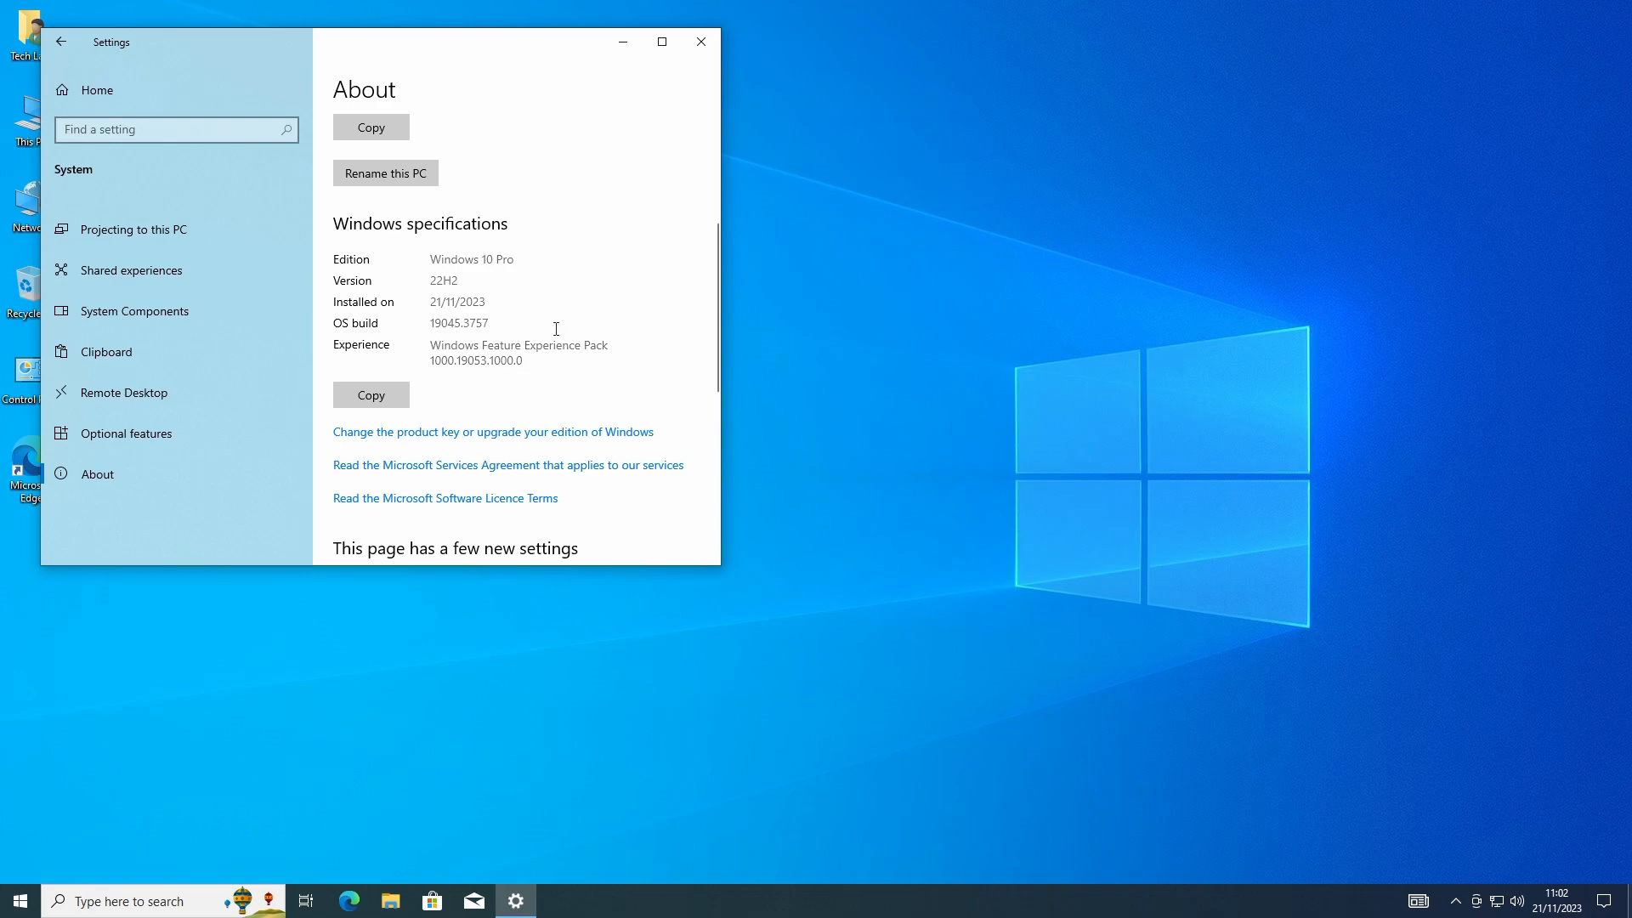
pyautogui.moveTo(700, 41)
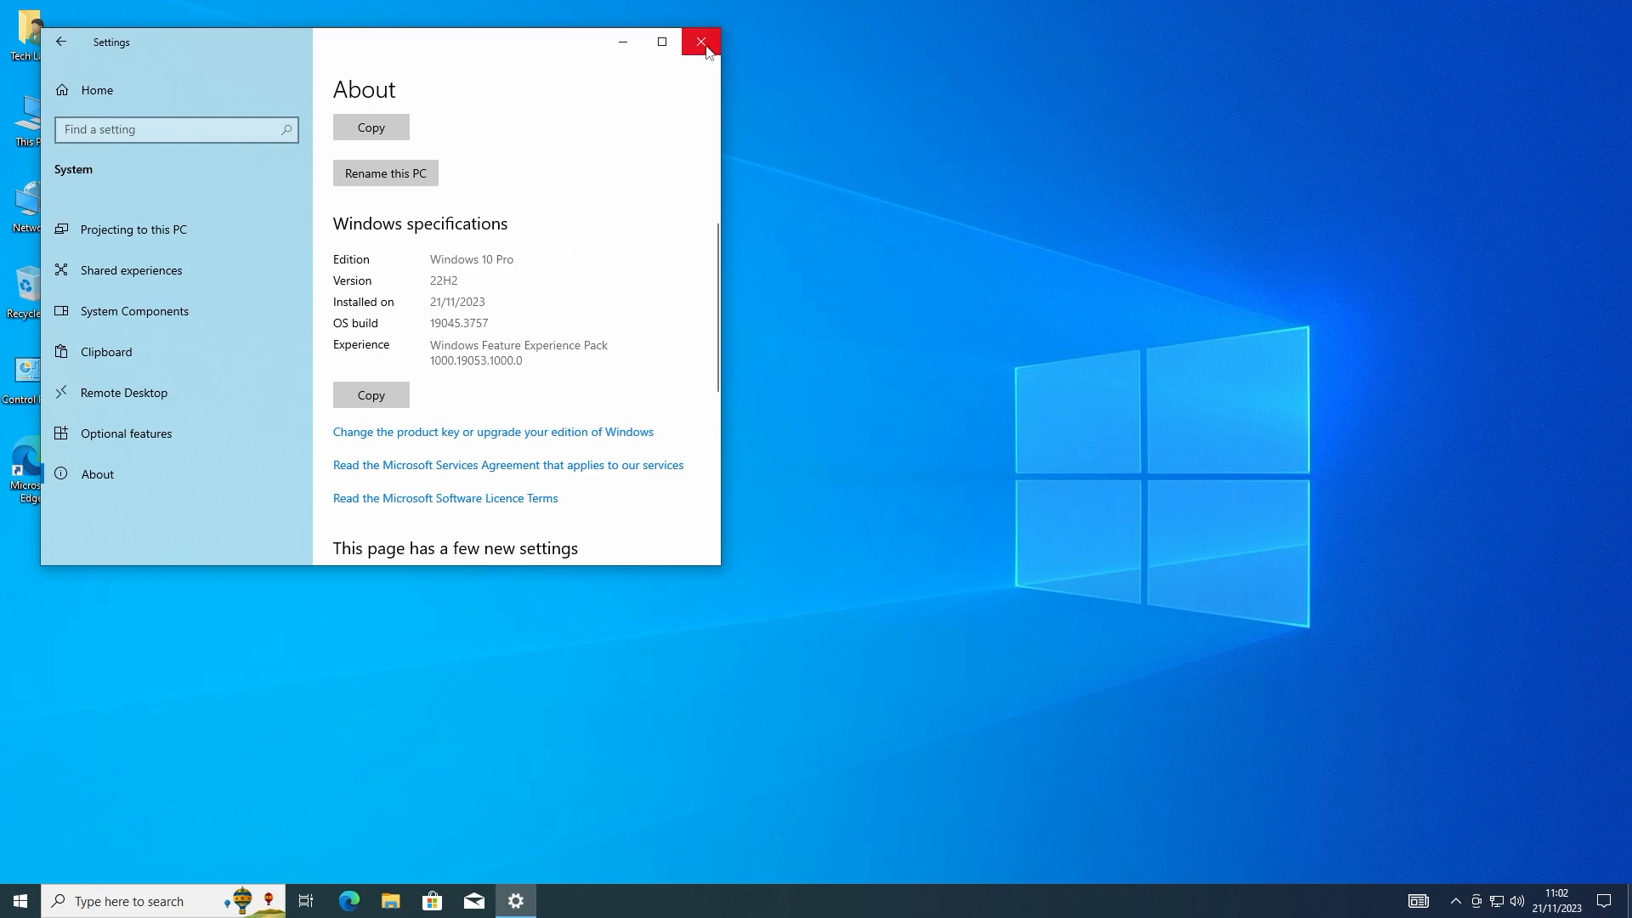
pyautogui.click(699, 41)
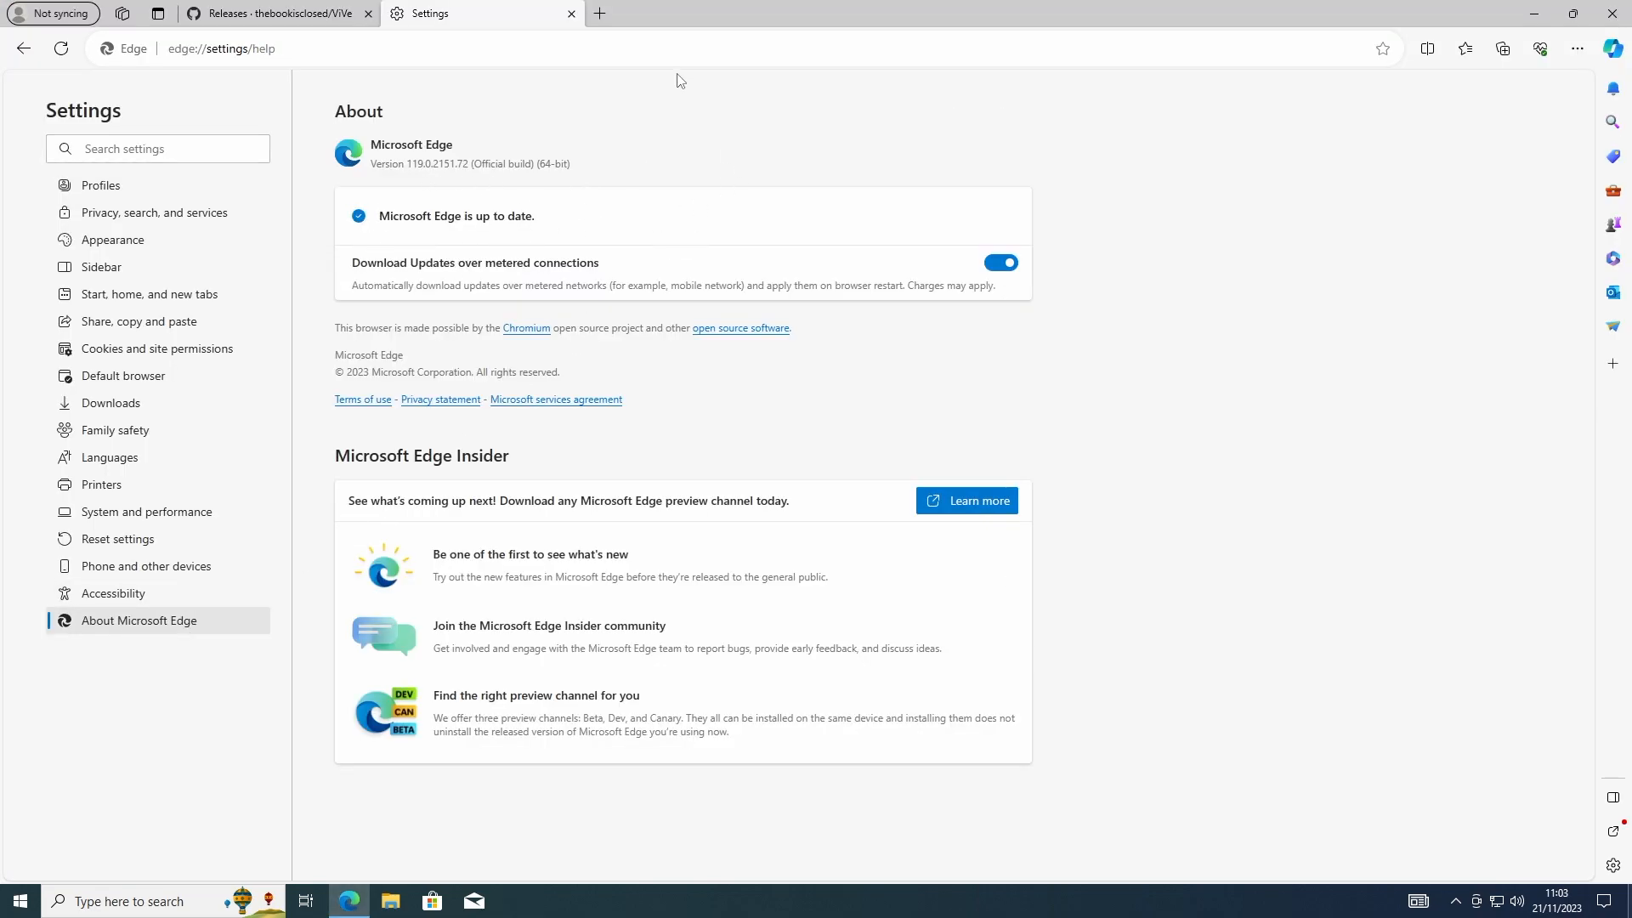
# Step: Download ViVeTool-v0.3.3.zip from the GitHub ViVeTool releases page in Edge
pyautogui.click(275, 13)
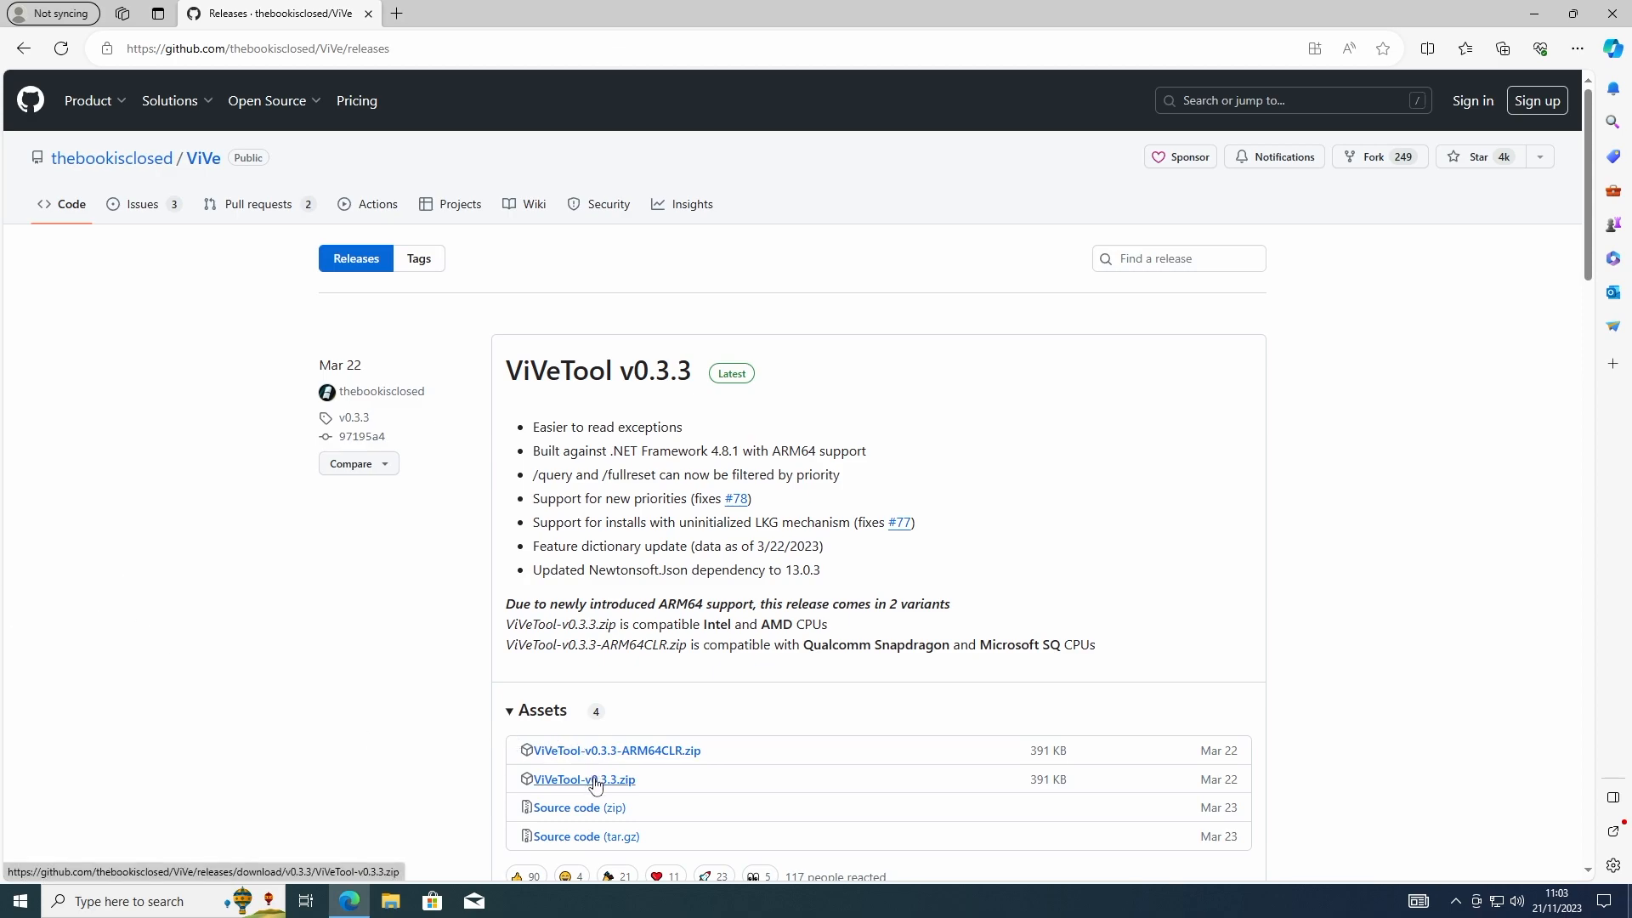
pyautogui.click(584, 778)
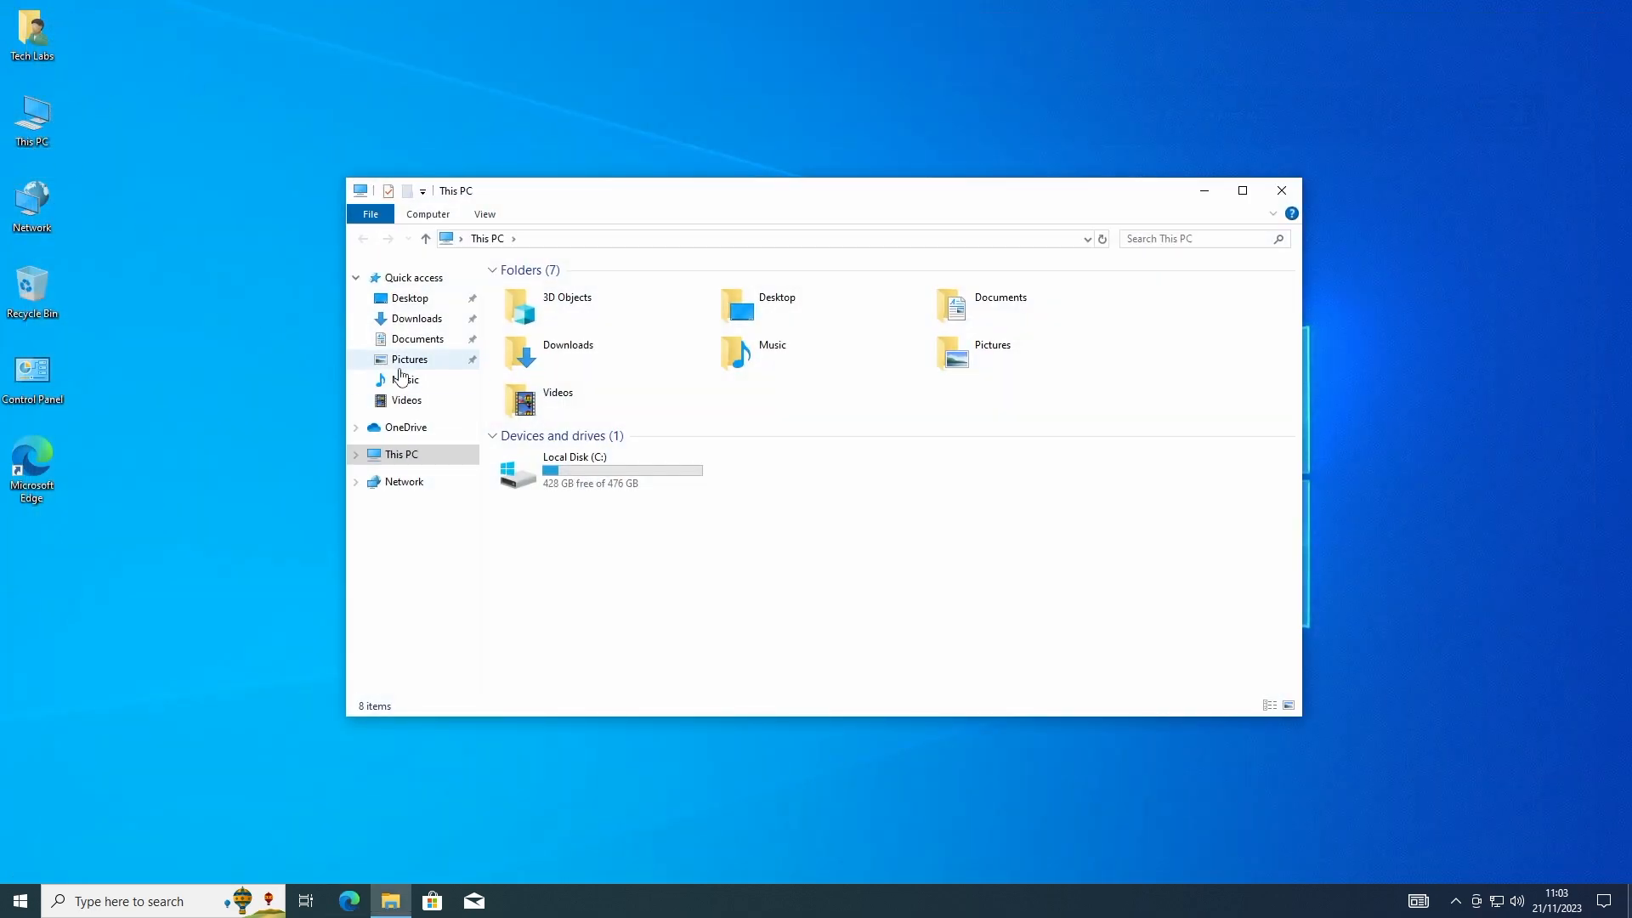
# Step: Start extracting the ViVeTool zip from Downloads with C:\Windows\System32 as the destination
pyautogui.click(414, 319)
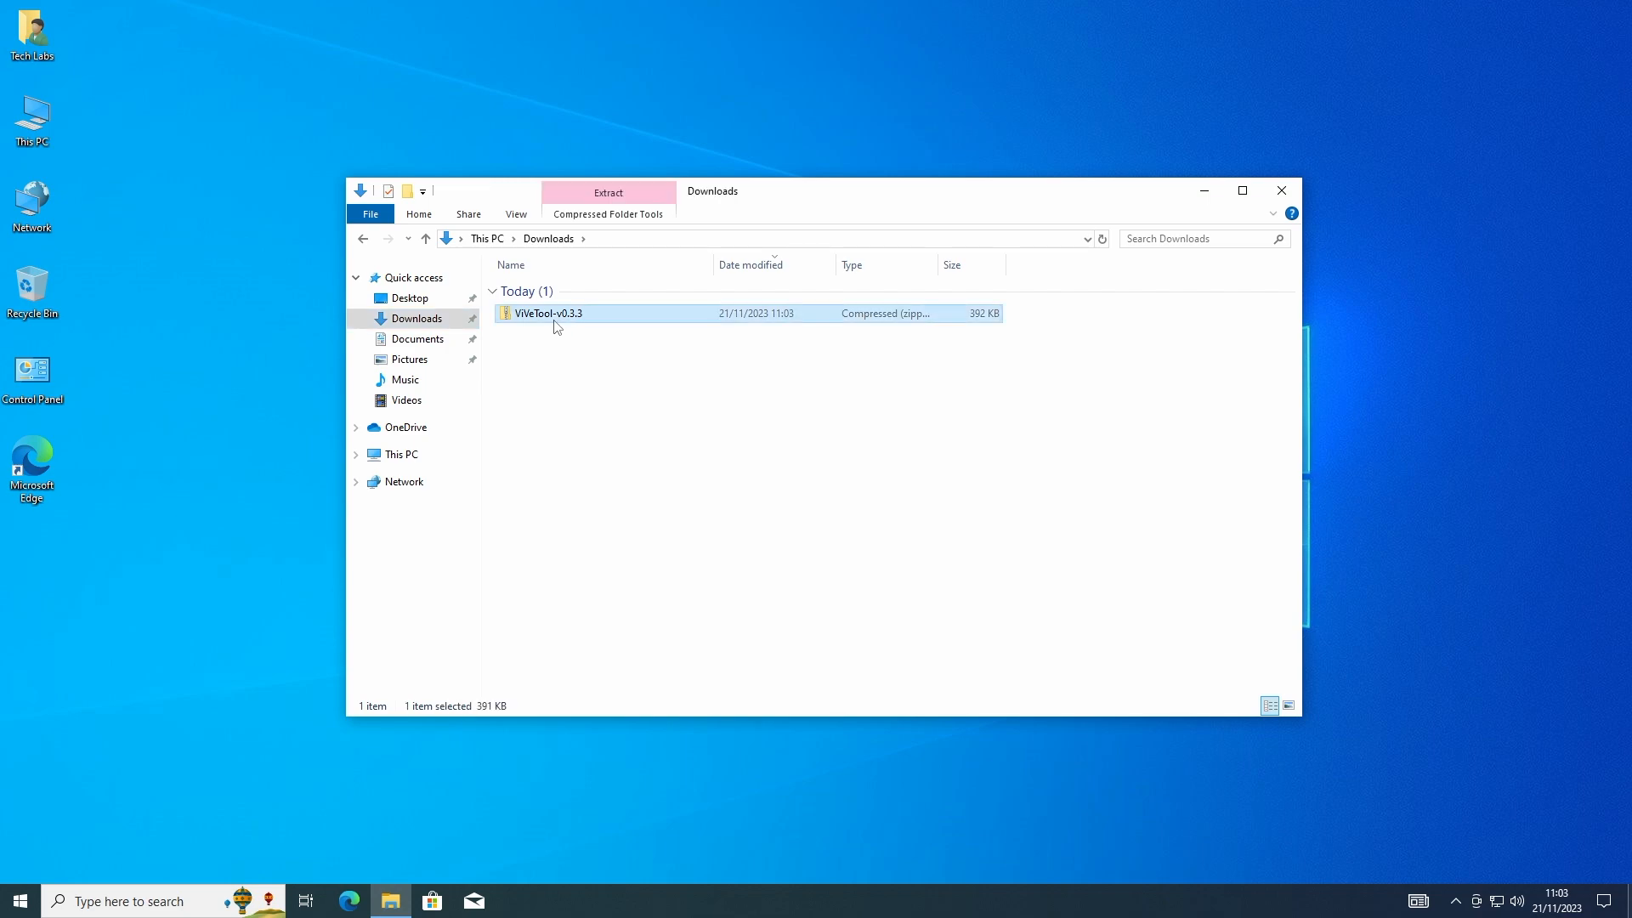
pyautogui.click(607, 193)
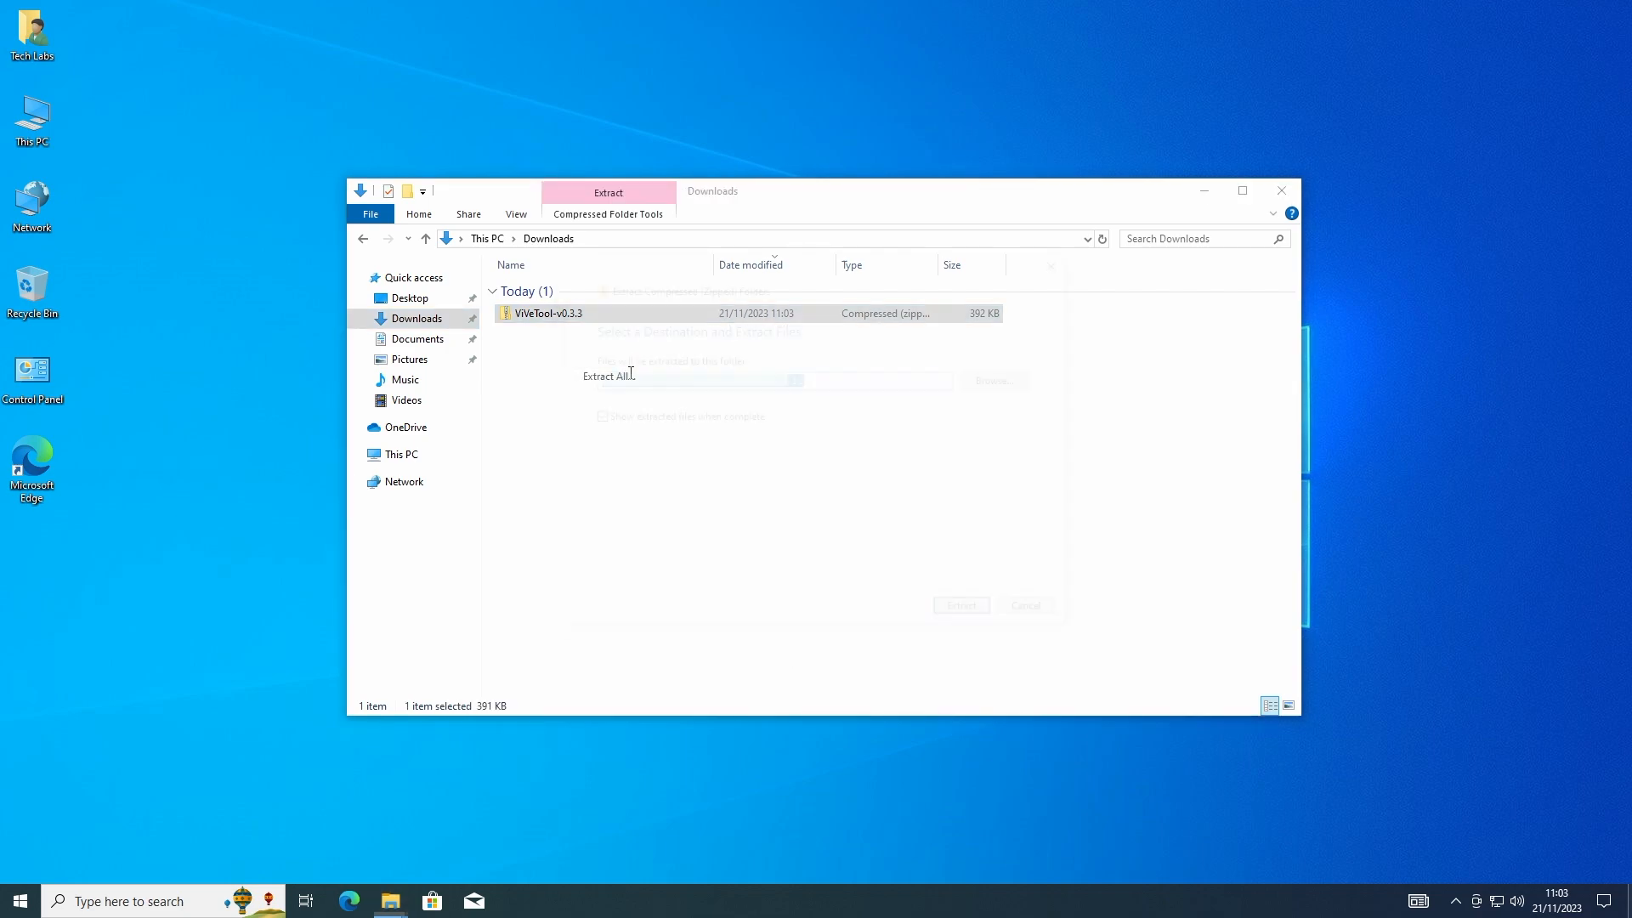
pyautogui.click(991, 380)
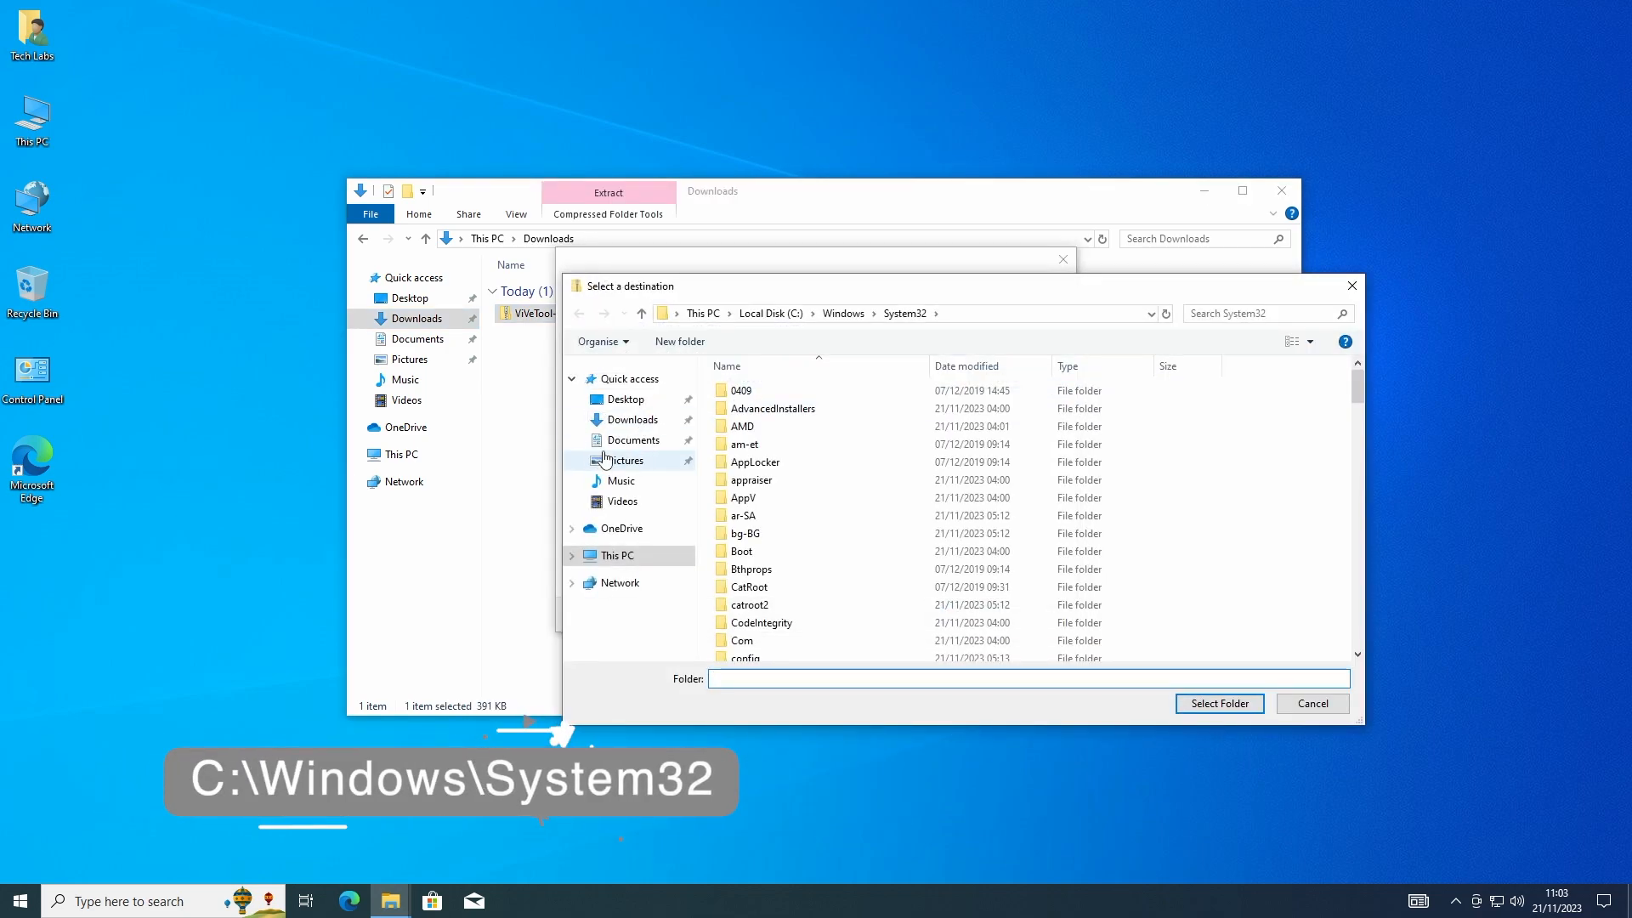
pyautogui.click(617, 555)
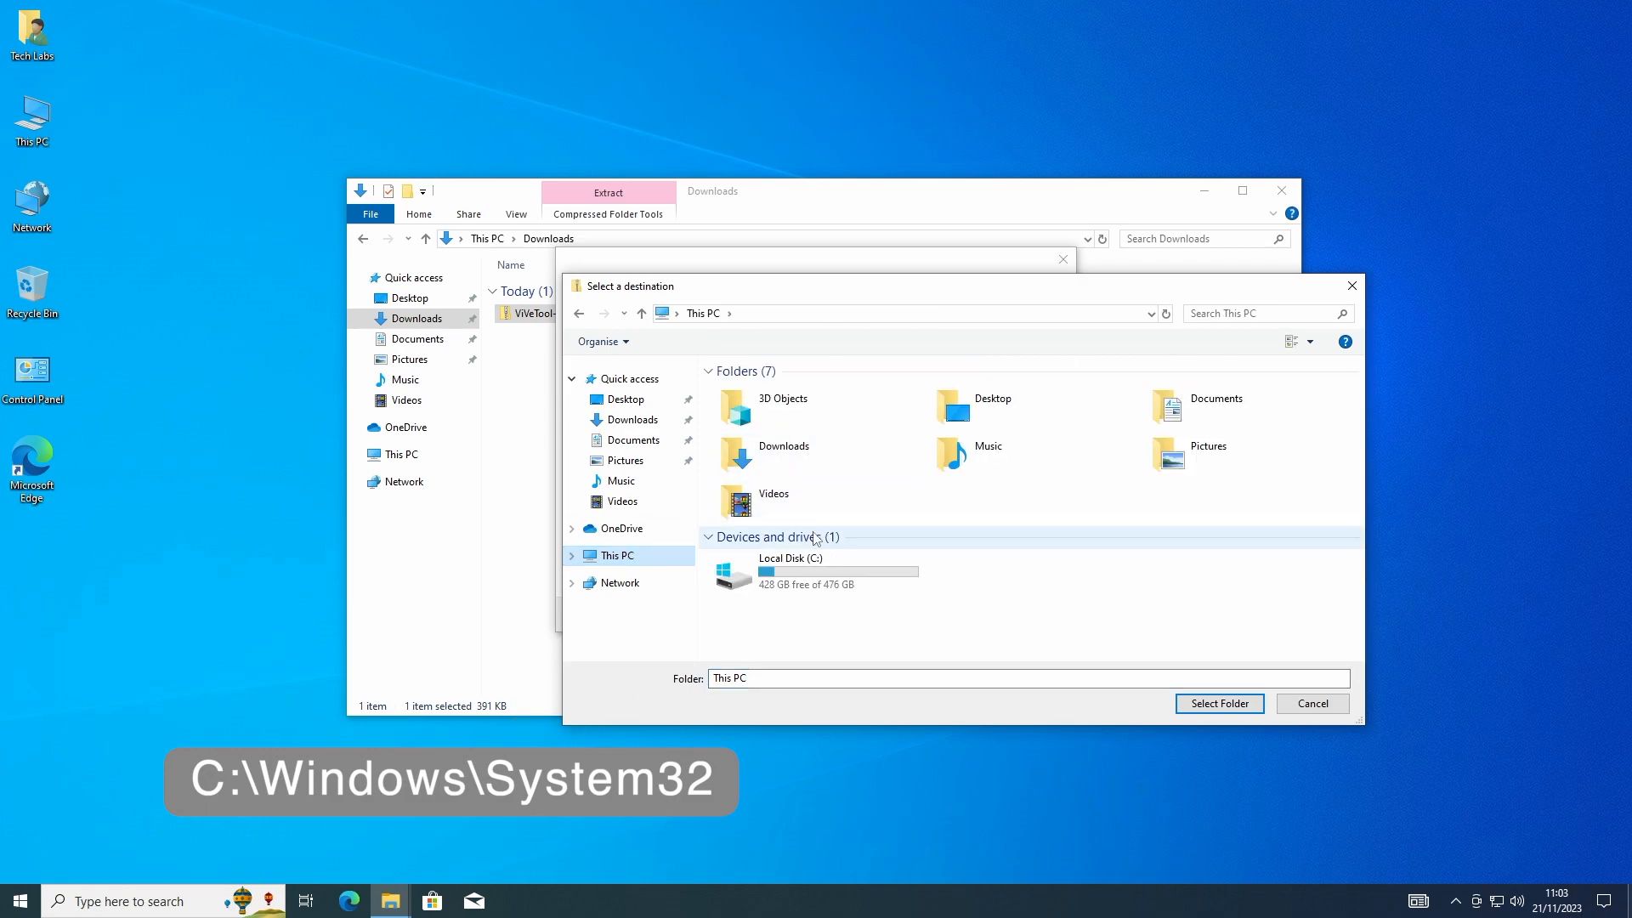
pyautogui.doubleClick(790, 571)
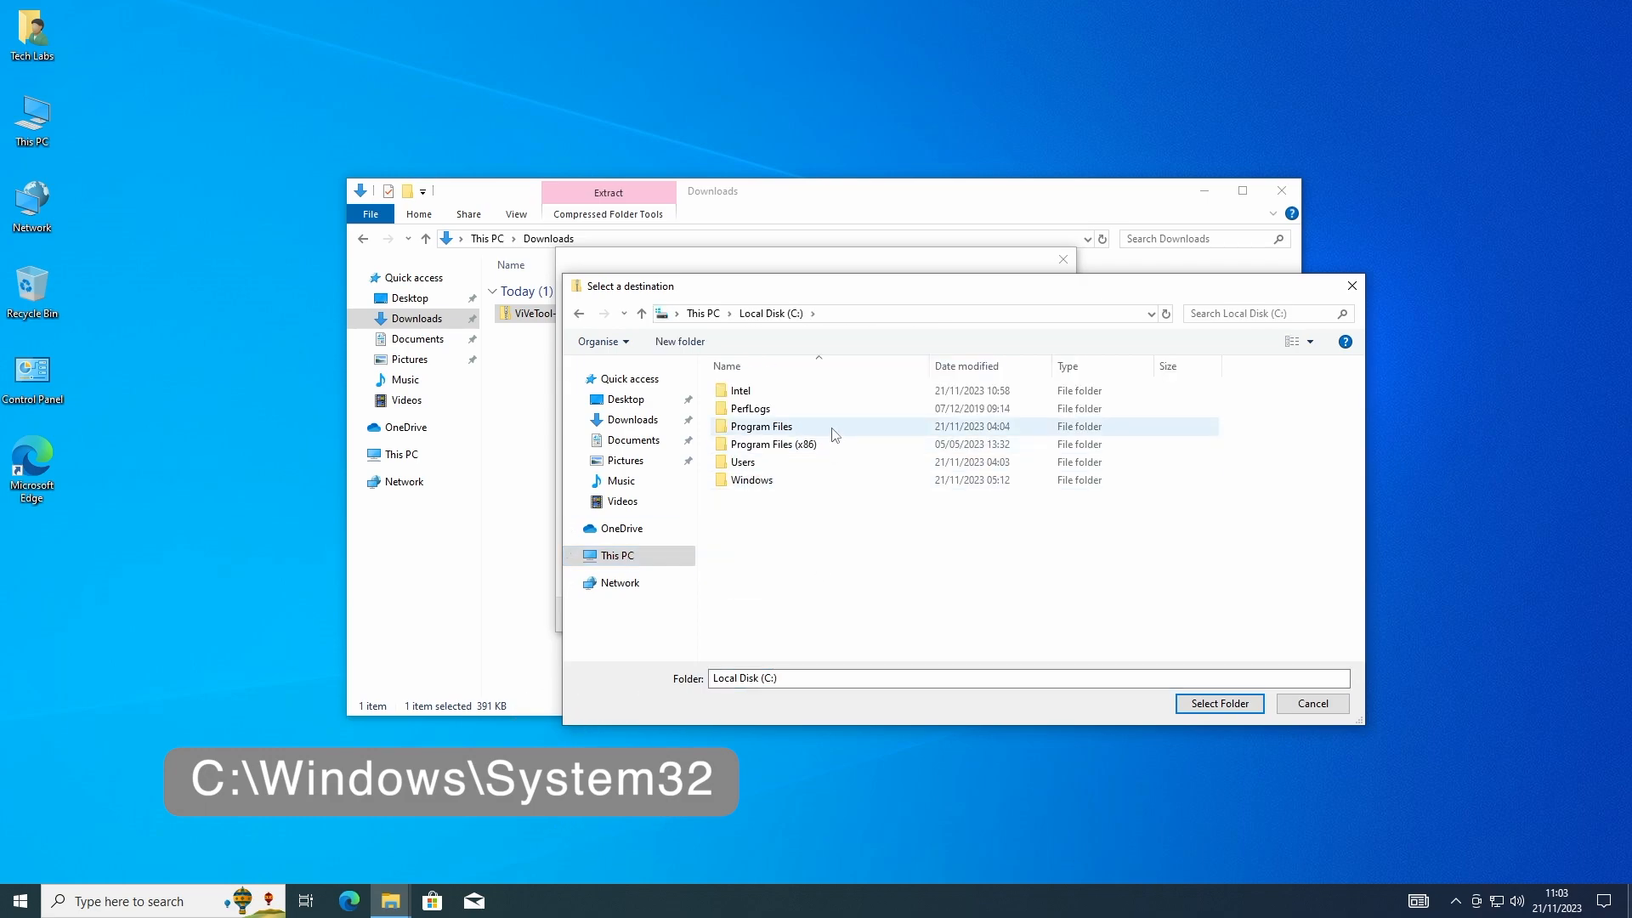
pyautogui.doubleClick(755, 479)
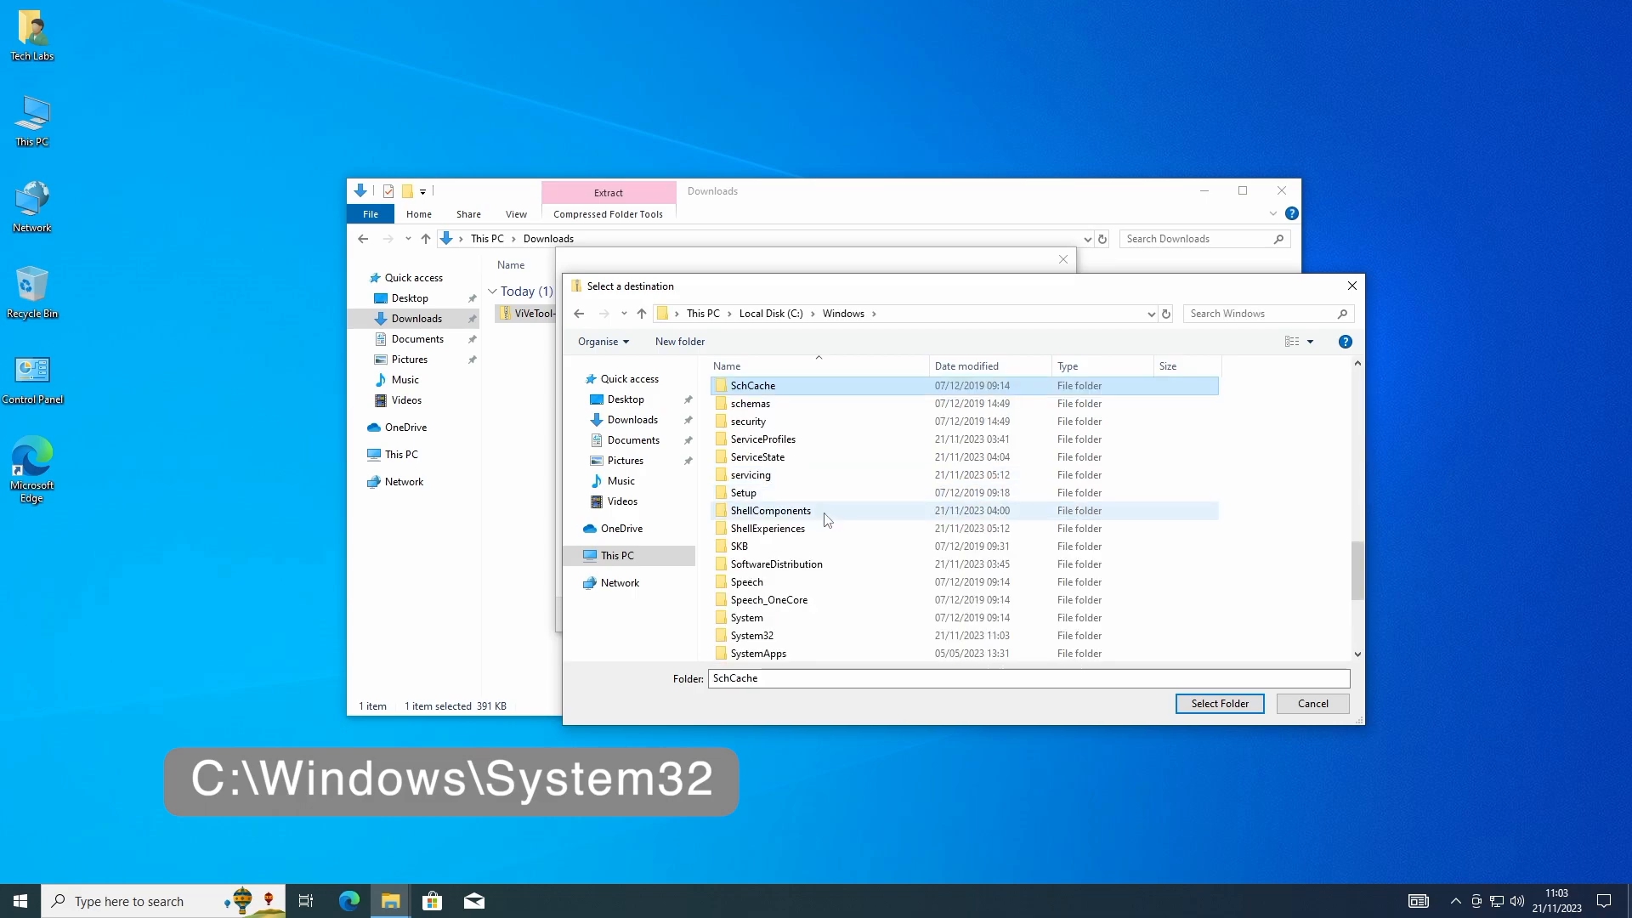
pyautogui.click(751, 635)
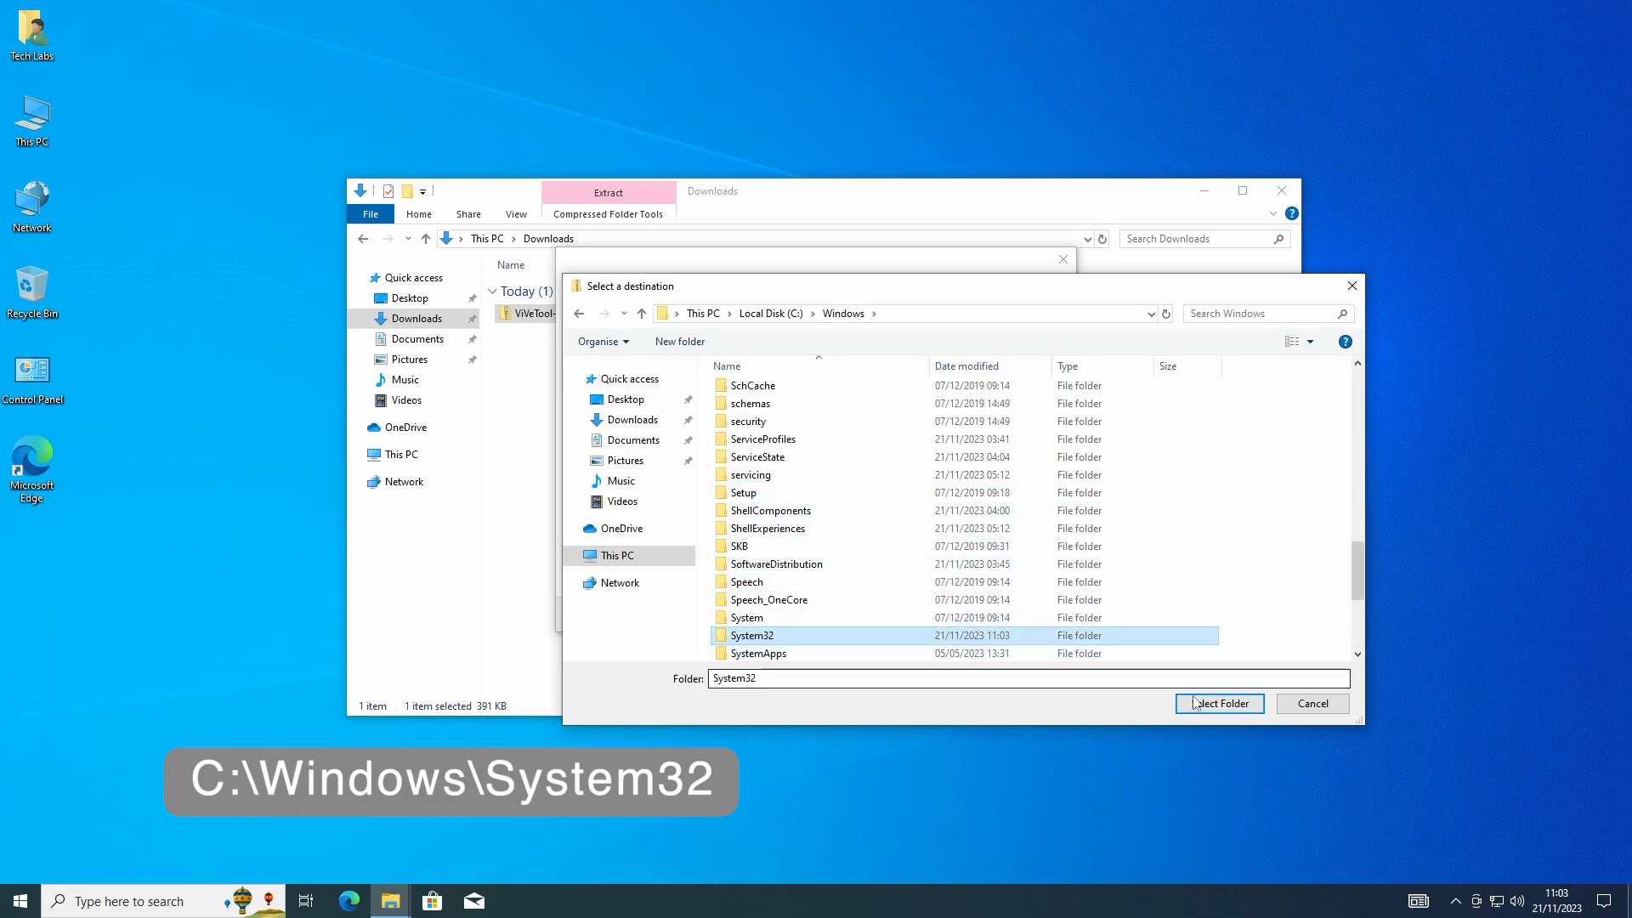
pyautogui.click(1219, 704)
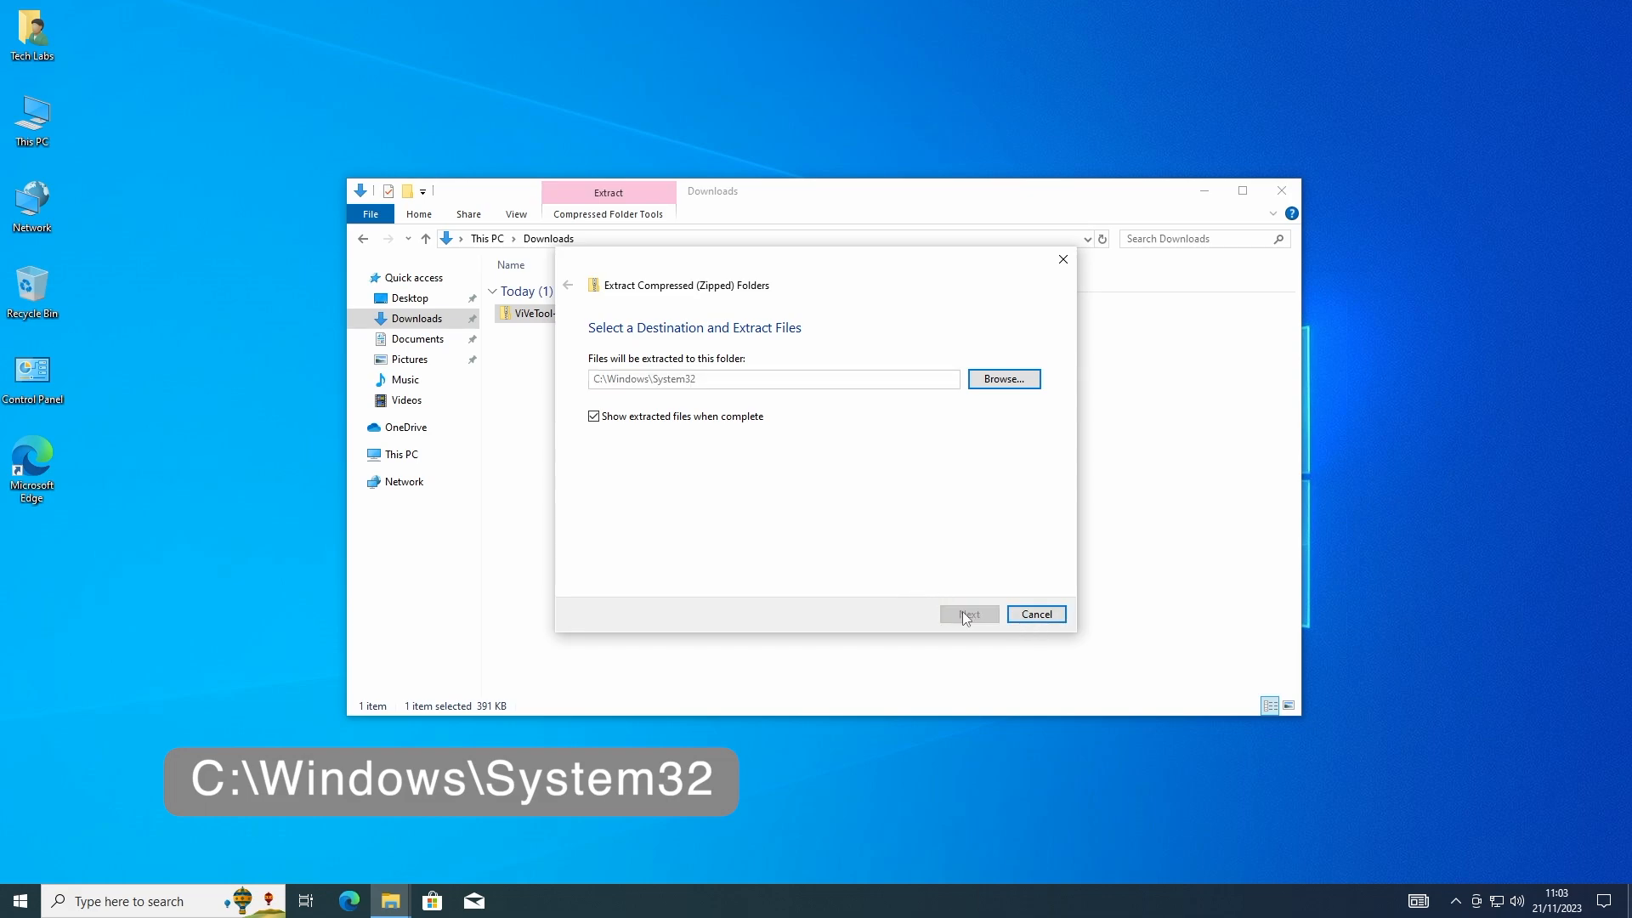
# Step: Extract ViVeTool into System32, replacing existing files with administrator permission
pyautogui.click(967, 613)
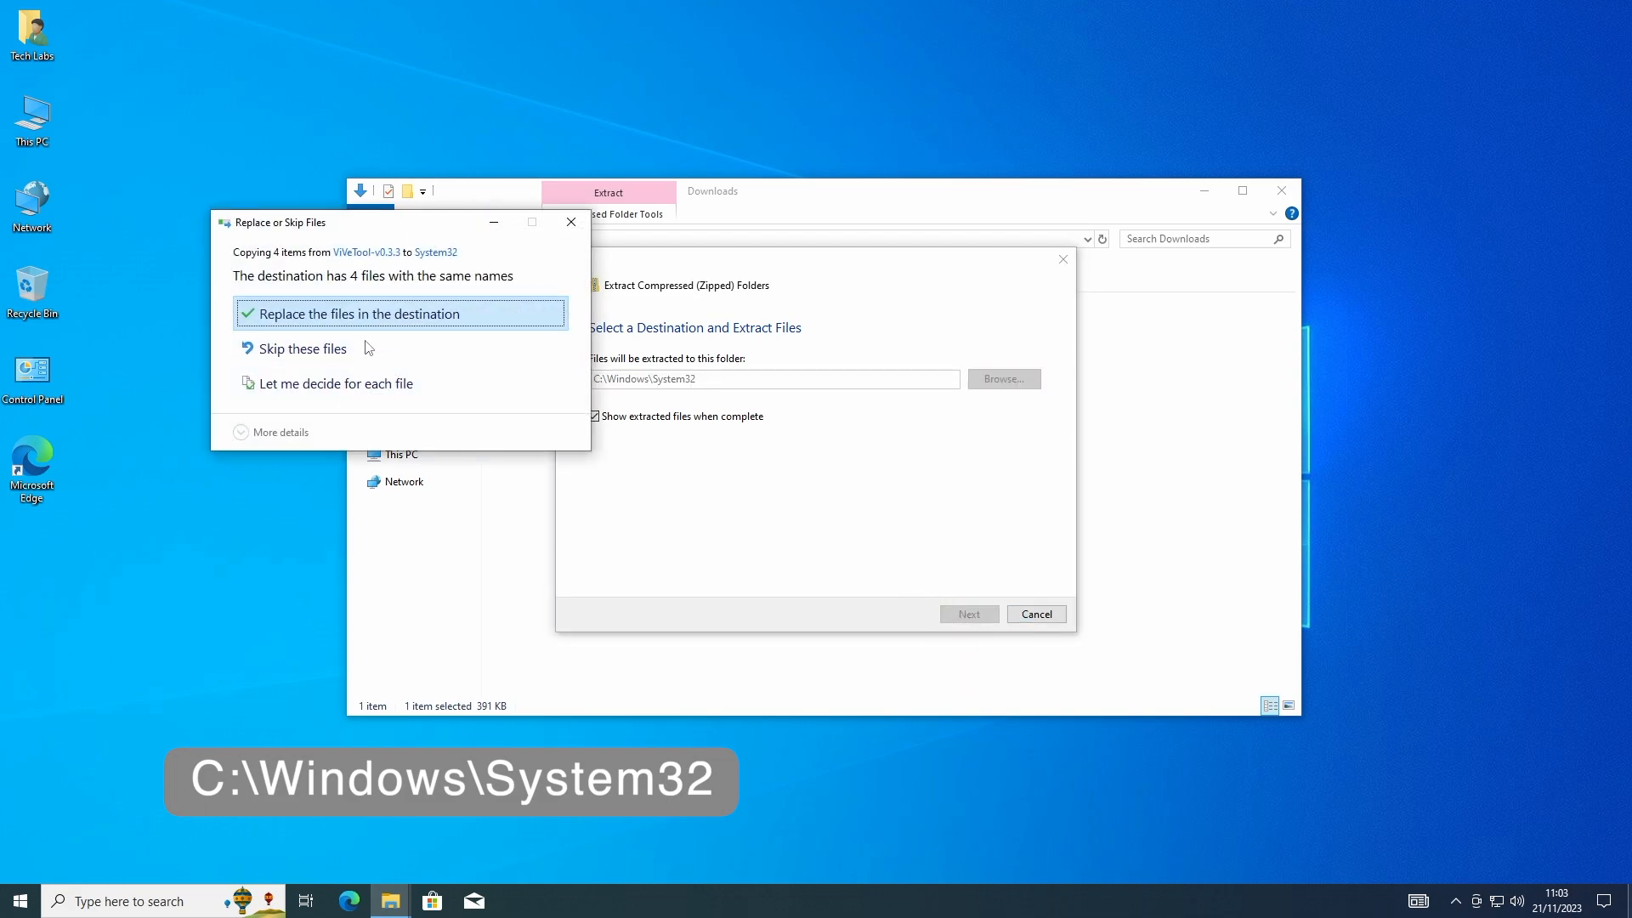
pyautogui.click(355, 314)
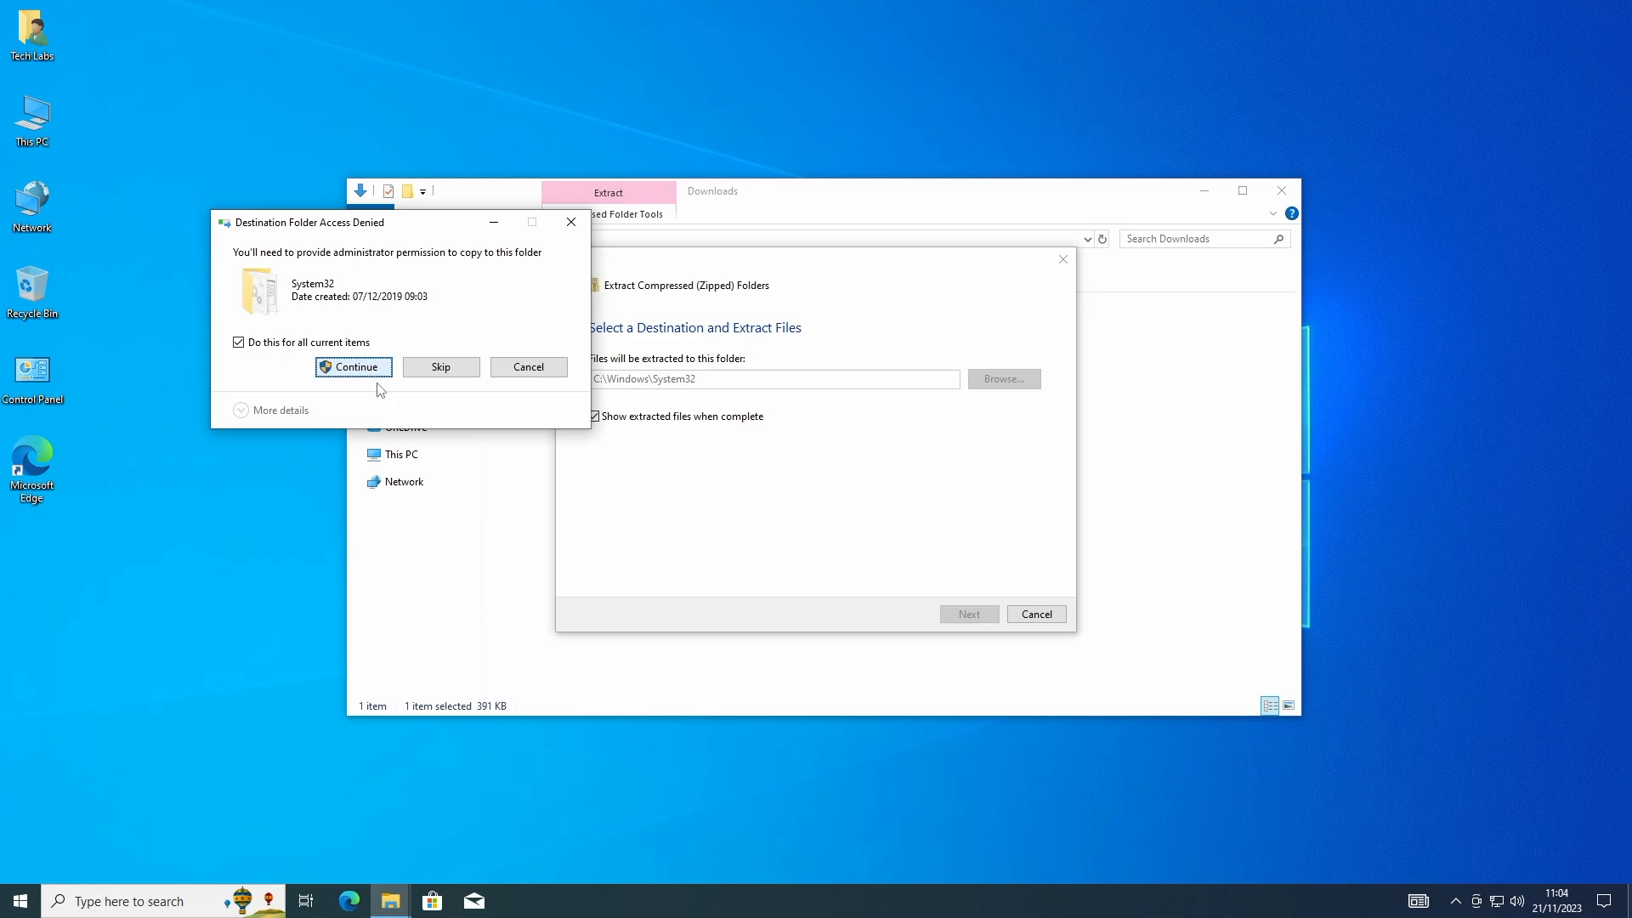
pyautogui.click(352, 366)
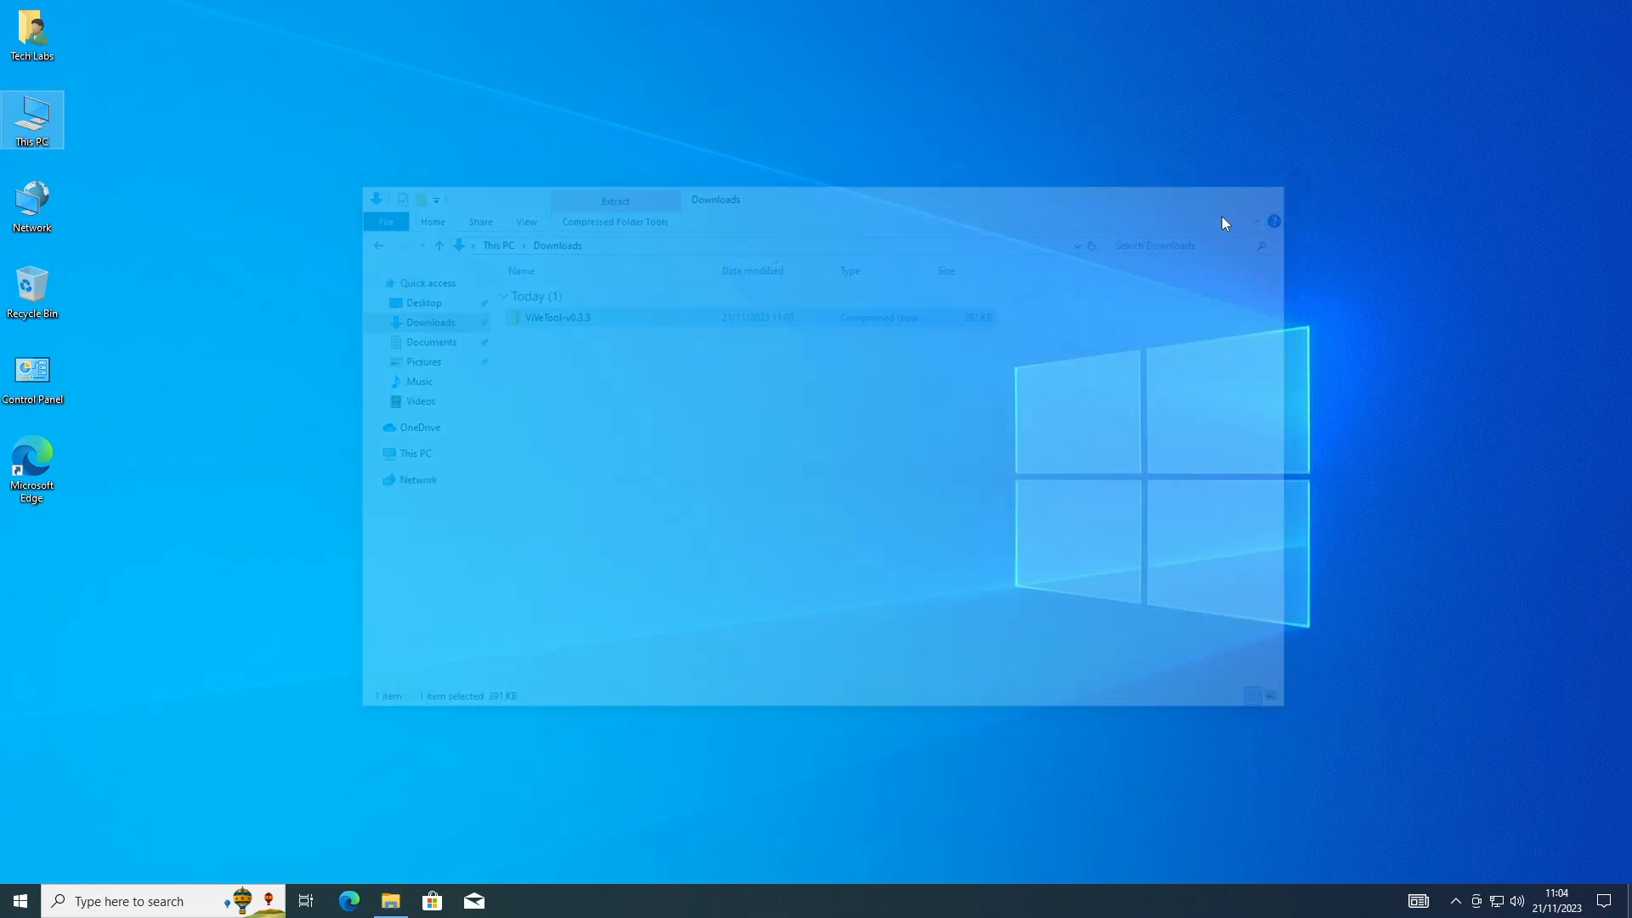
# Step: Launch Command Prompt as administrator from the cmd search, accepting UAC
pyautogui.write('cmd')
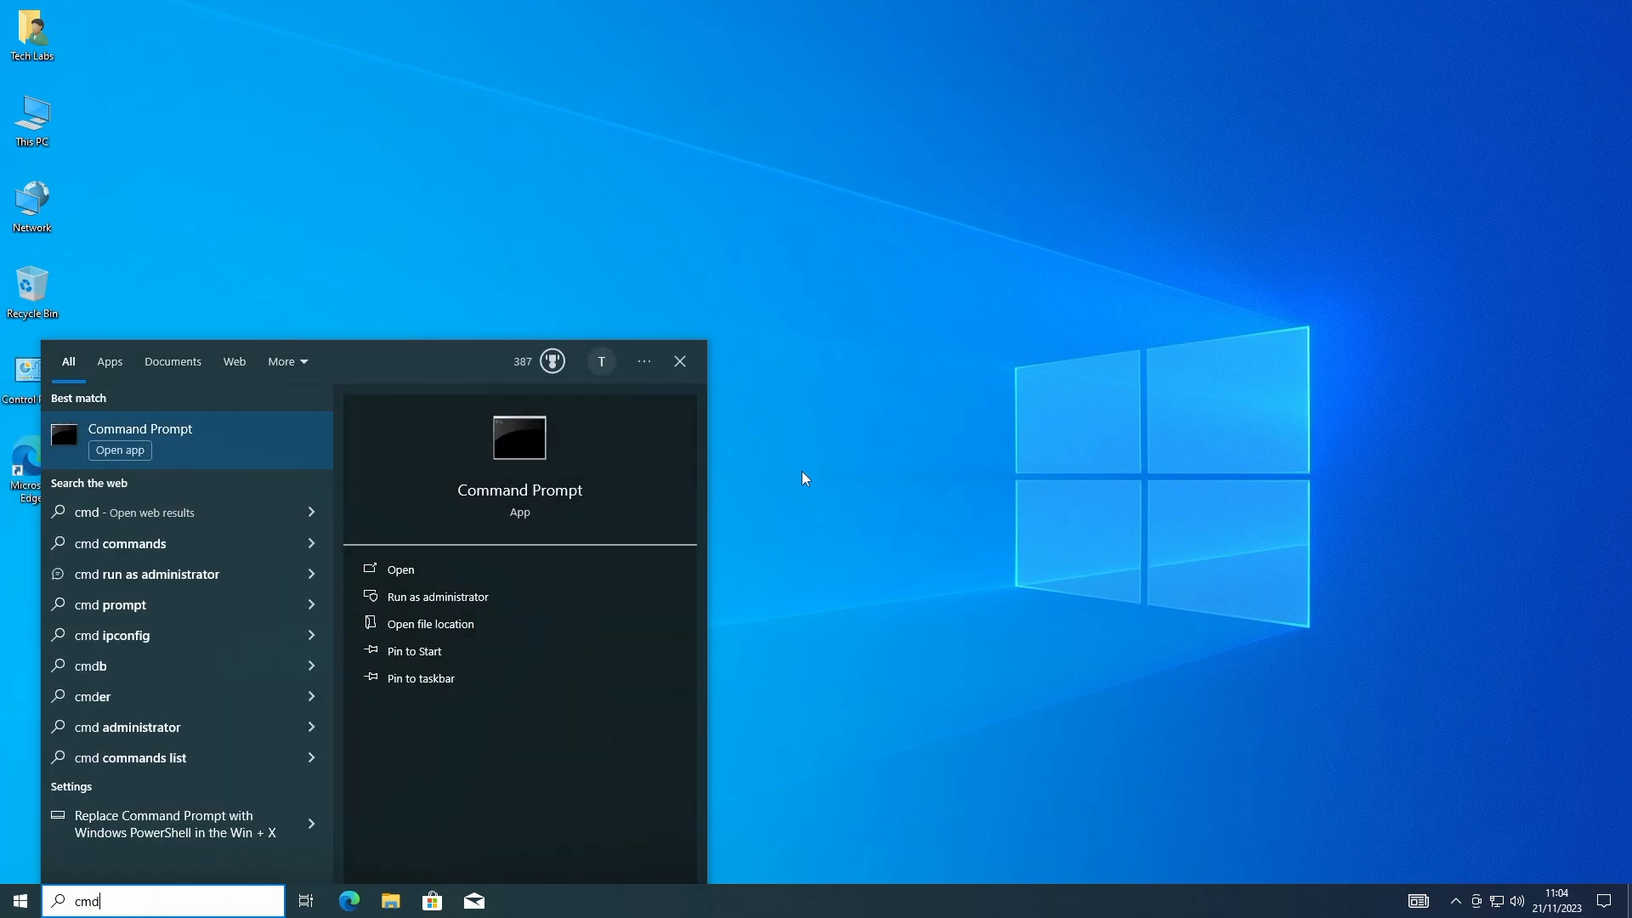
pyautogui.click(436, 596)
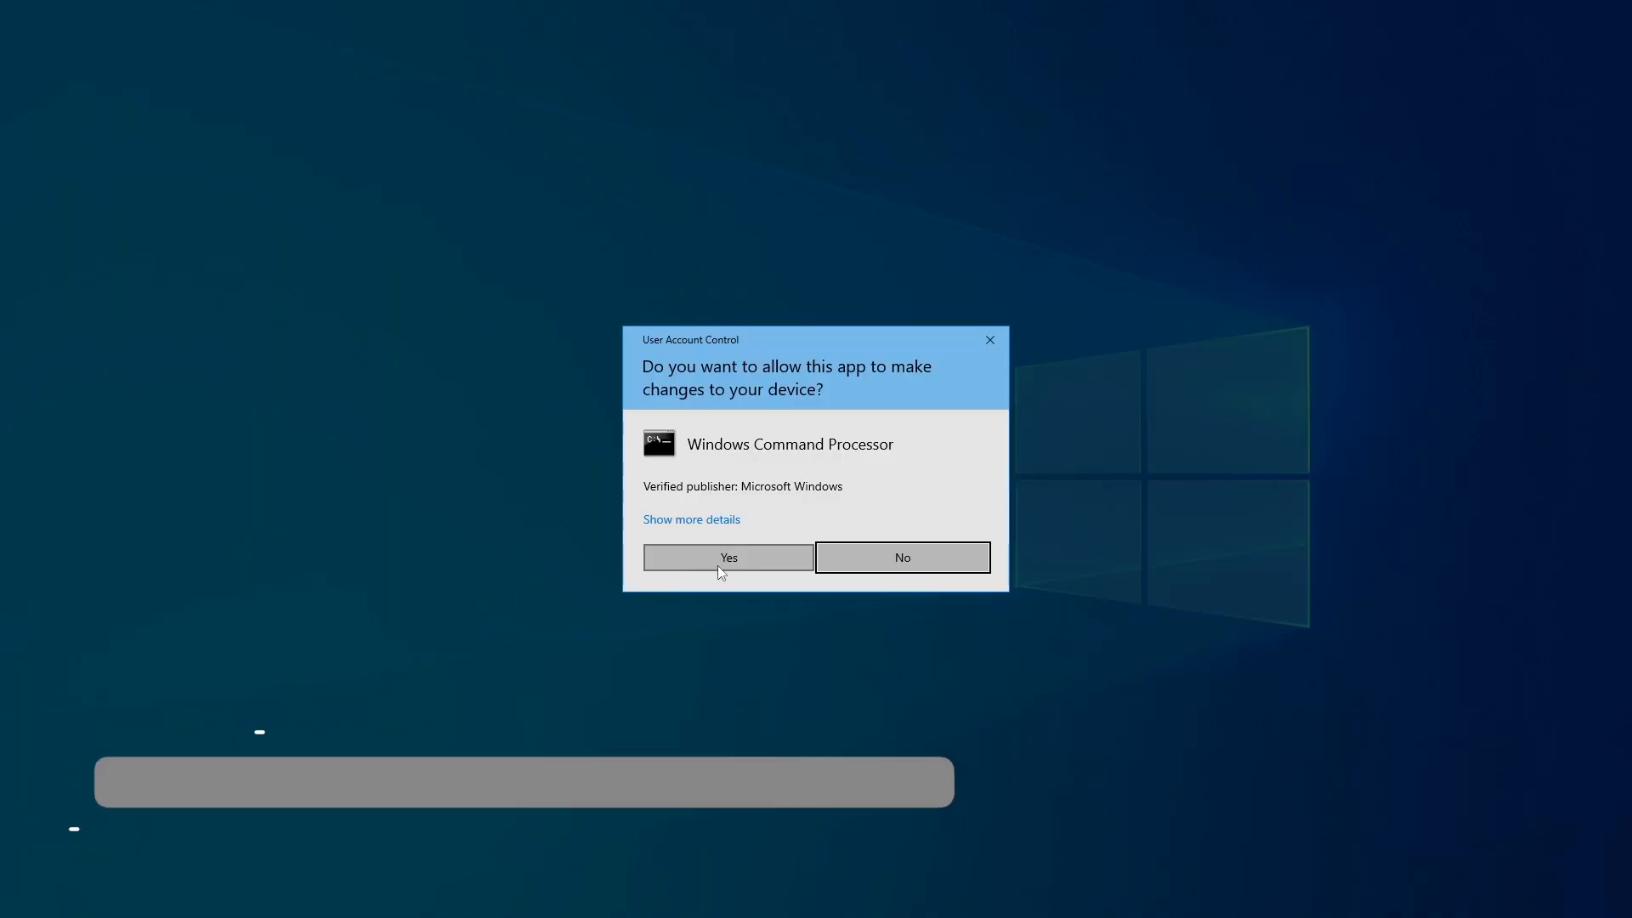
pyautogui.click(727, 556)
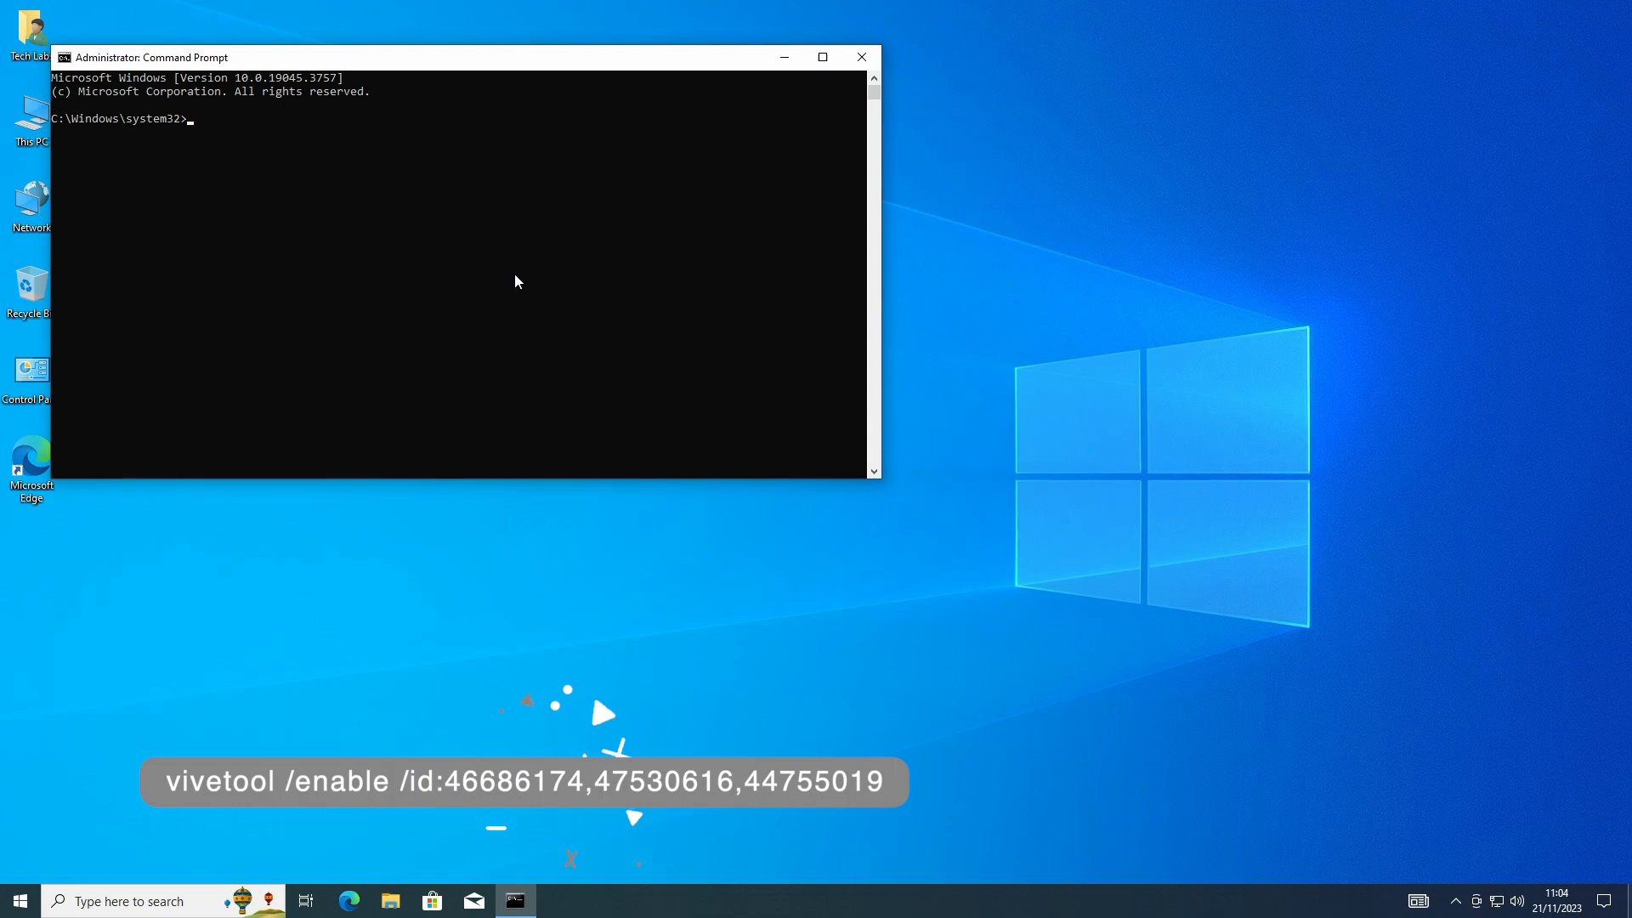
# Step: Run vivetool /enable /id:46686174,47530616,44755019 in the admin Command Prompt
pyautogui.write('vivetool /enable /id:')
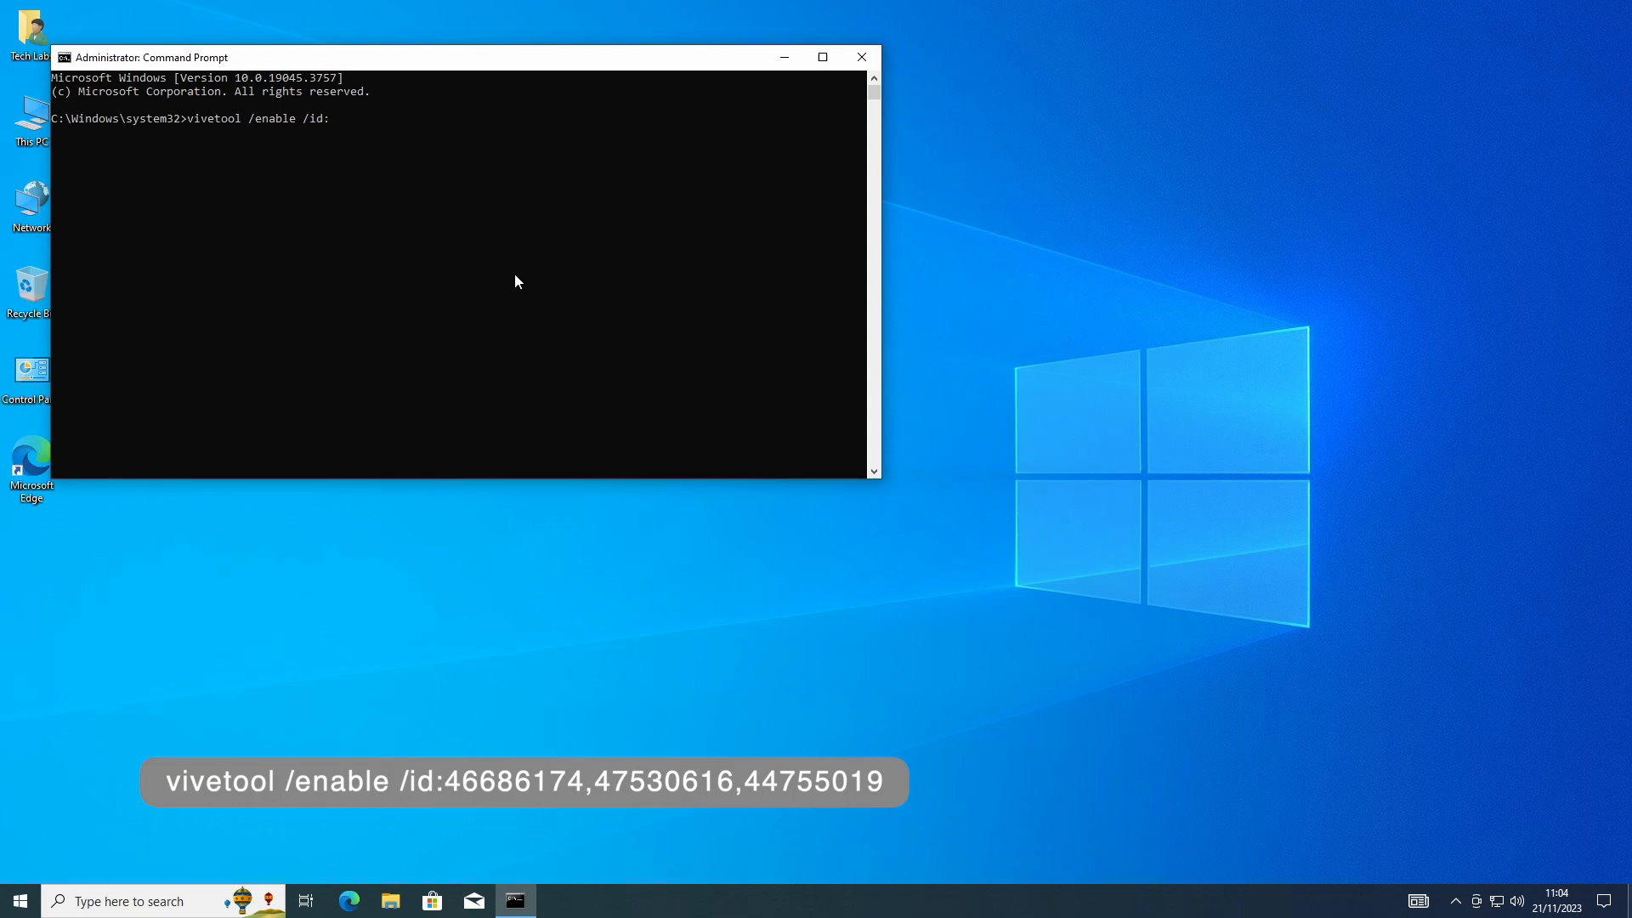
pyautogui.write('46686174,4')
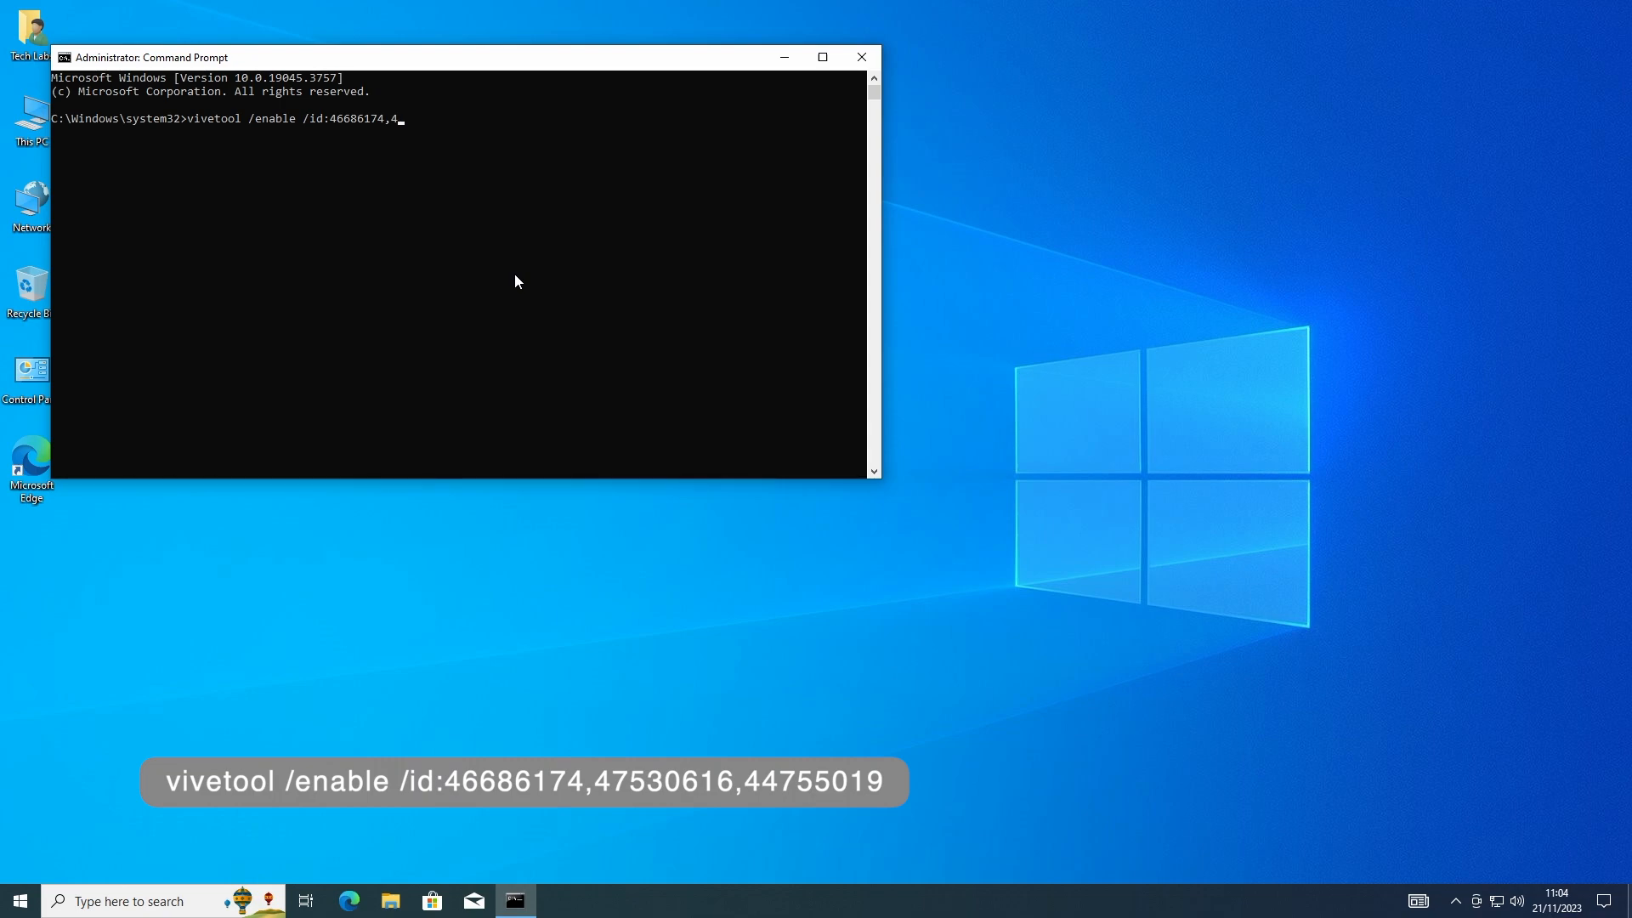
pyautogui.write('7')
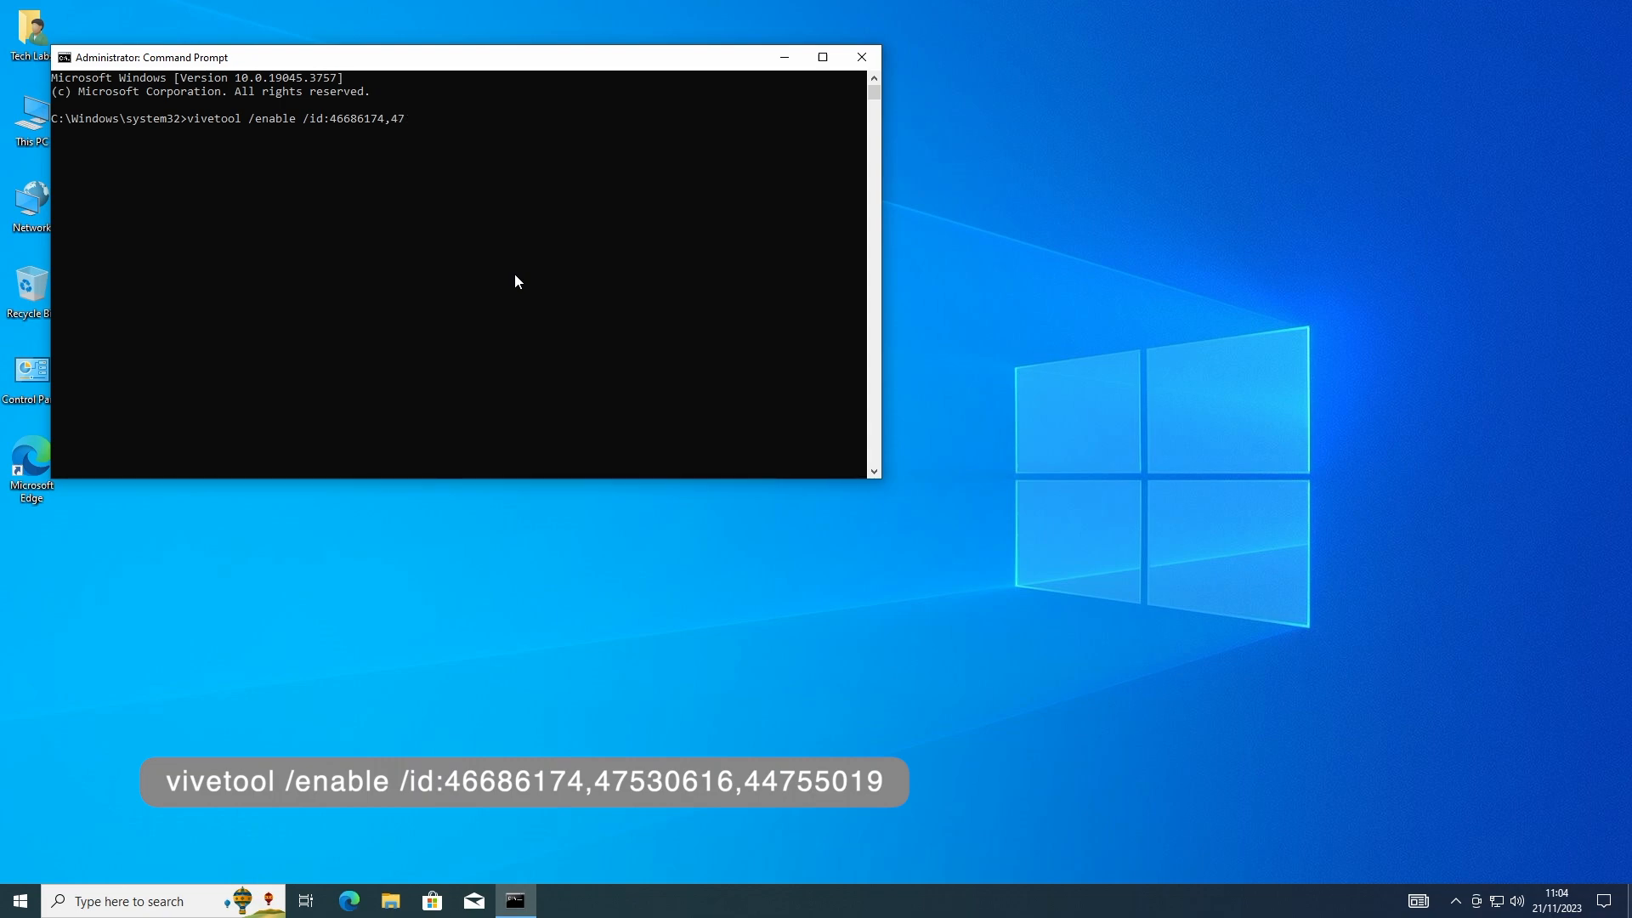
pyautogui.write('53')
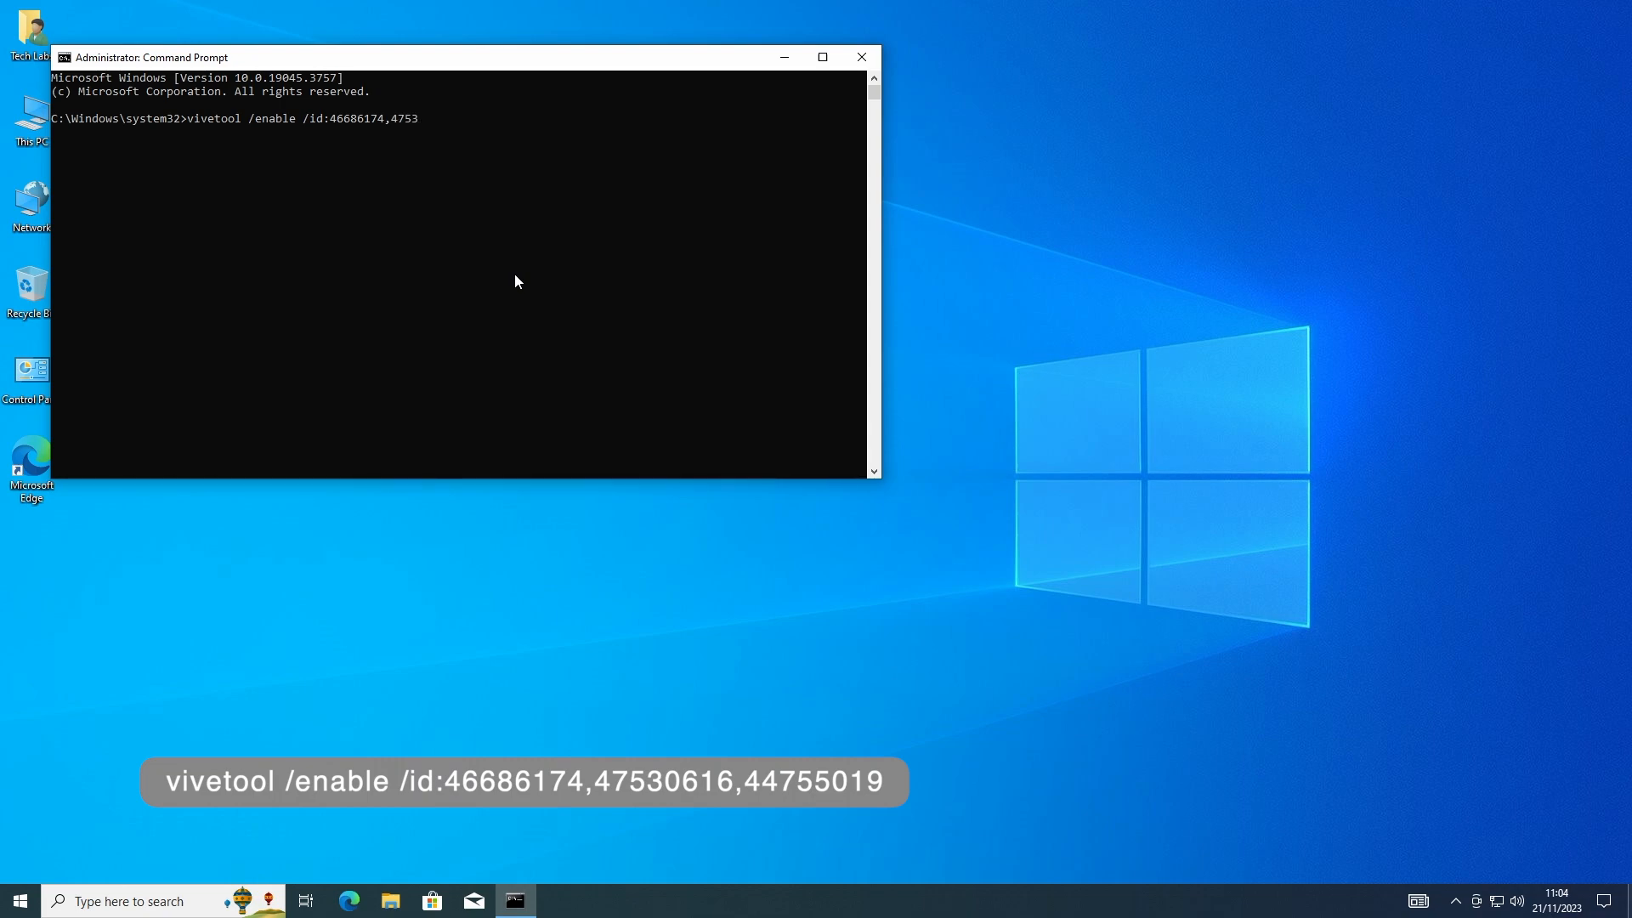
pyautogui.write('0616')
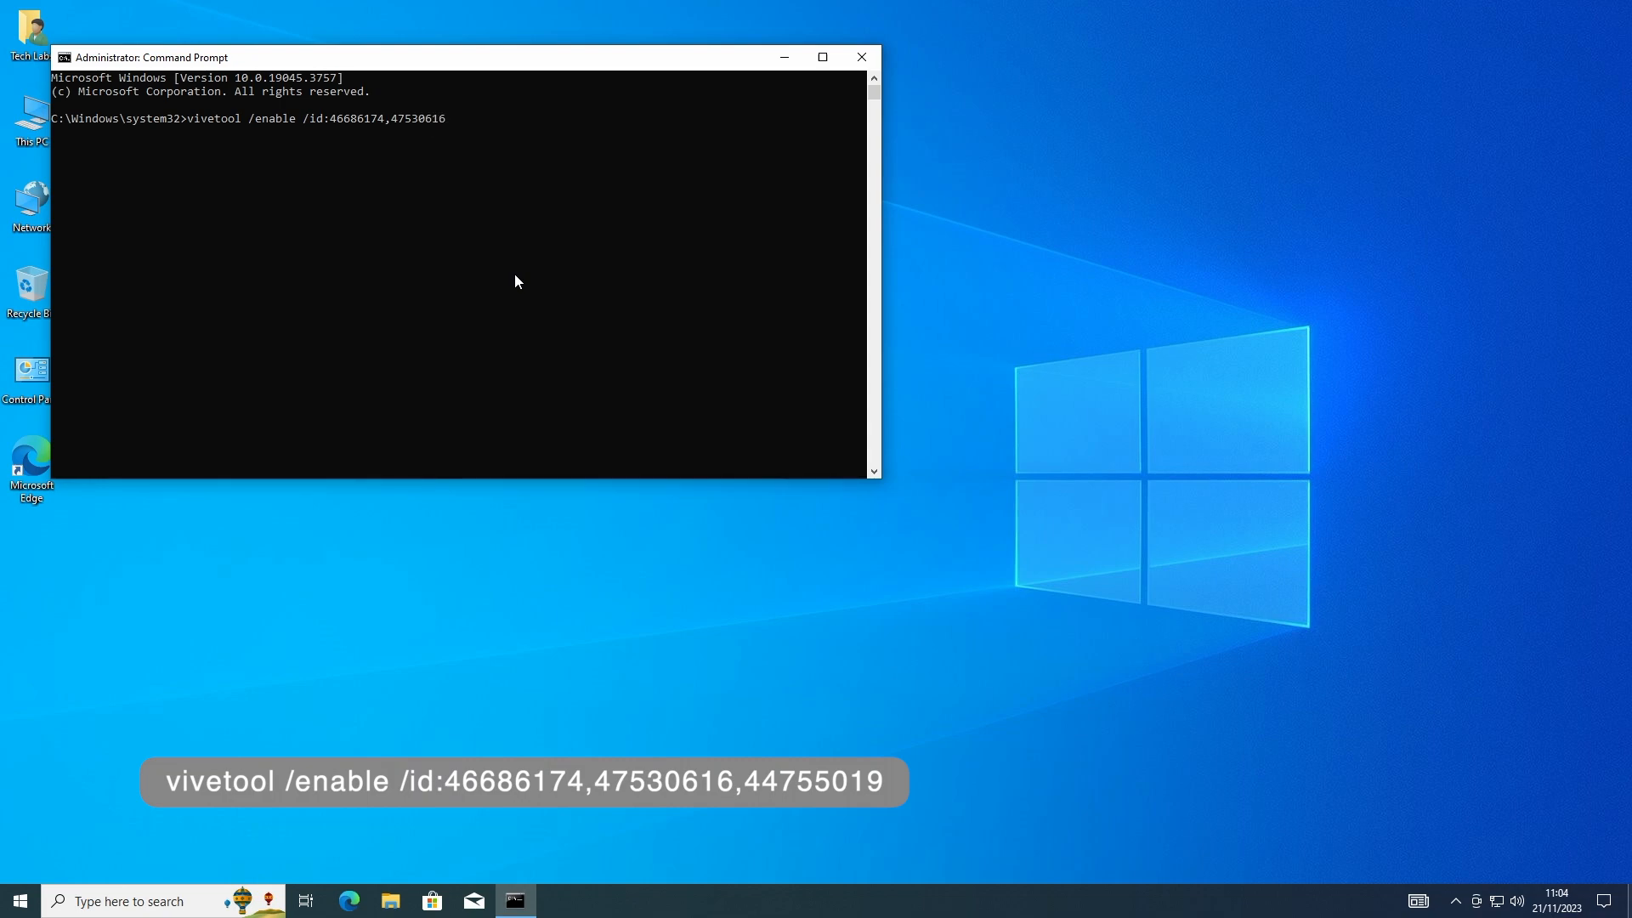
pyautogui.write(',')
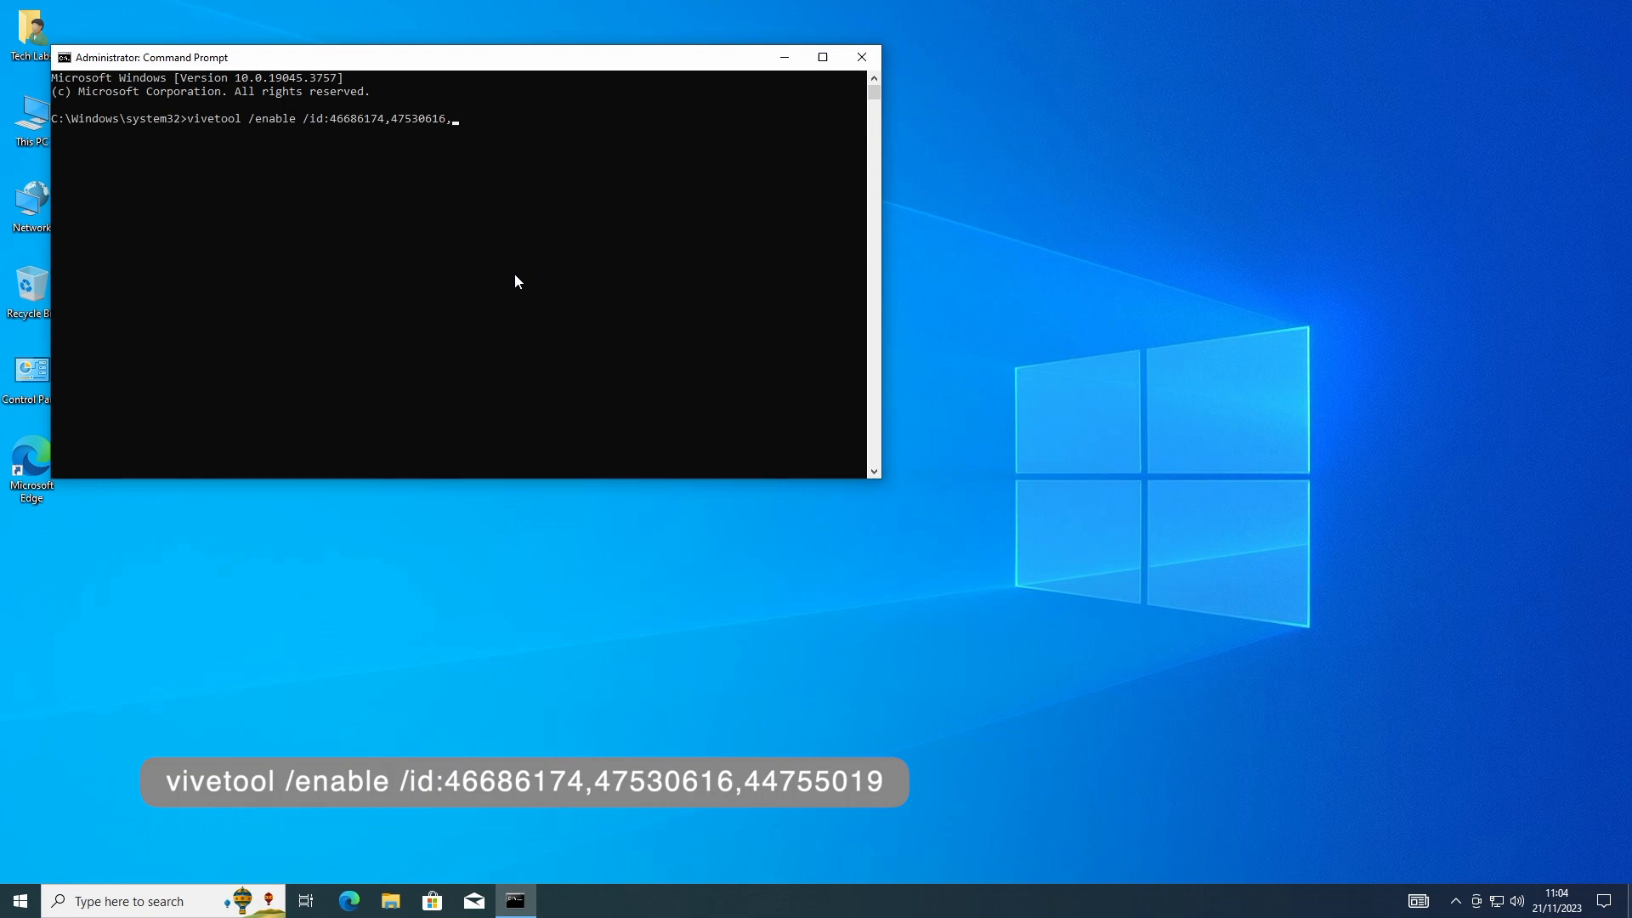
pyautogui.write('44')
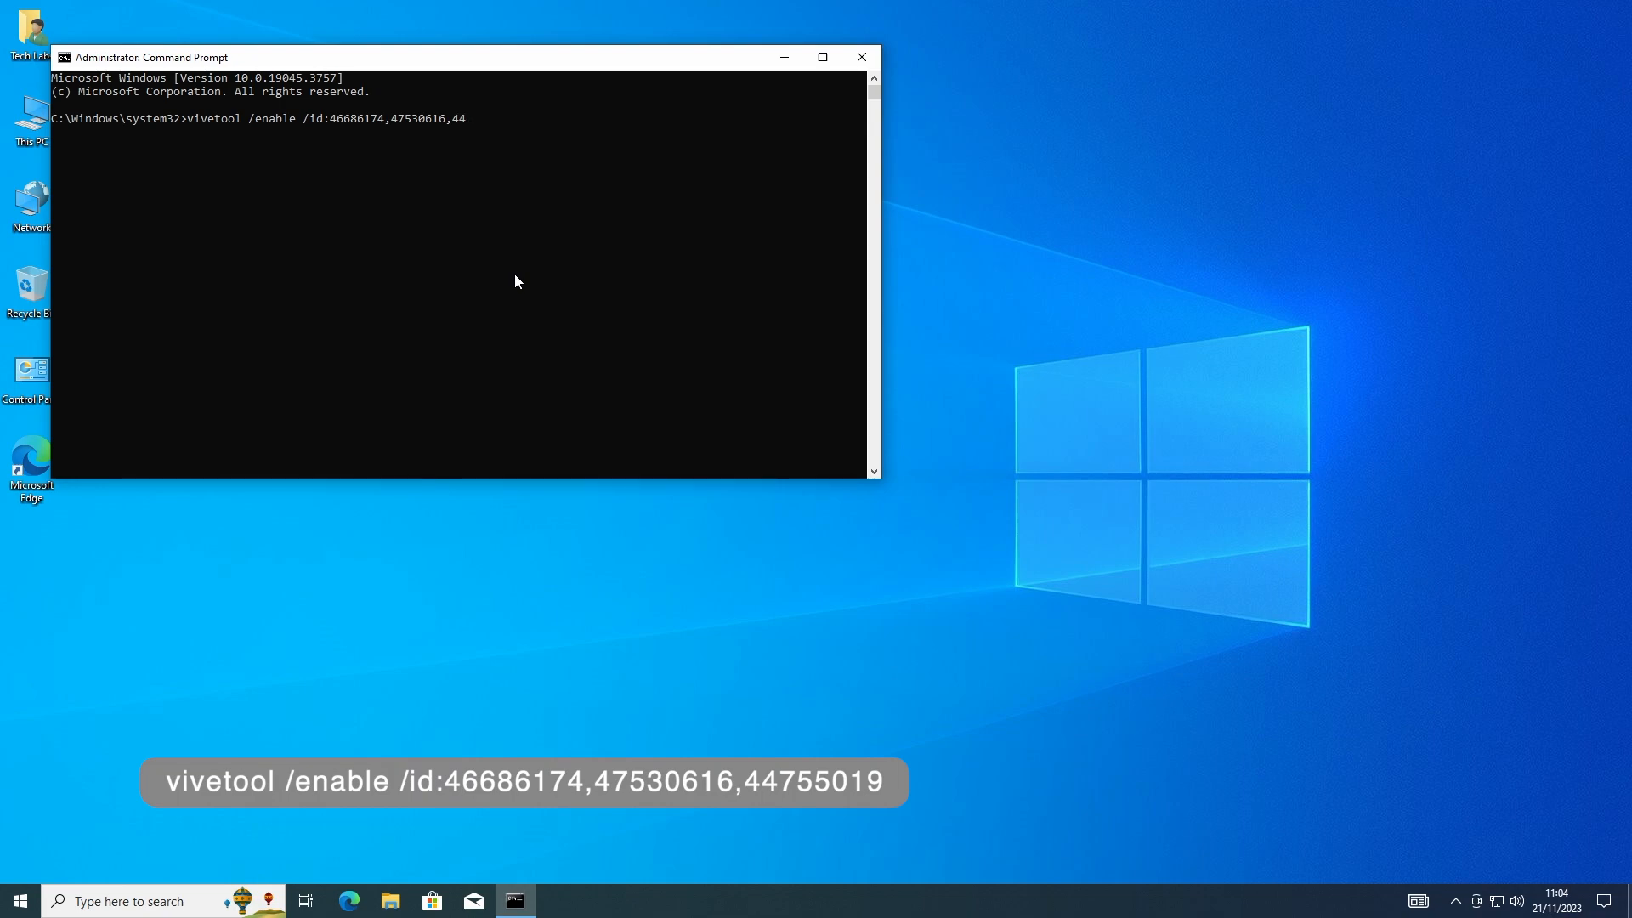
pyautogui.write('75')
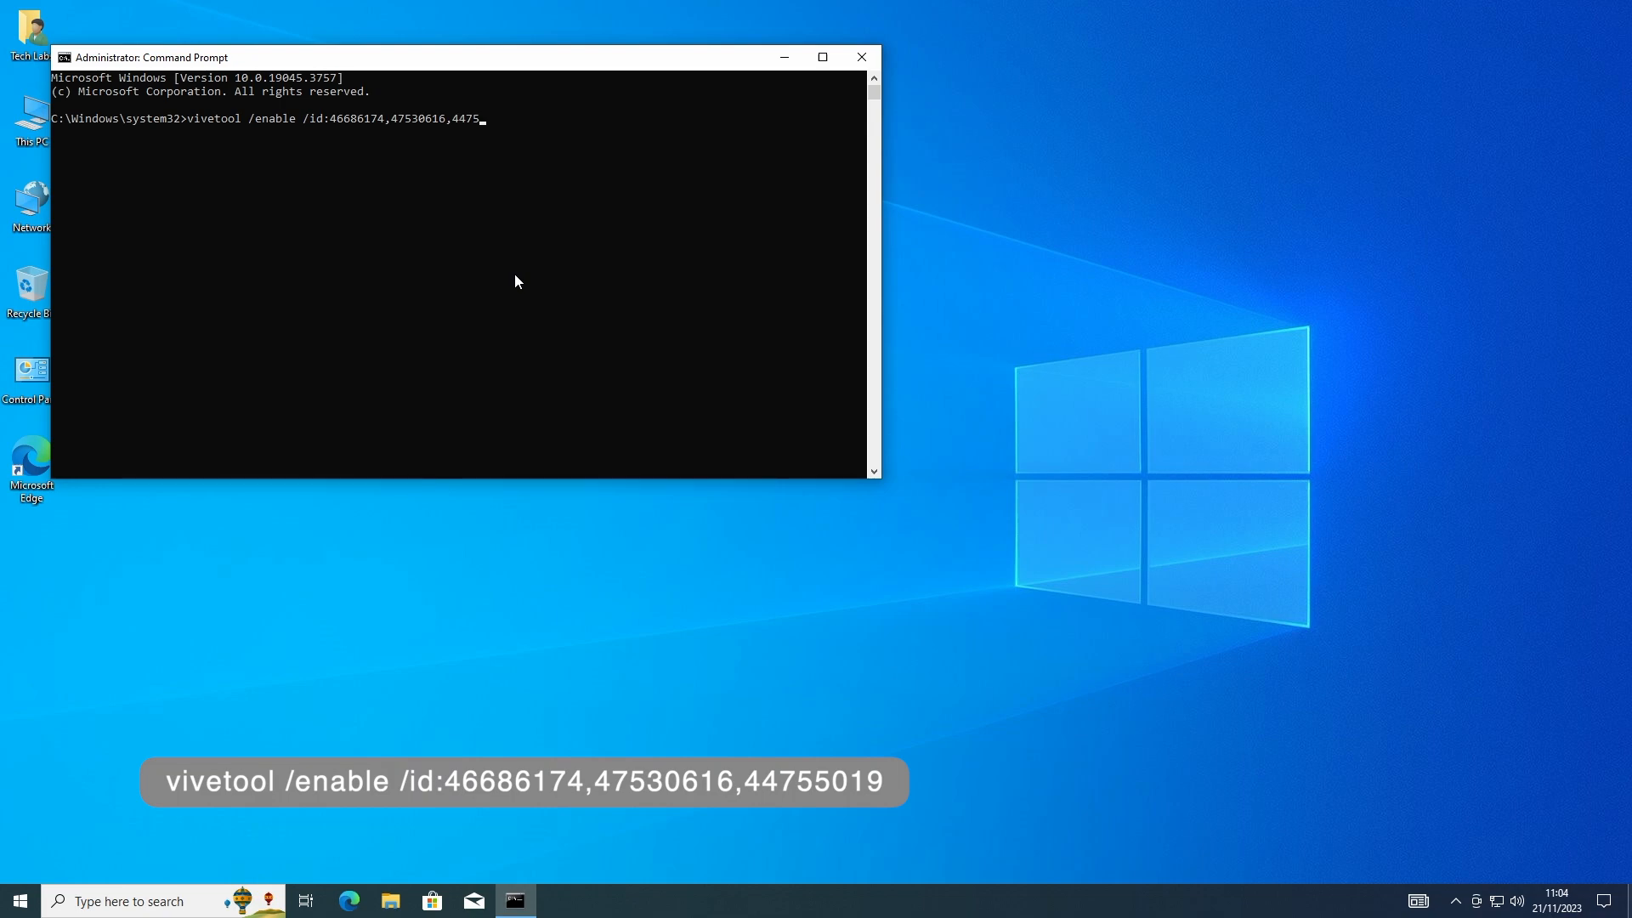
pyautogui.write('5019')
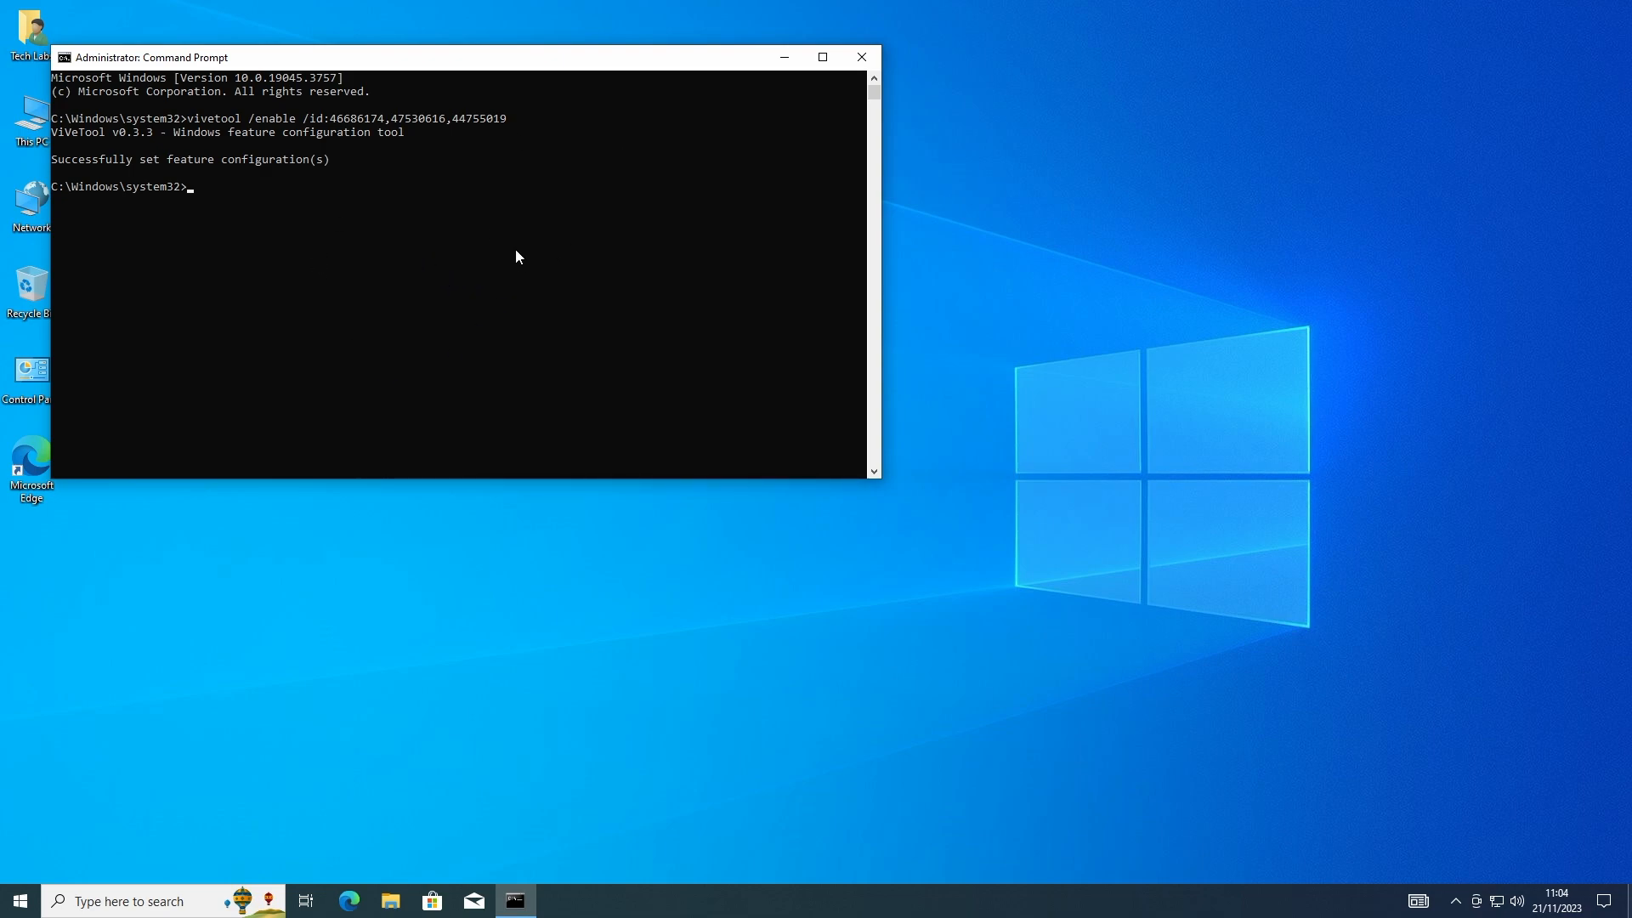
# Step: Close Command Prompt and restart Windows from the Start menu power options
pyautogui.click(861, 57)
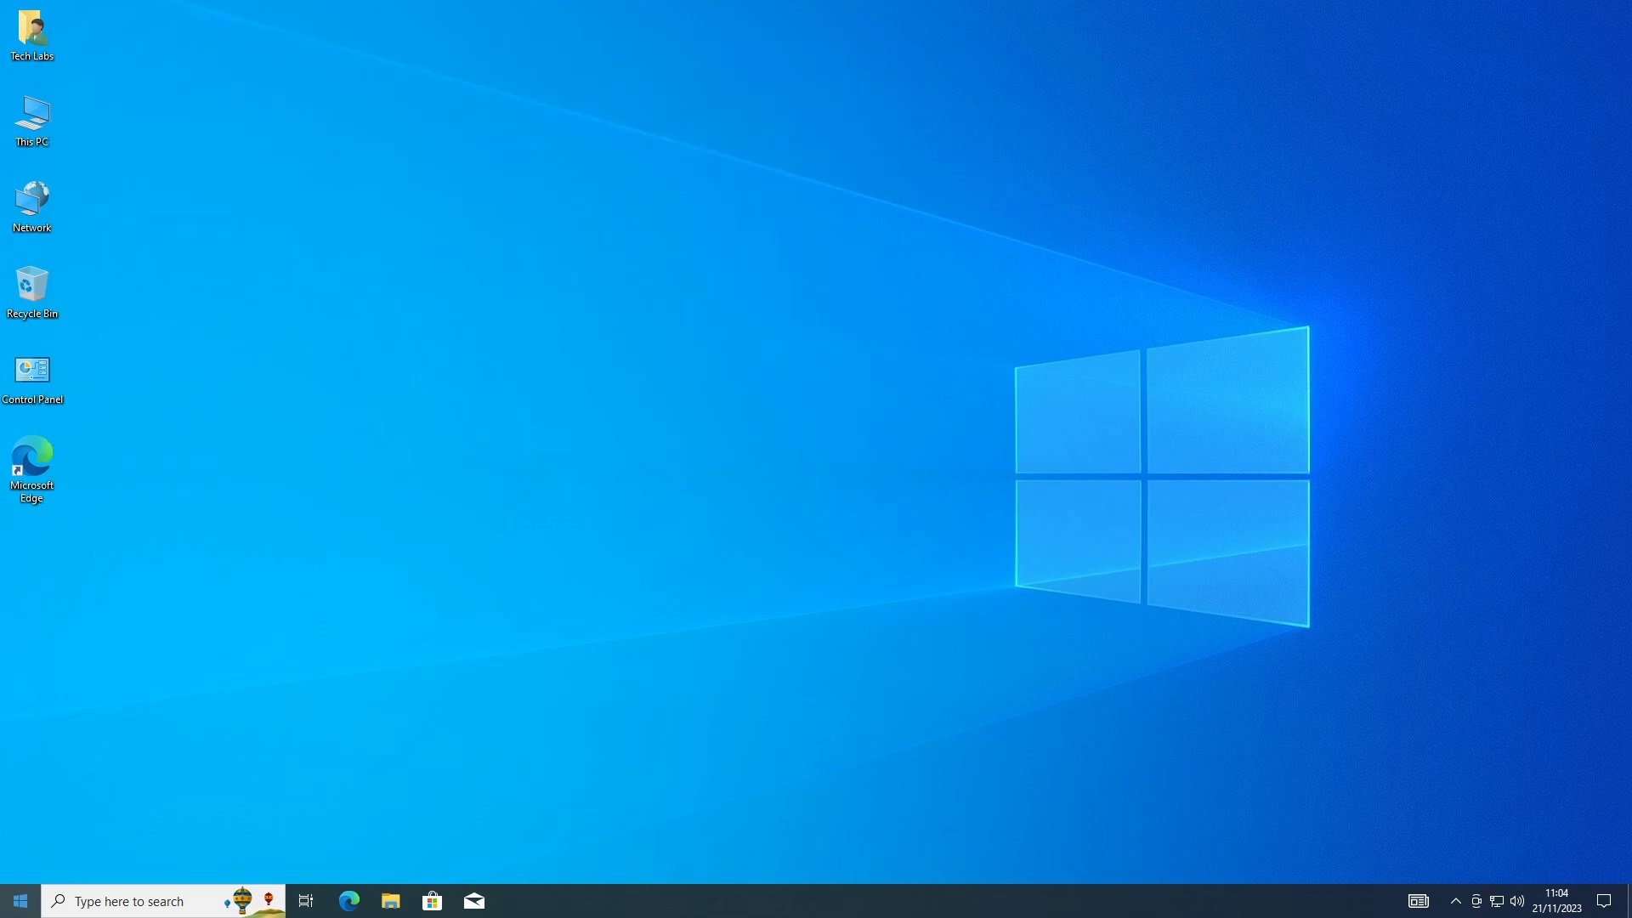
pyautogui.click(15, 900)
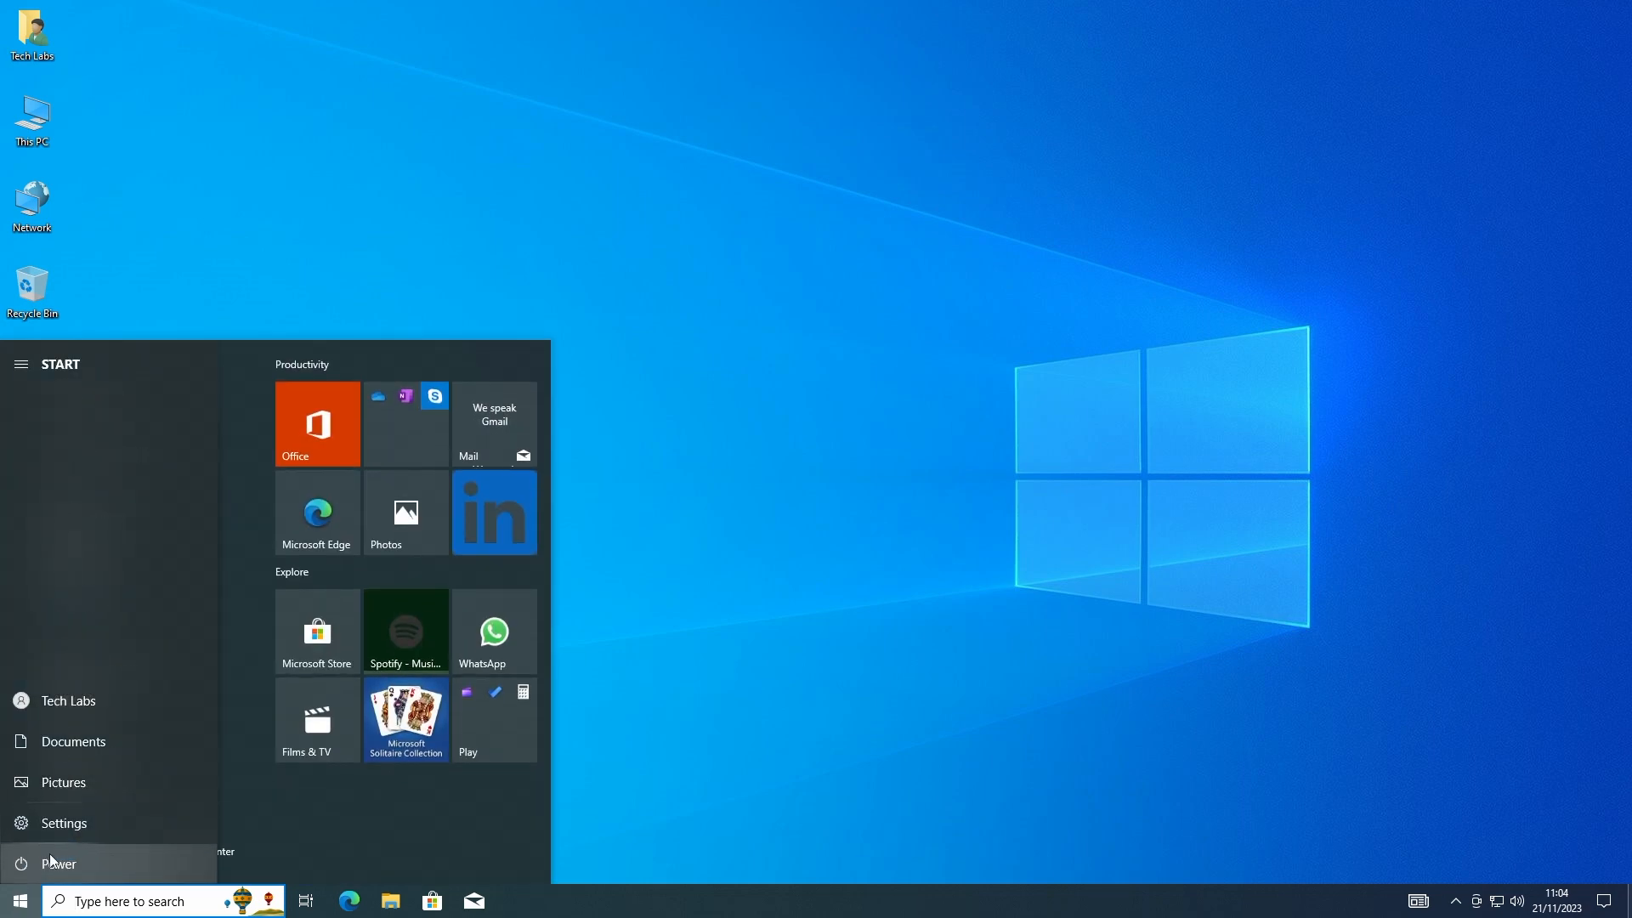
pyautogui.click(60, 863)
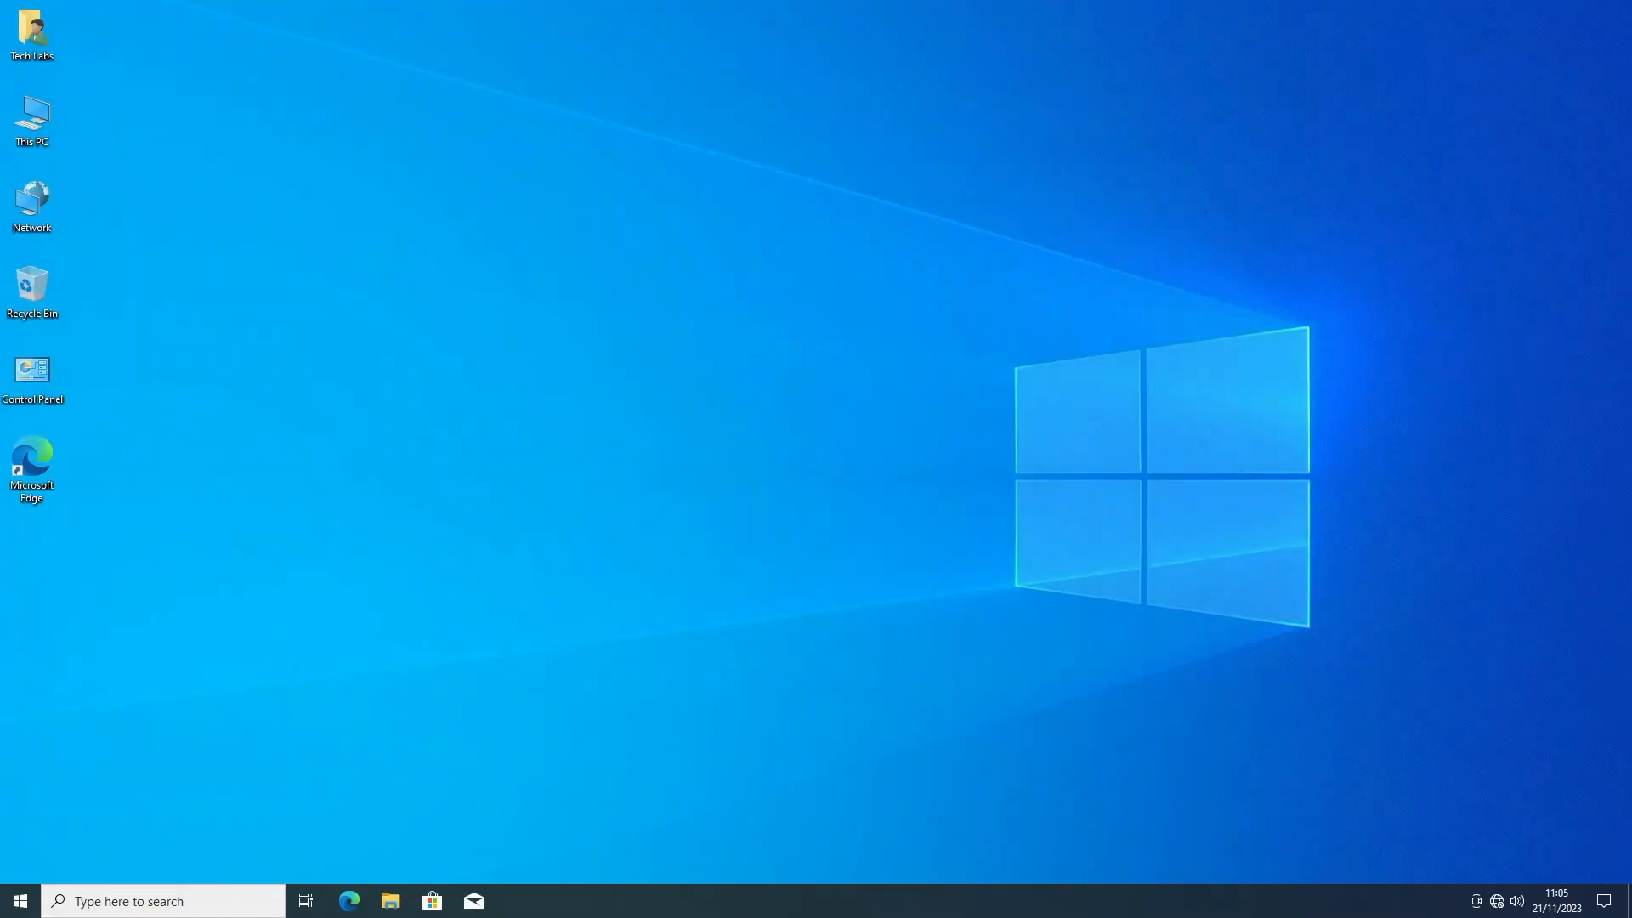
# Step: Tick Show Copilot (preview) button on the taskbar, then open and close the Copilot sidebar
pyautogui.rightClick(1129, 900)
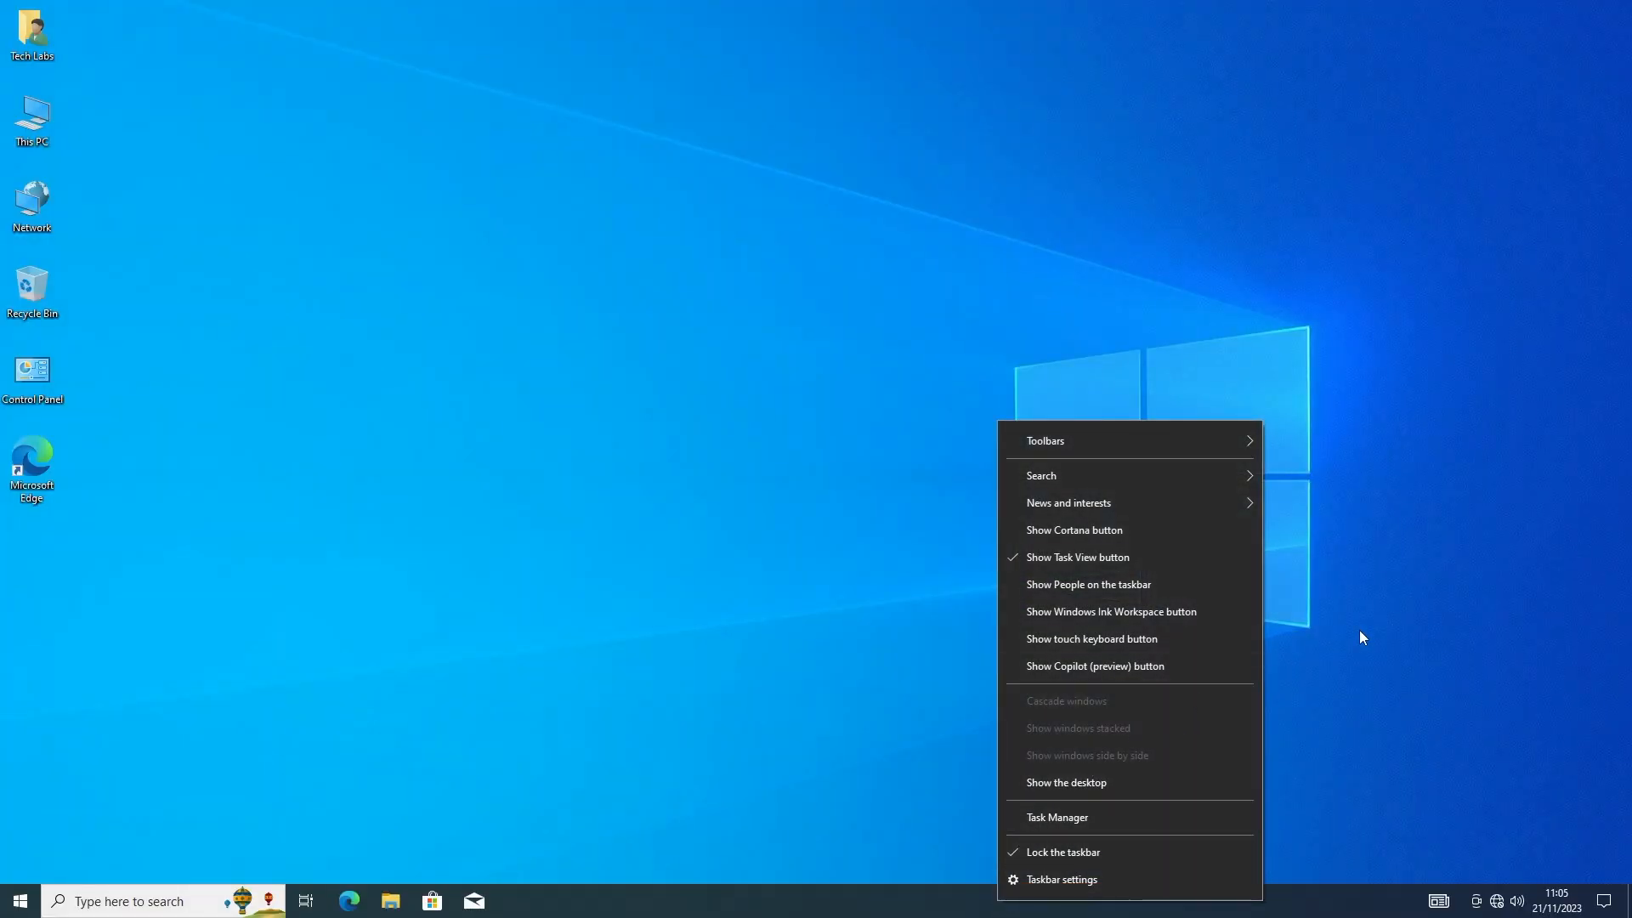
pyautogui.moveTo(1181, 673)
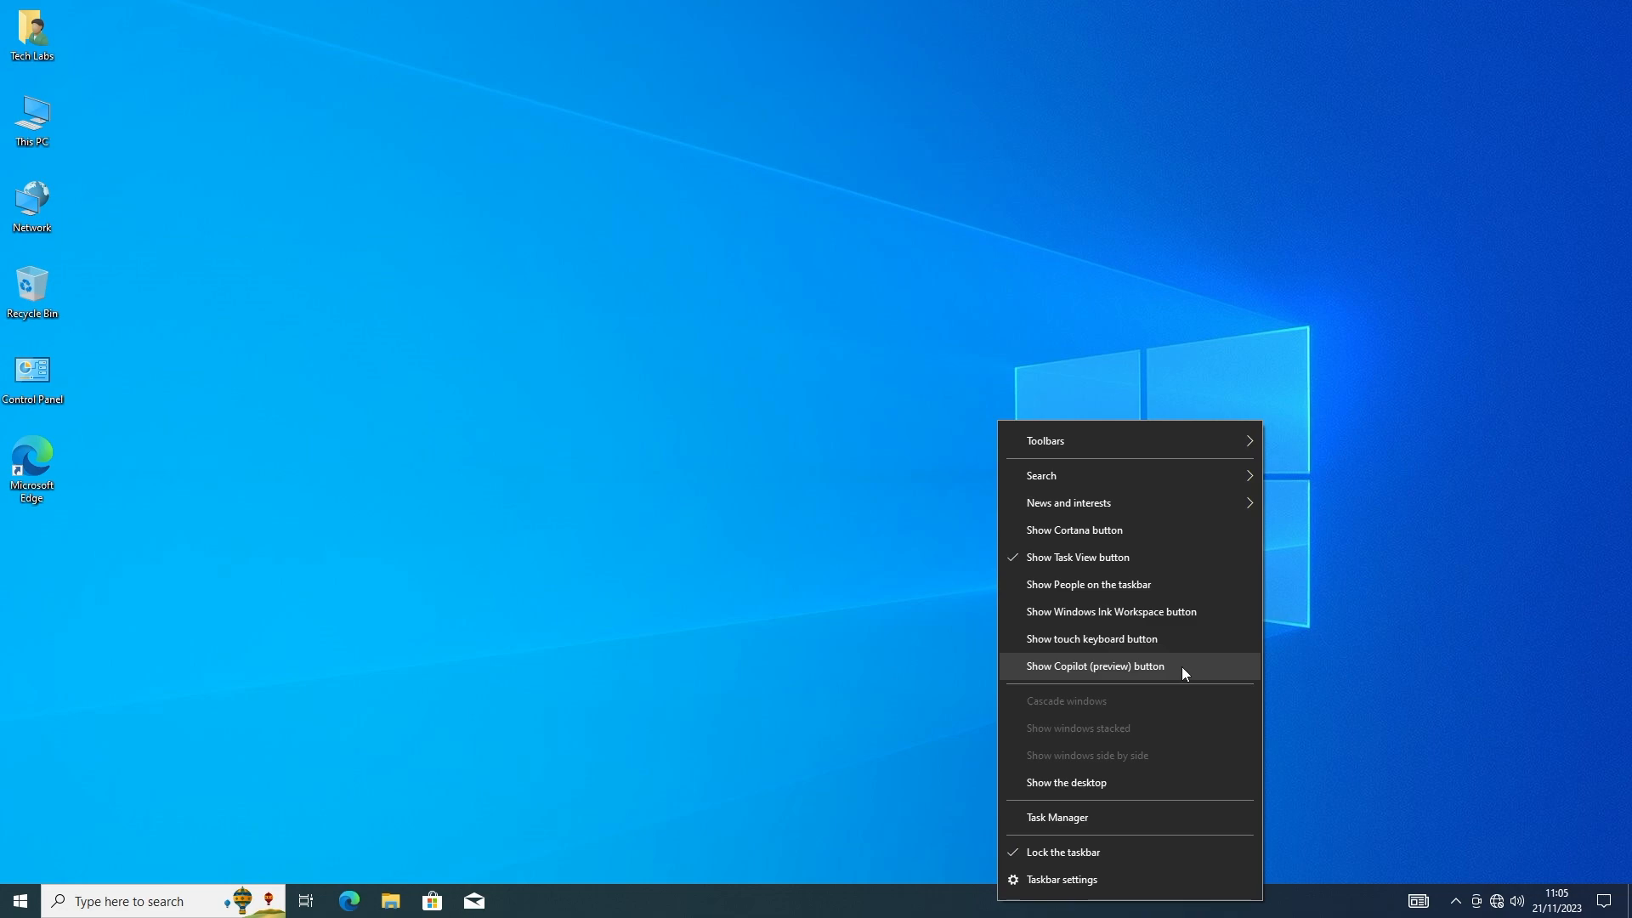
pyautogui.moveTo(1160, 674)
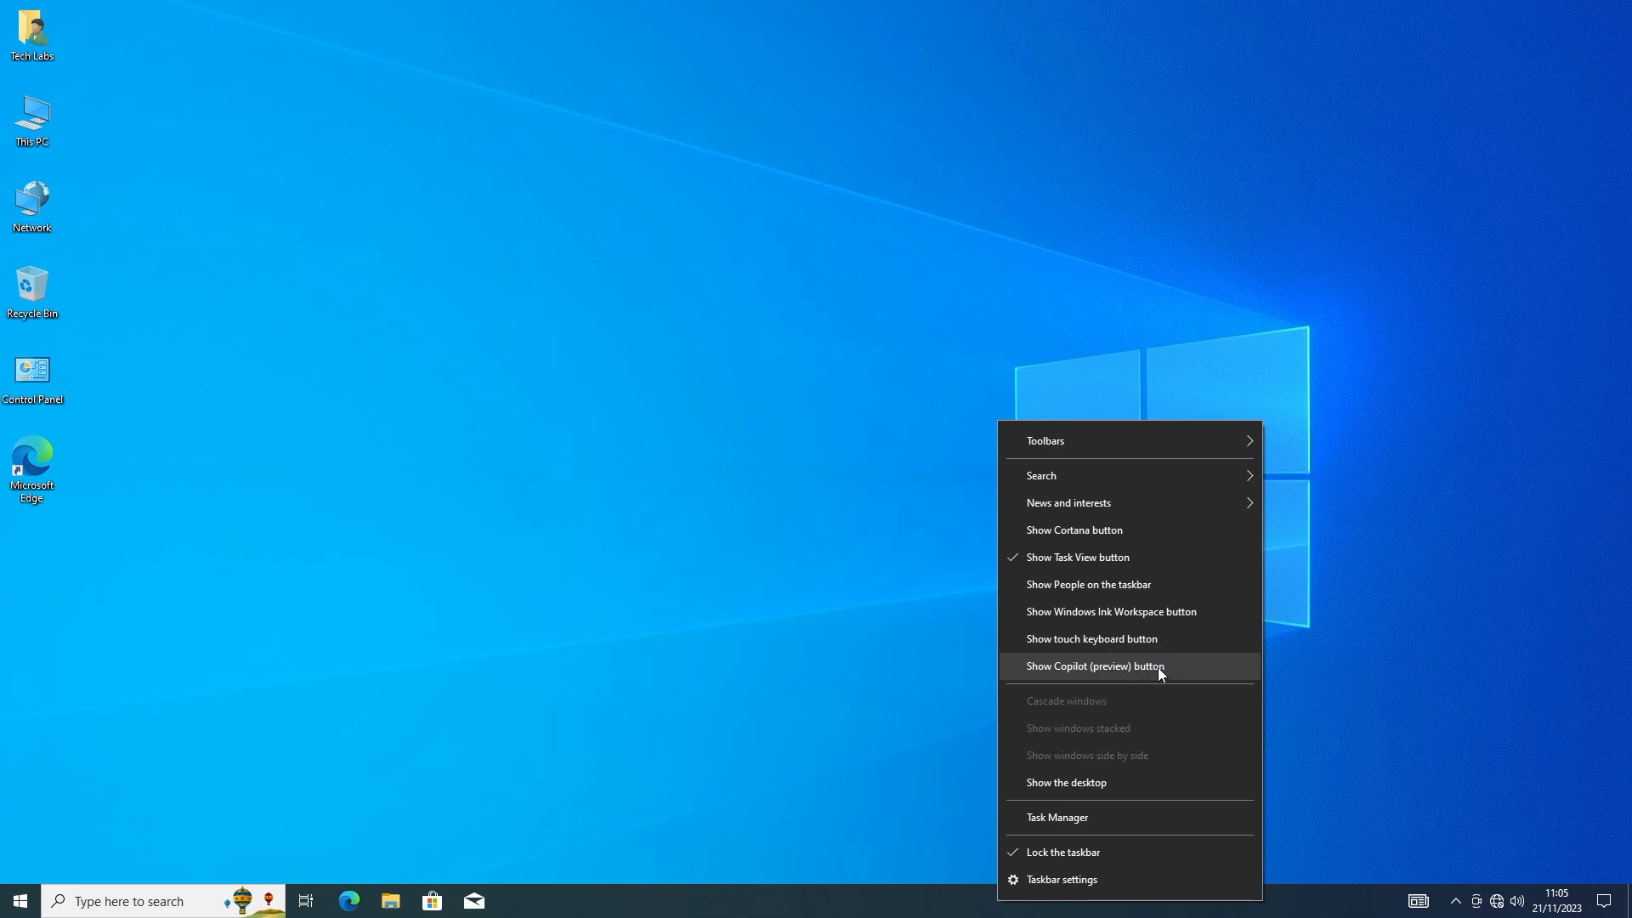
pyautogui.click(1093, 666)
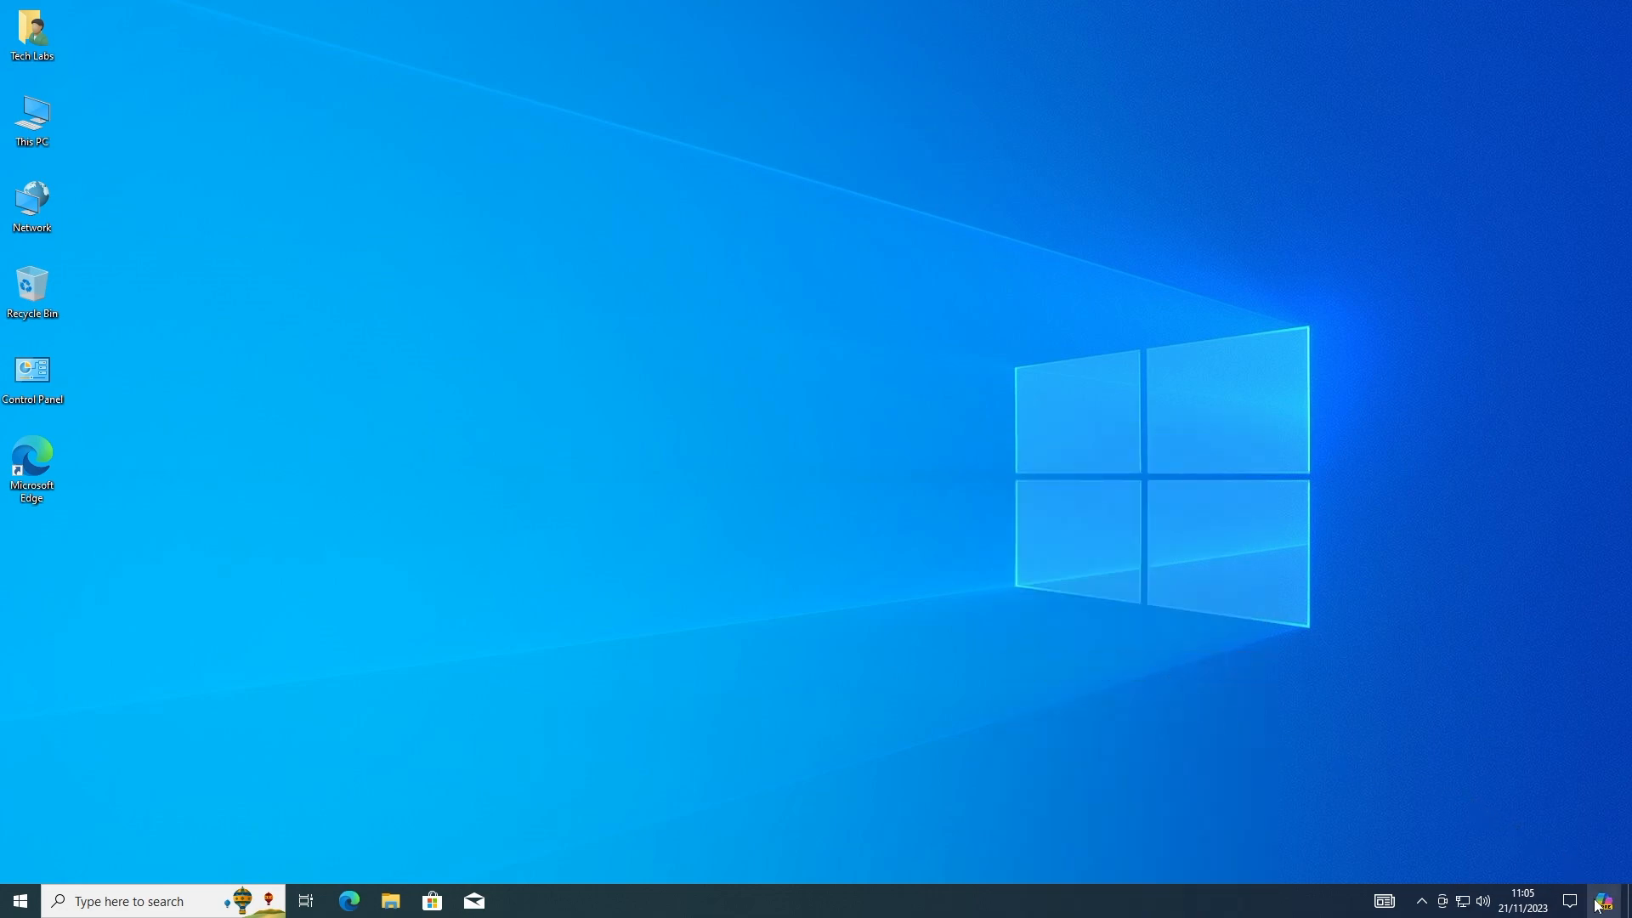
pyautogui.click(1600, 901)
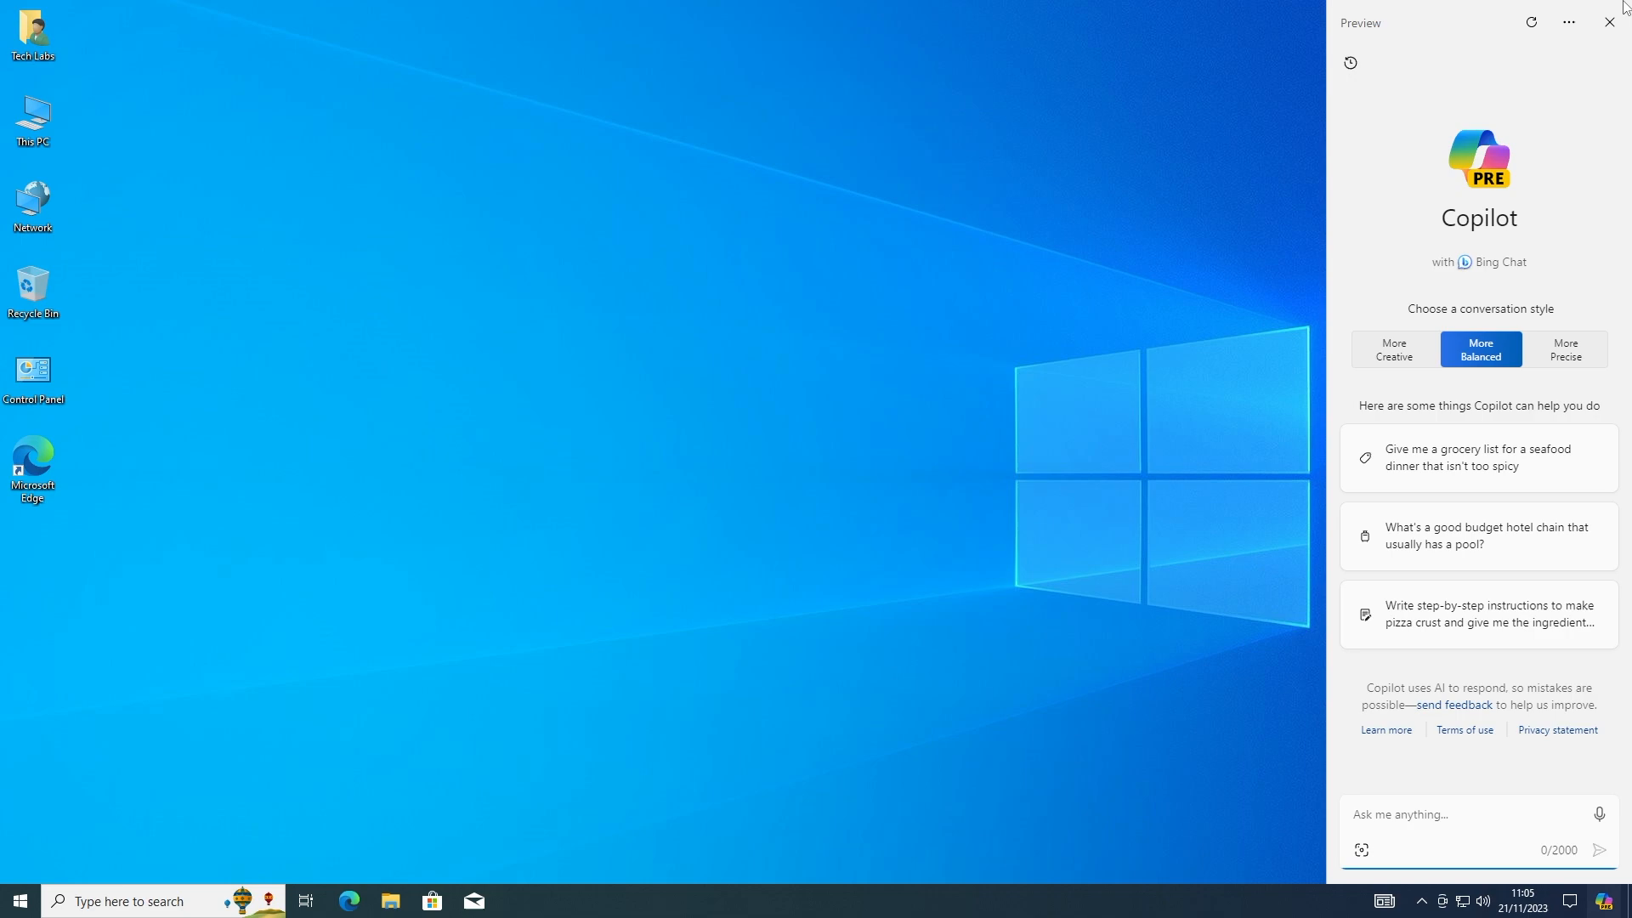
pyautogui.moveTo(1610, 22)
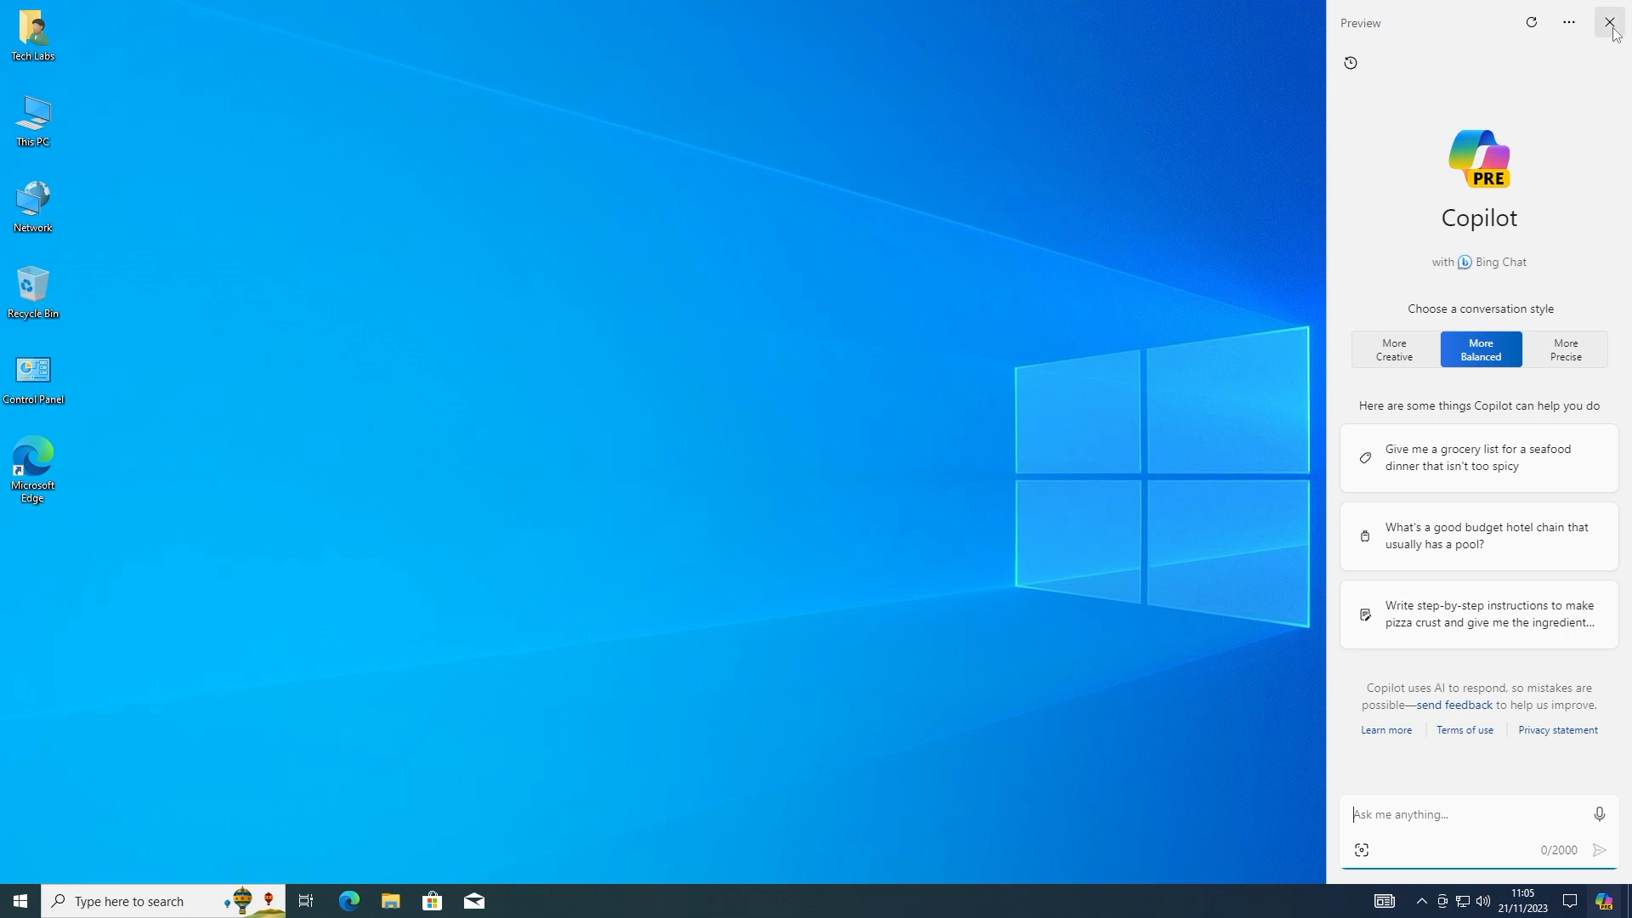
pyautogui.click(1607, 22)
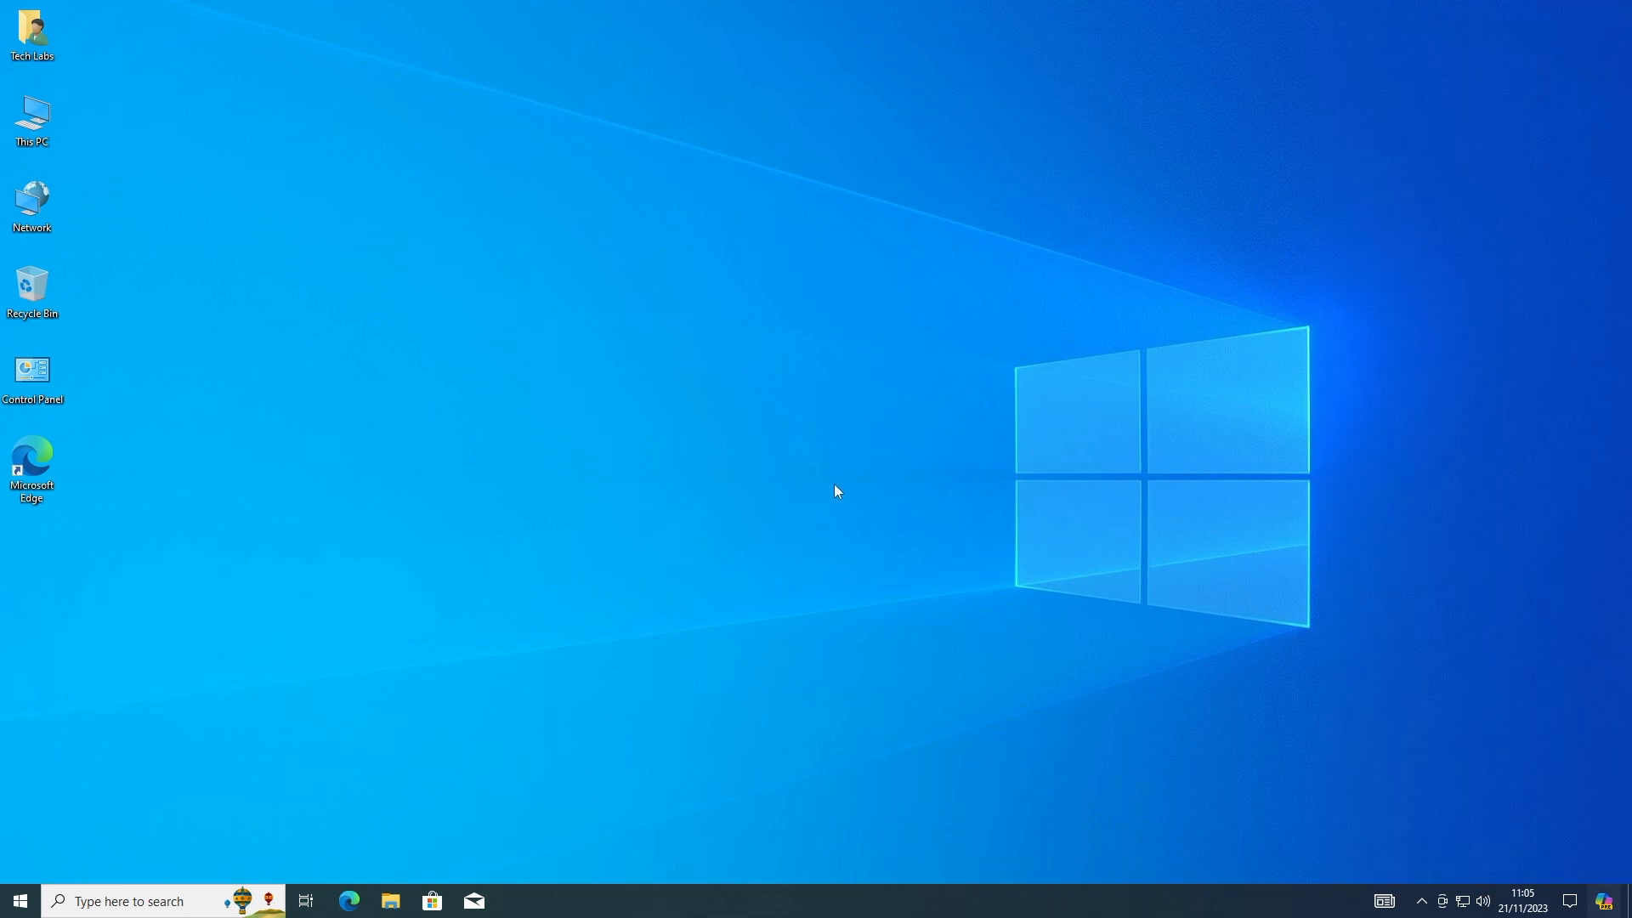
pyautogui.moveTo(770, 510)
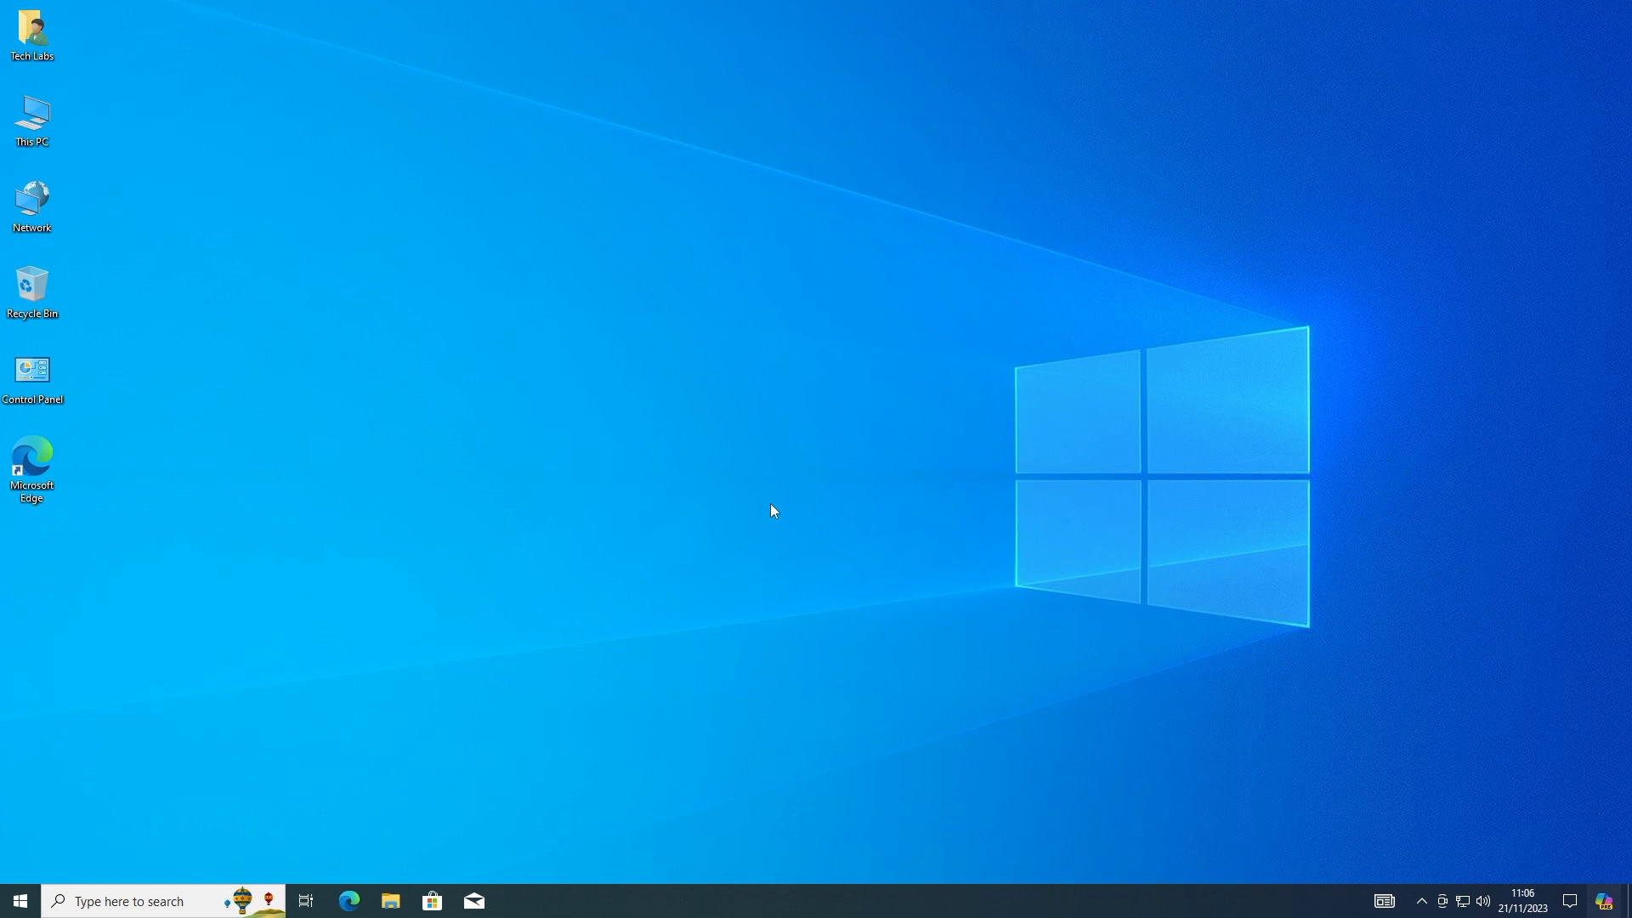
# Step: Open Registry Editor as admin and browse to HKCU\Software\Microsoft\Windows\Shell\Copilot\BingChat to check IsUserEligible
pyautogui.write('registry Editor')
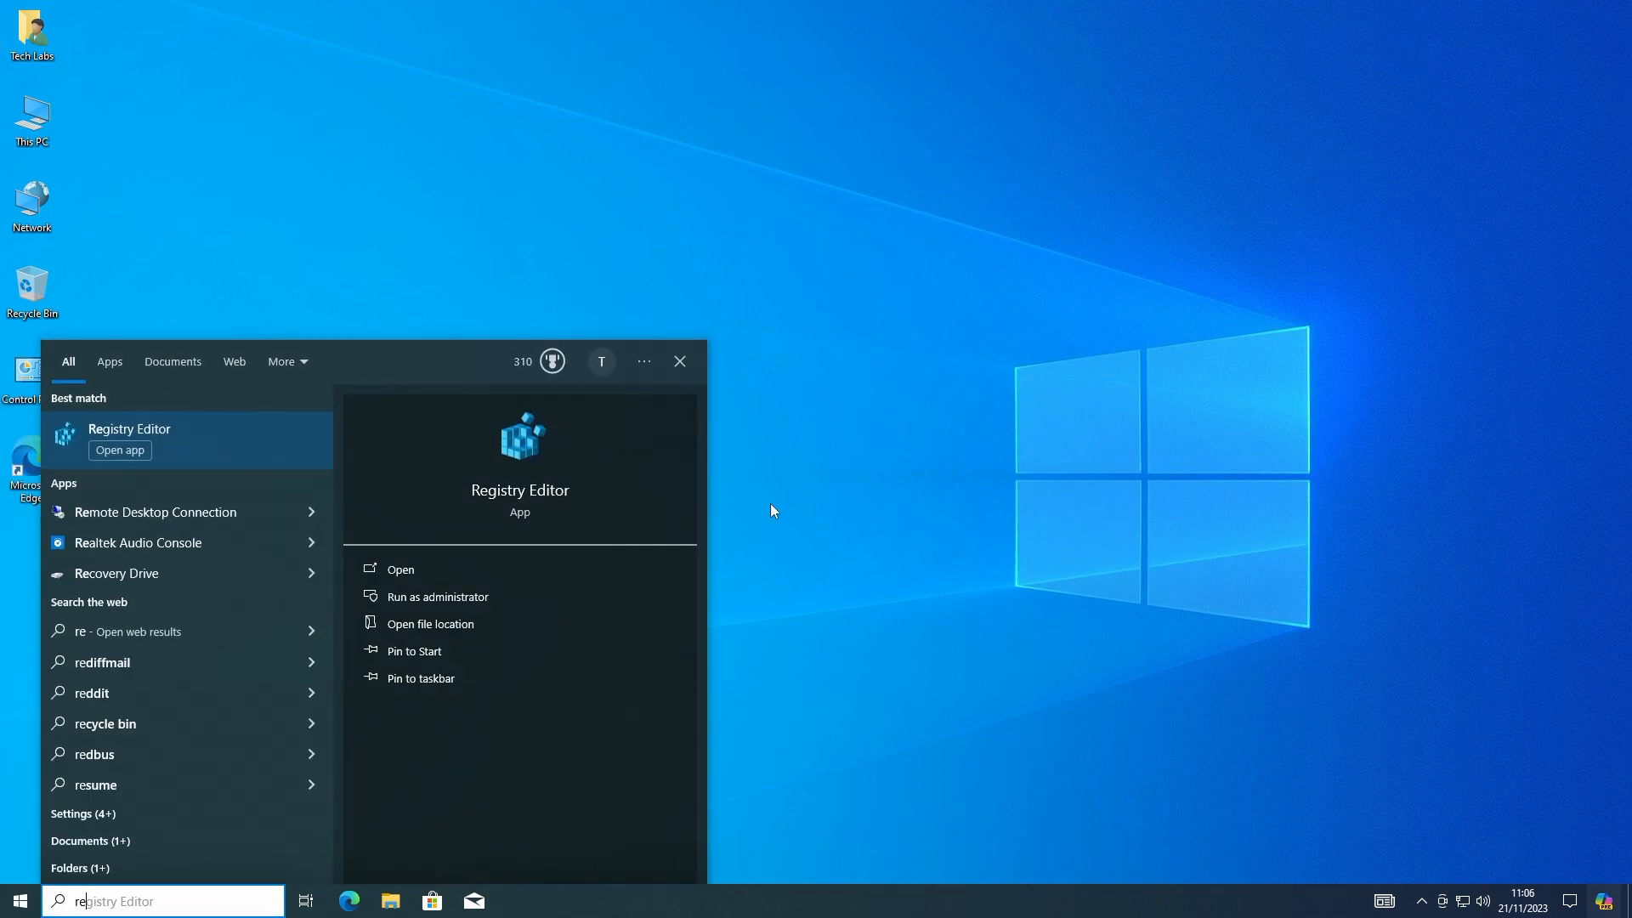
pyautogui.click(436, 596)
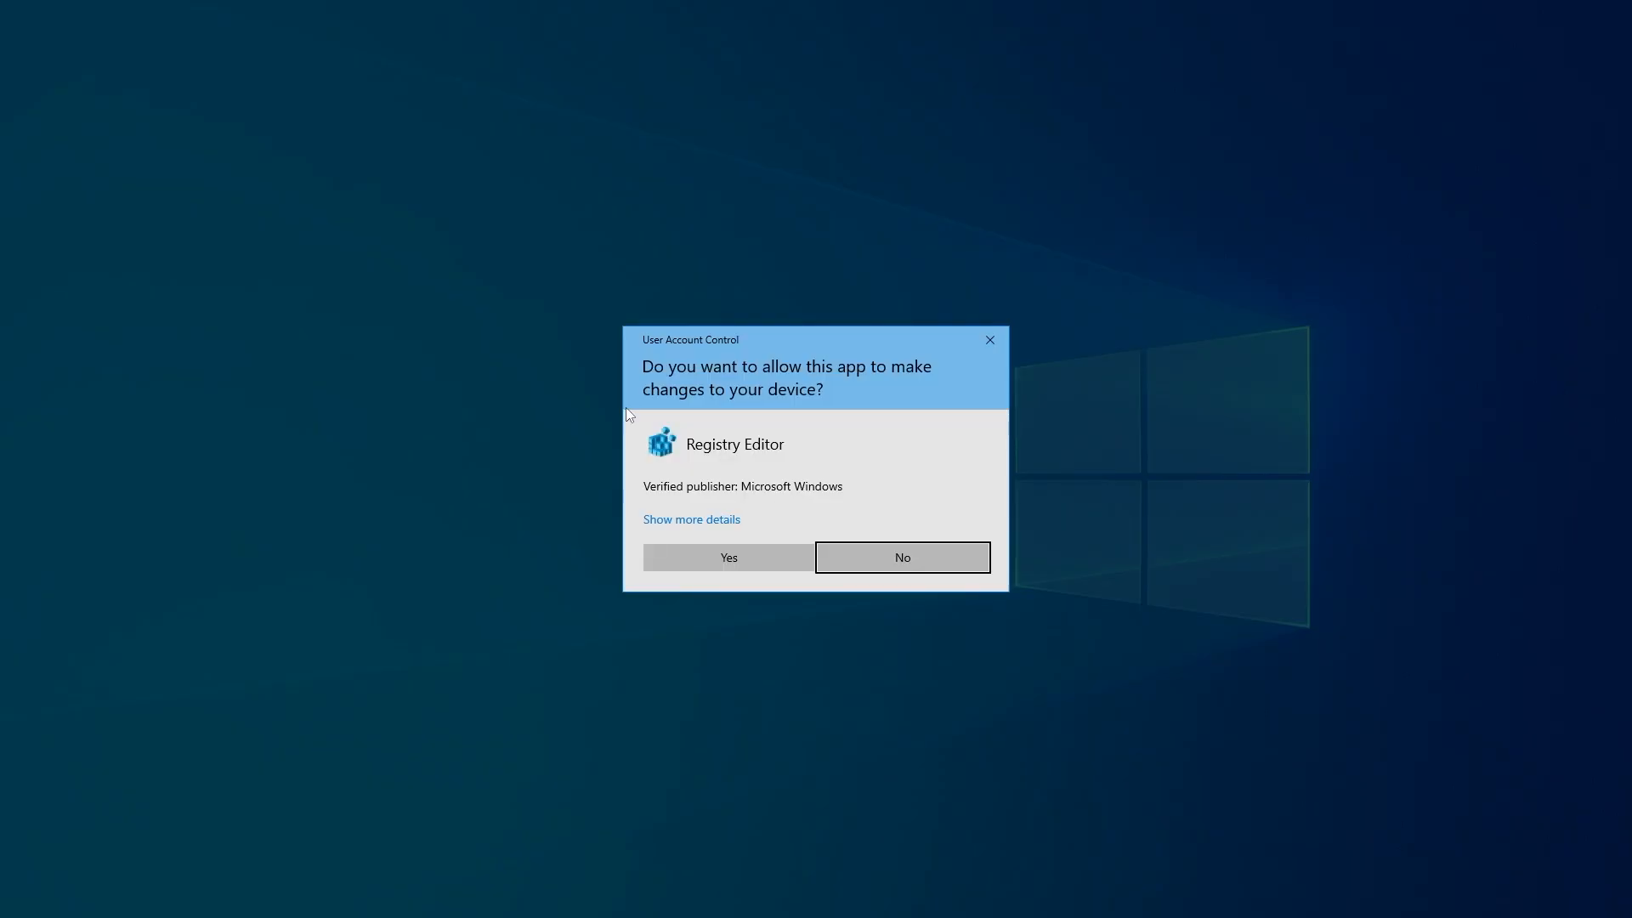
pyautogui.click(727, 557)
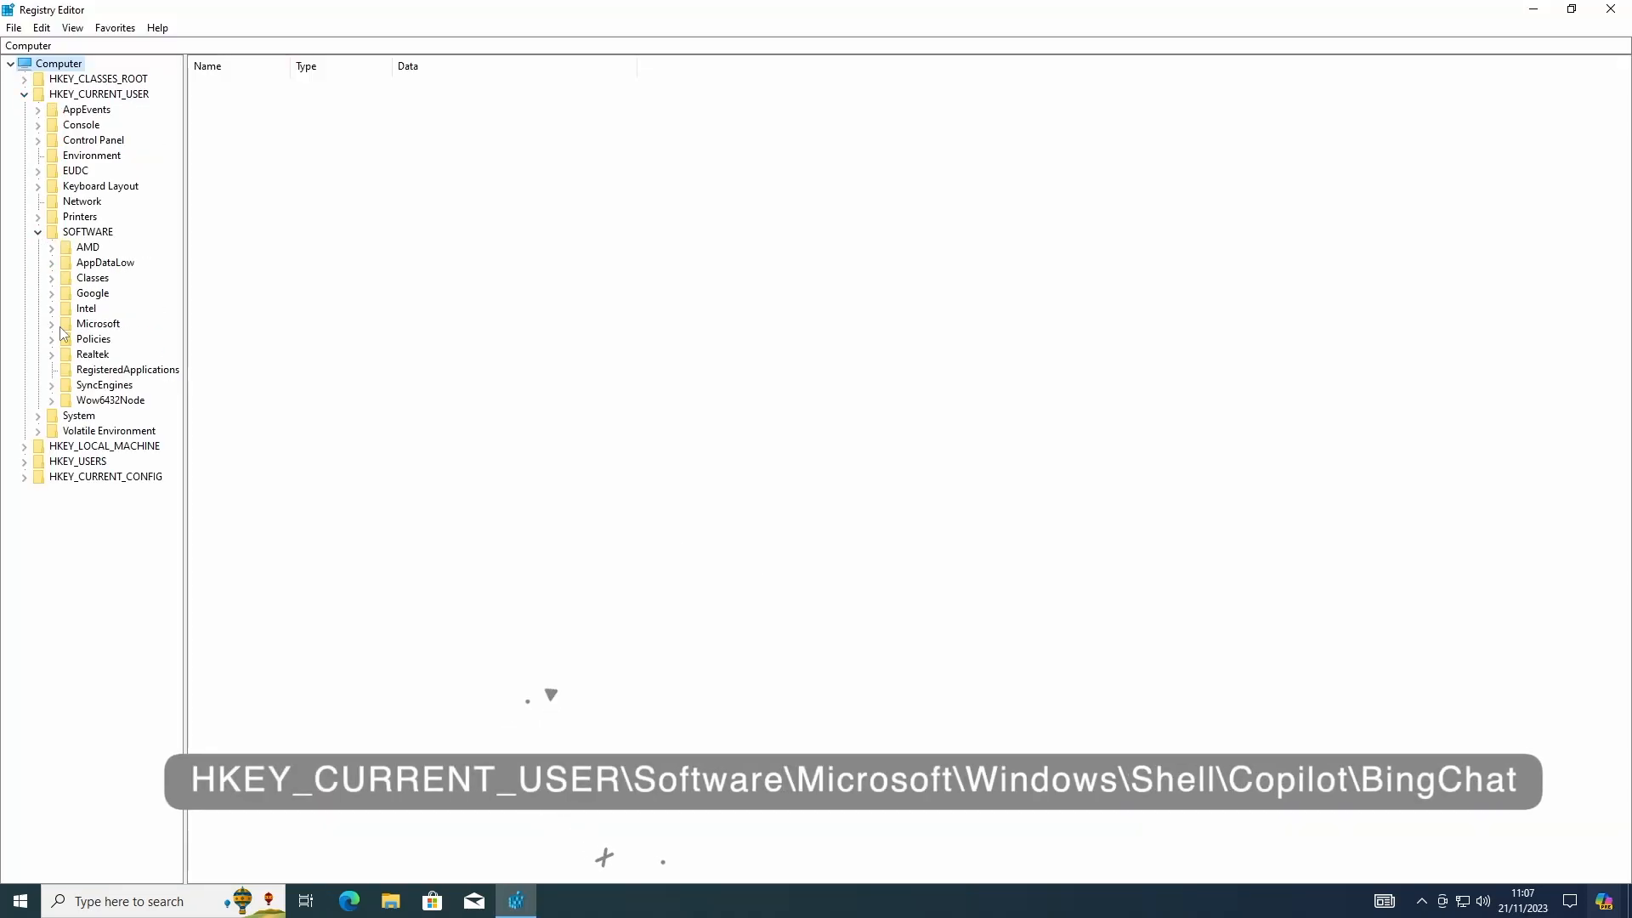
pyautogui.scroll(-3)
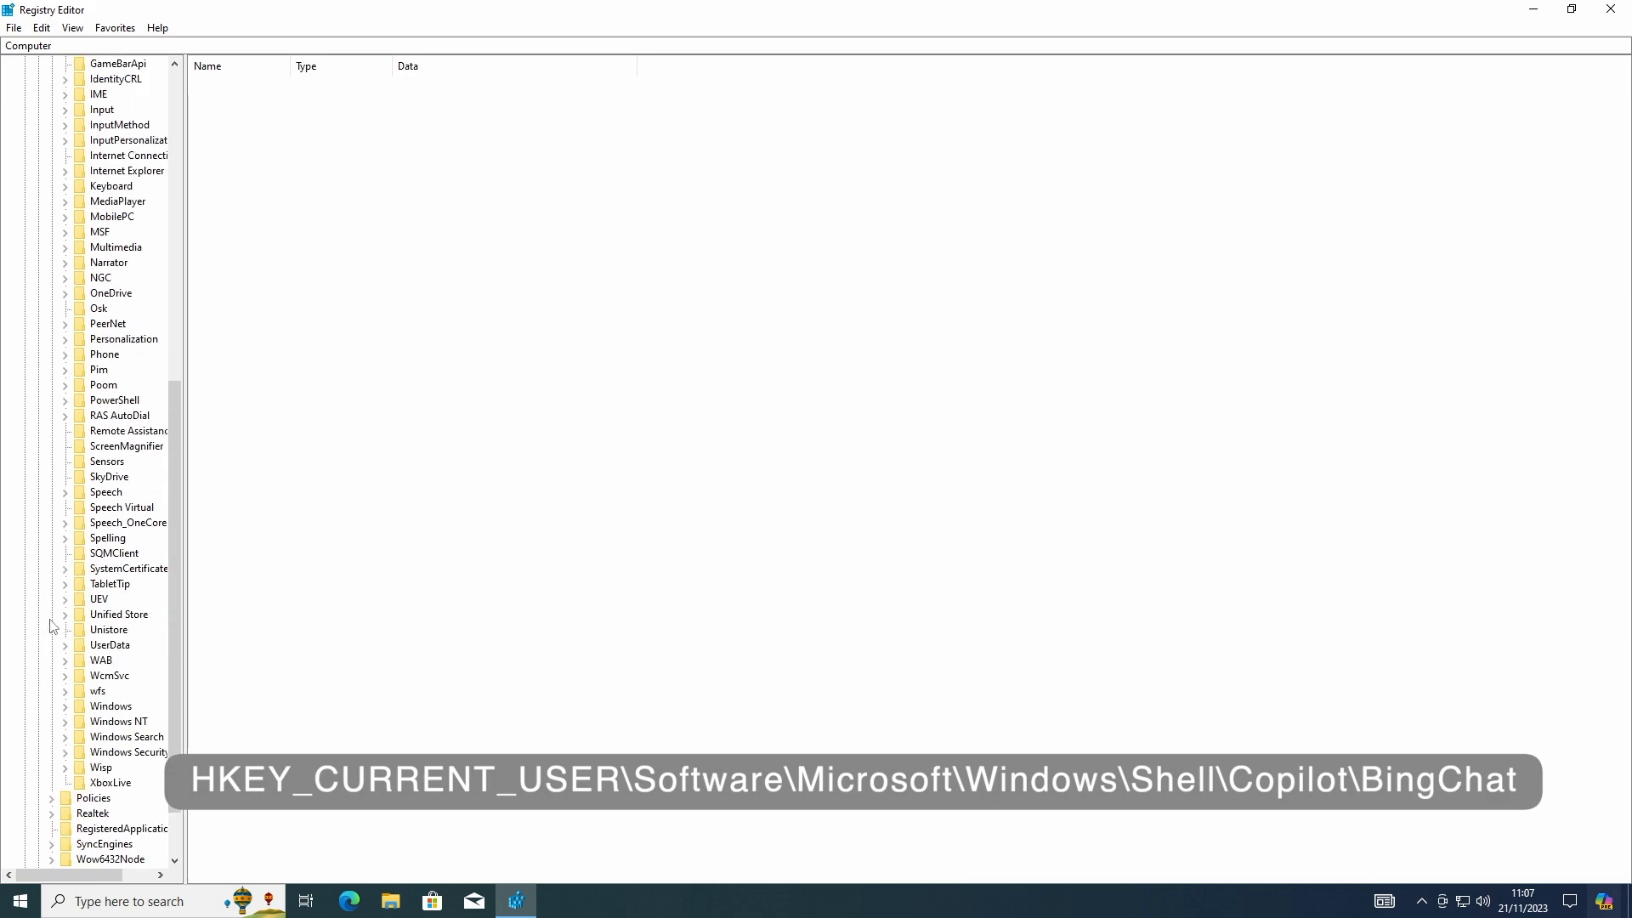
pyautogui.click(64, 629)
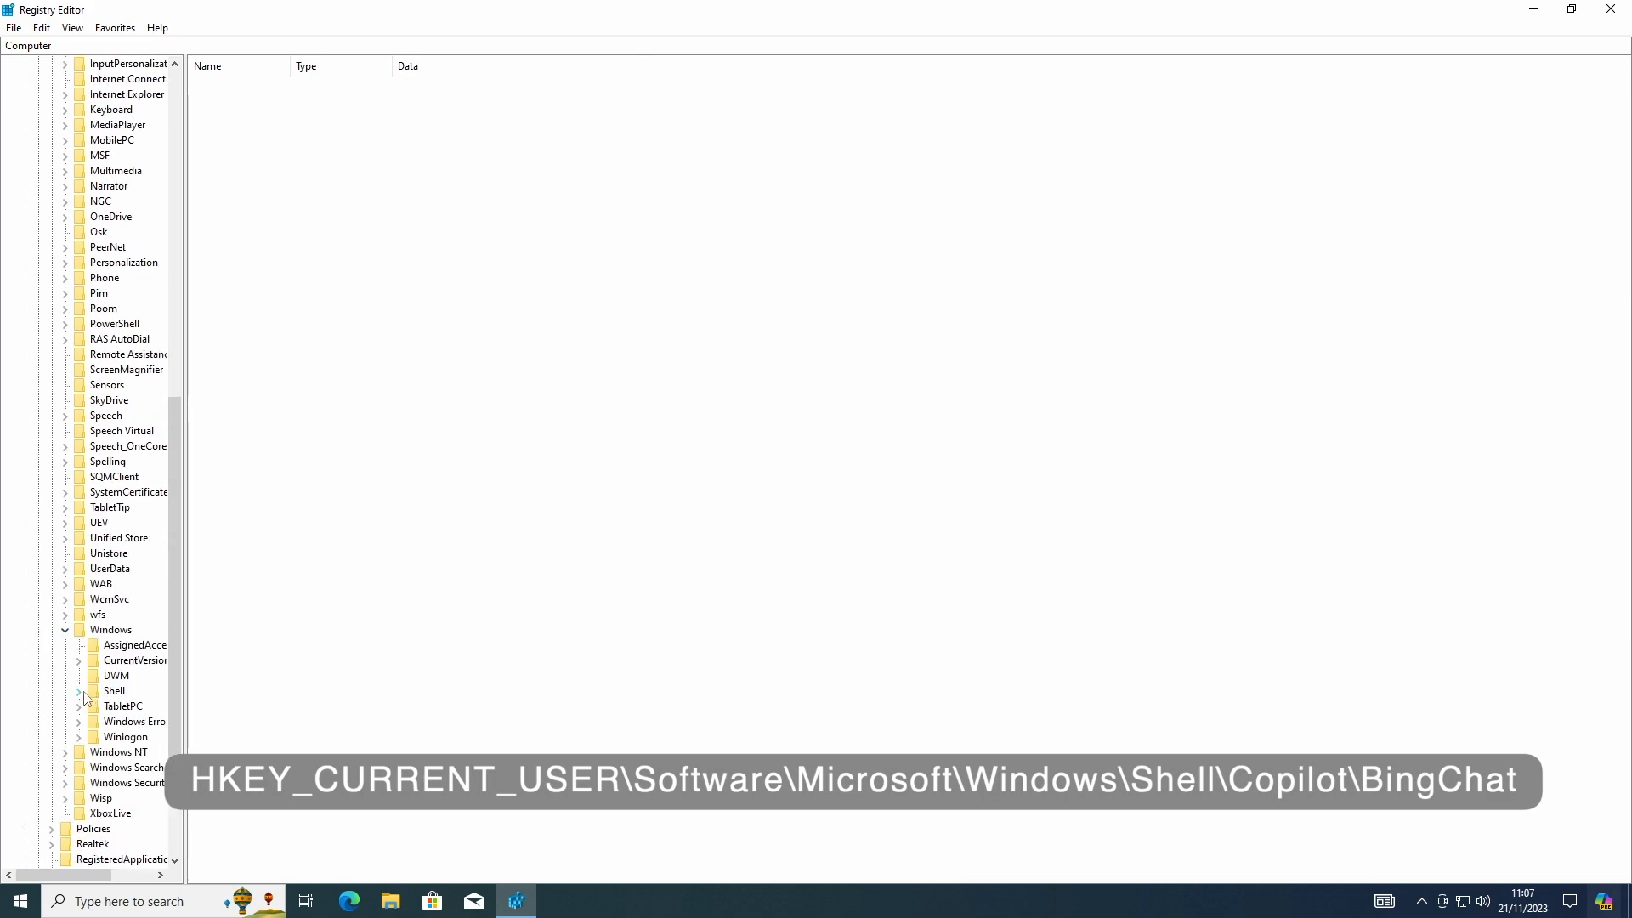
pyautogui.click(78, 691)
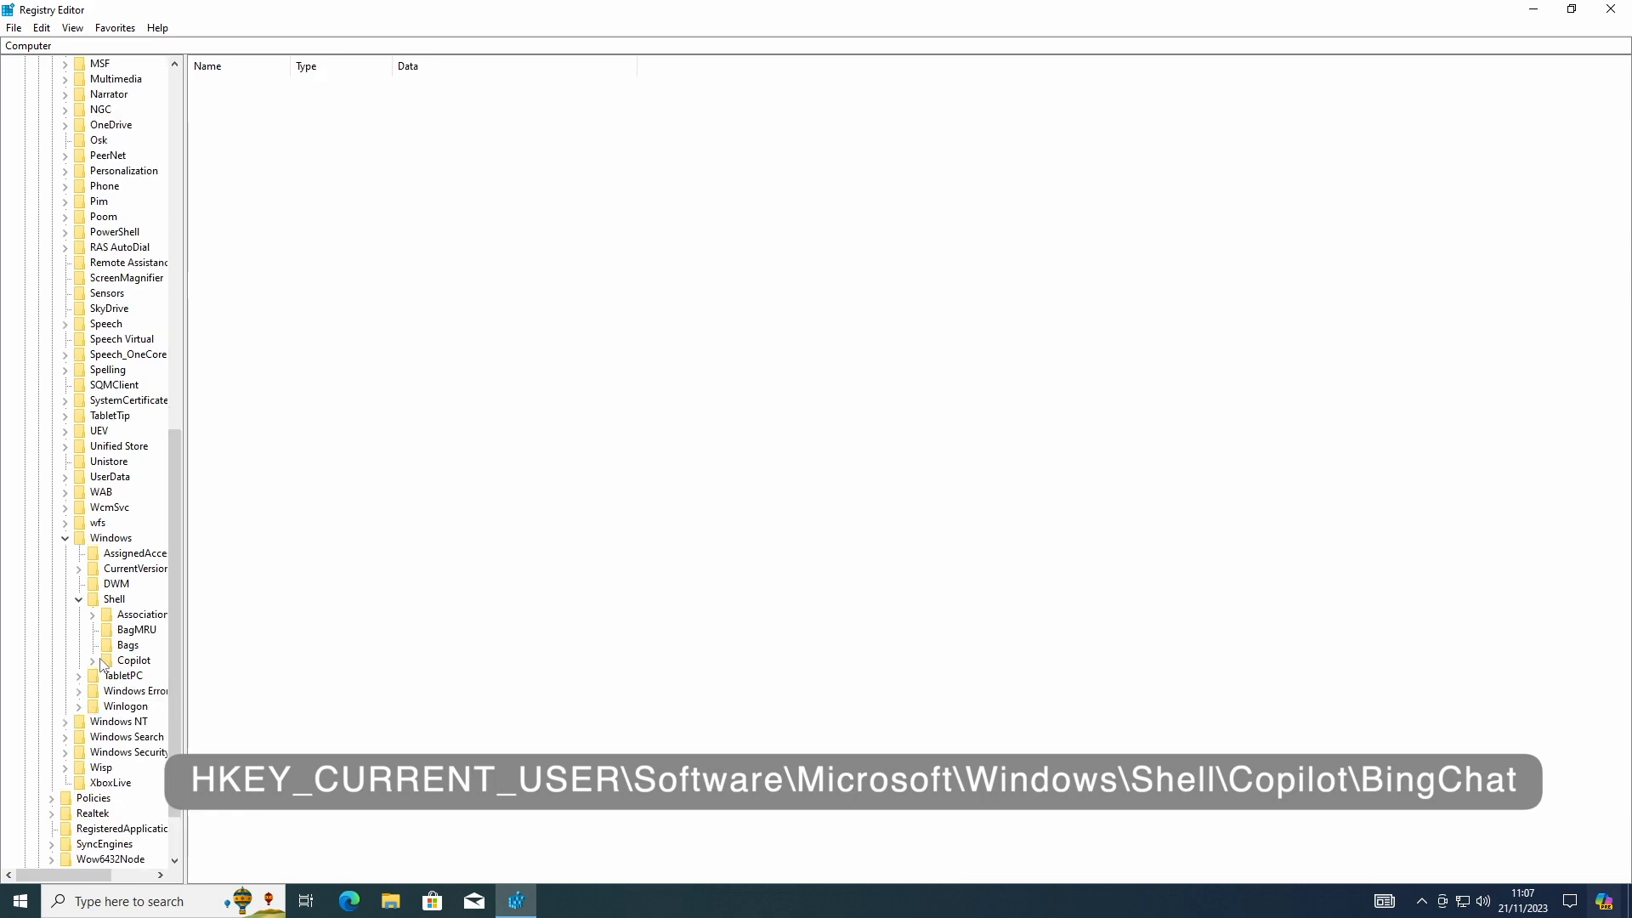
pyautogui.click(91, 660)
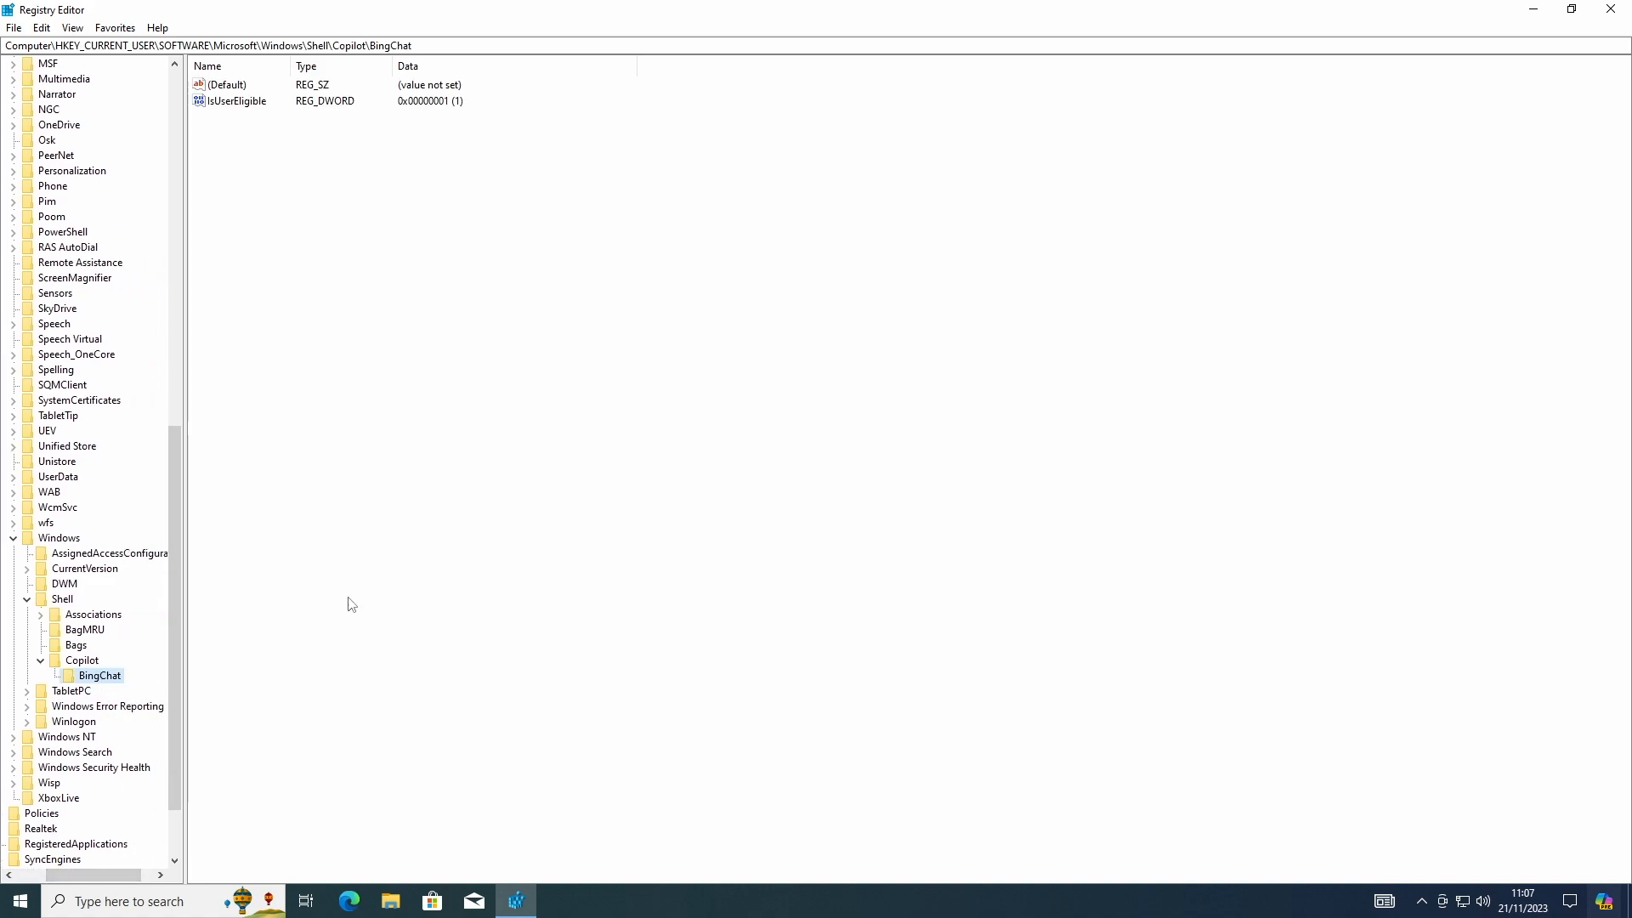
pyautogui.moveTo(269, 638)
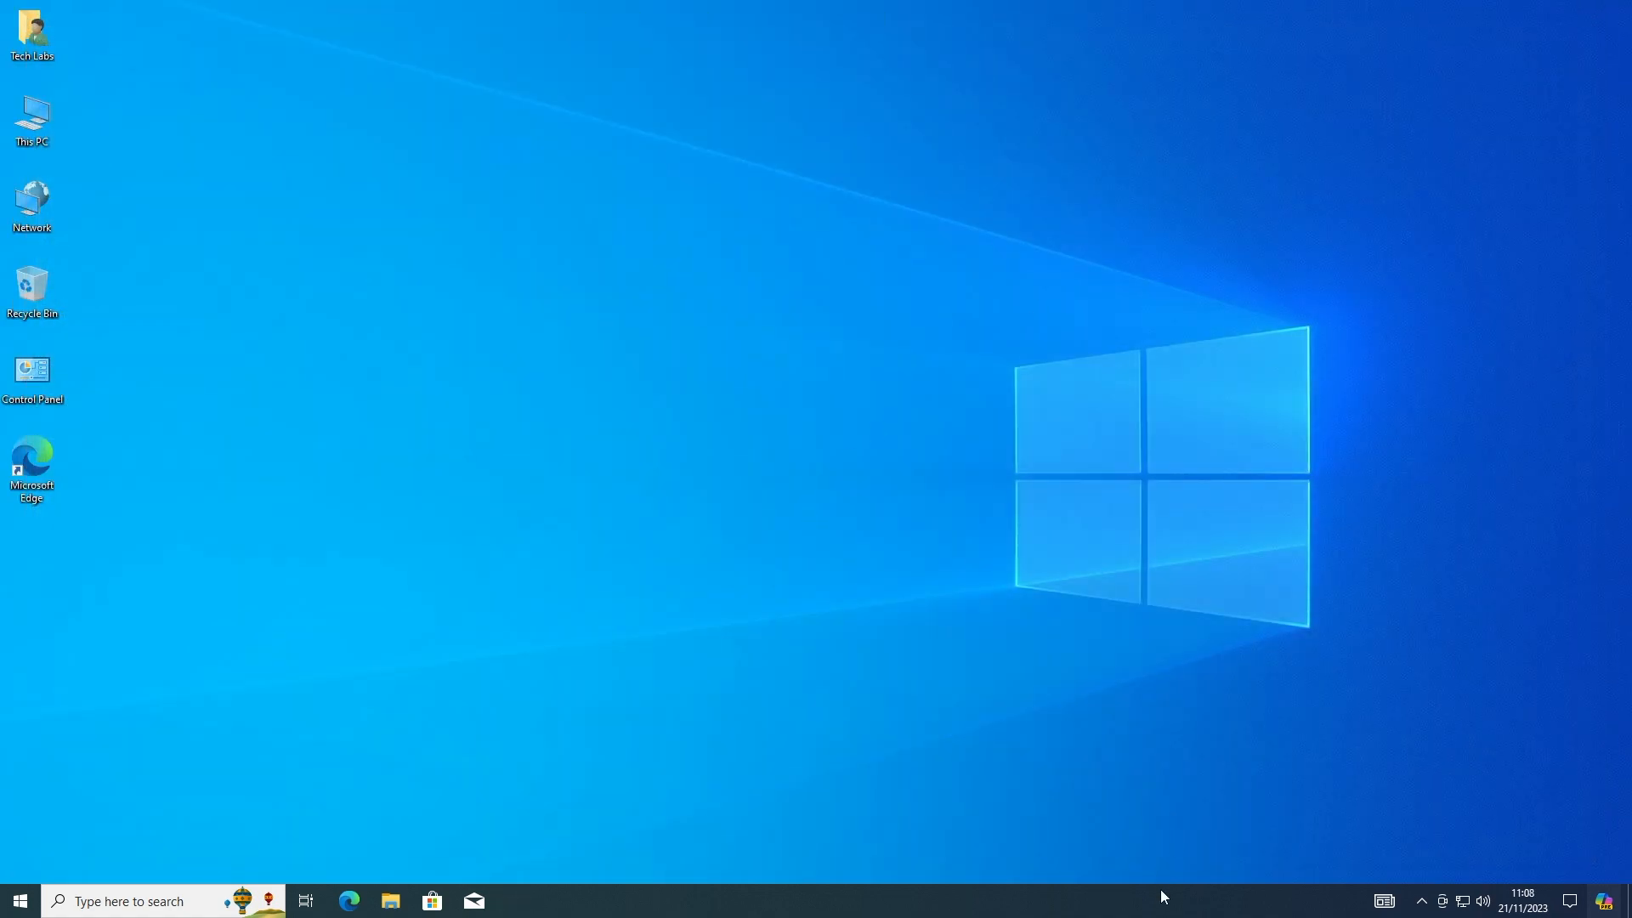
# Step: Confirm the Copilot (preview) taskbar option is ticked and launch Copilot from its taskbar button
pyautogui.rightClick(1163, 896)
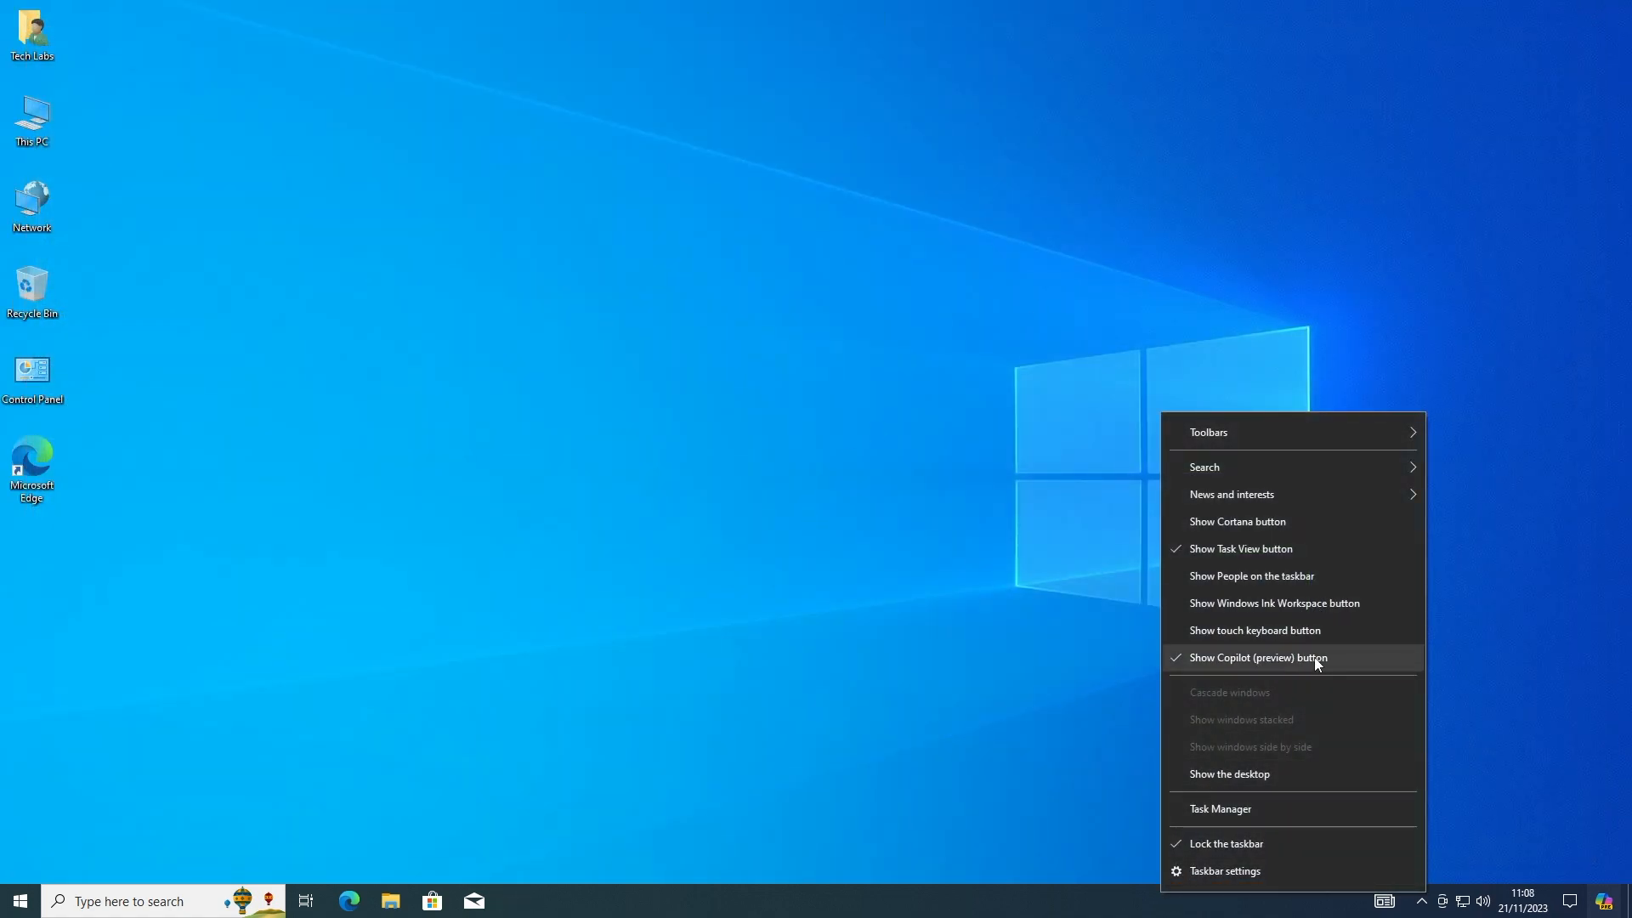
pyautogui.click(1256, 657)
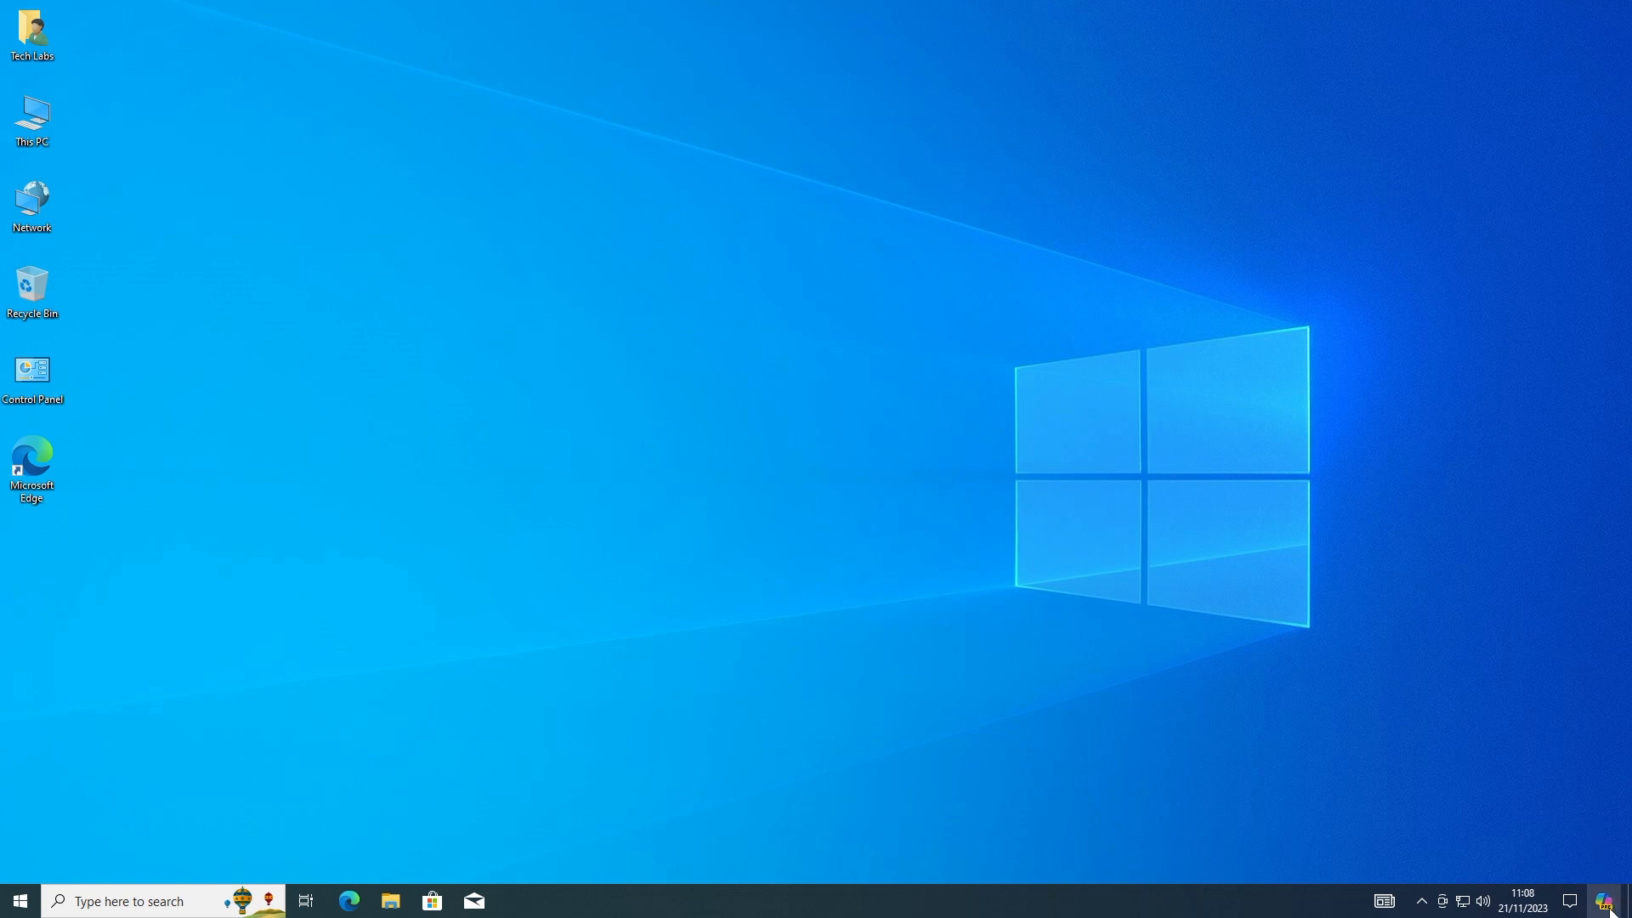
pyautogui.click(1605, 901)
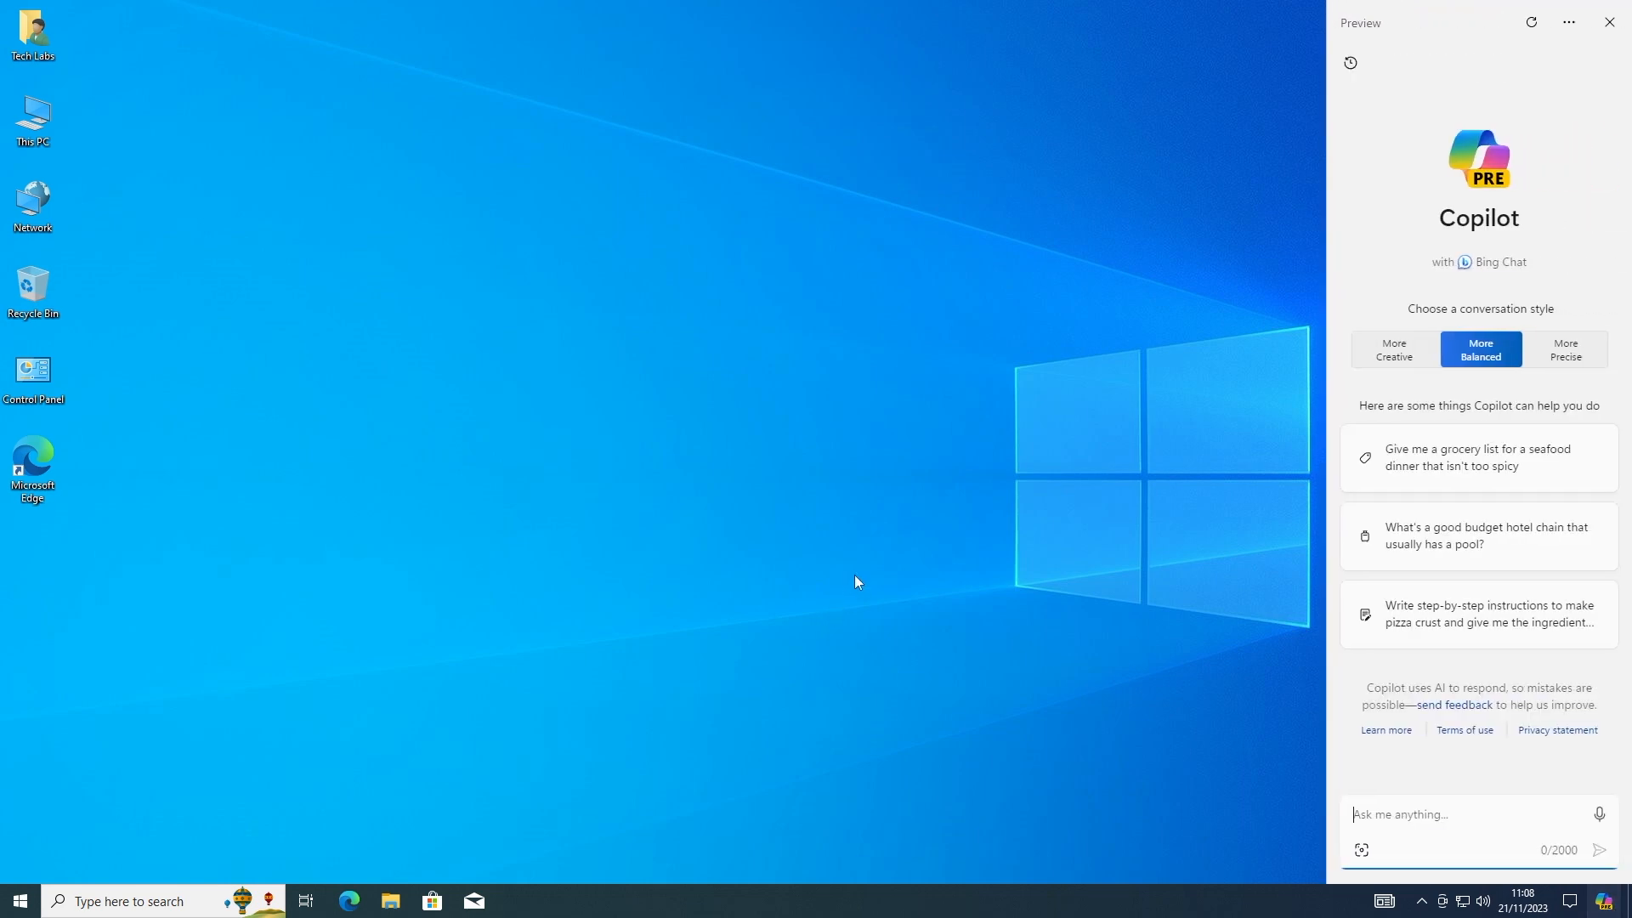